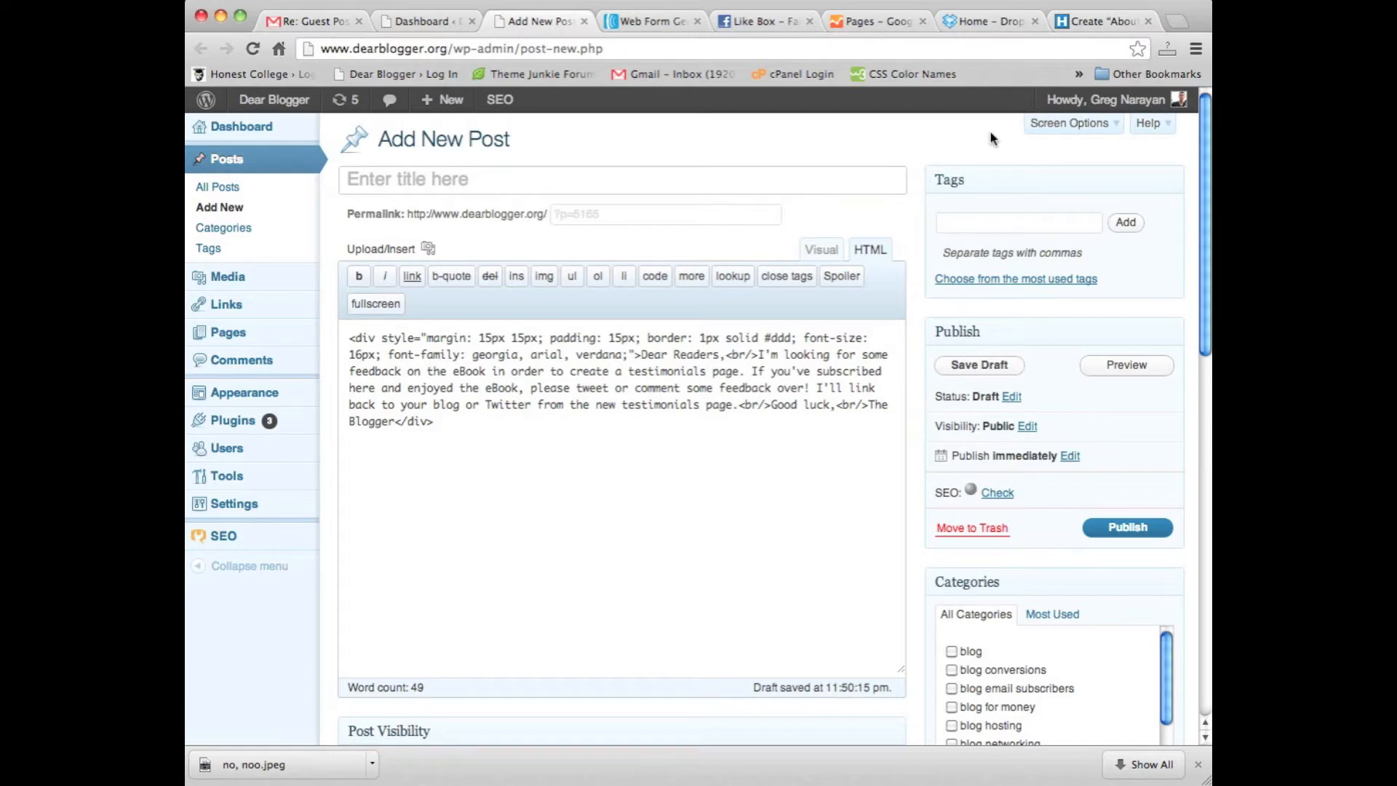
{"action": "mouse_move", "coordinate": [873, 255]}
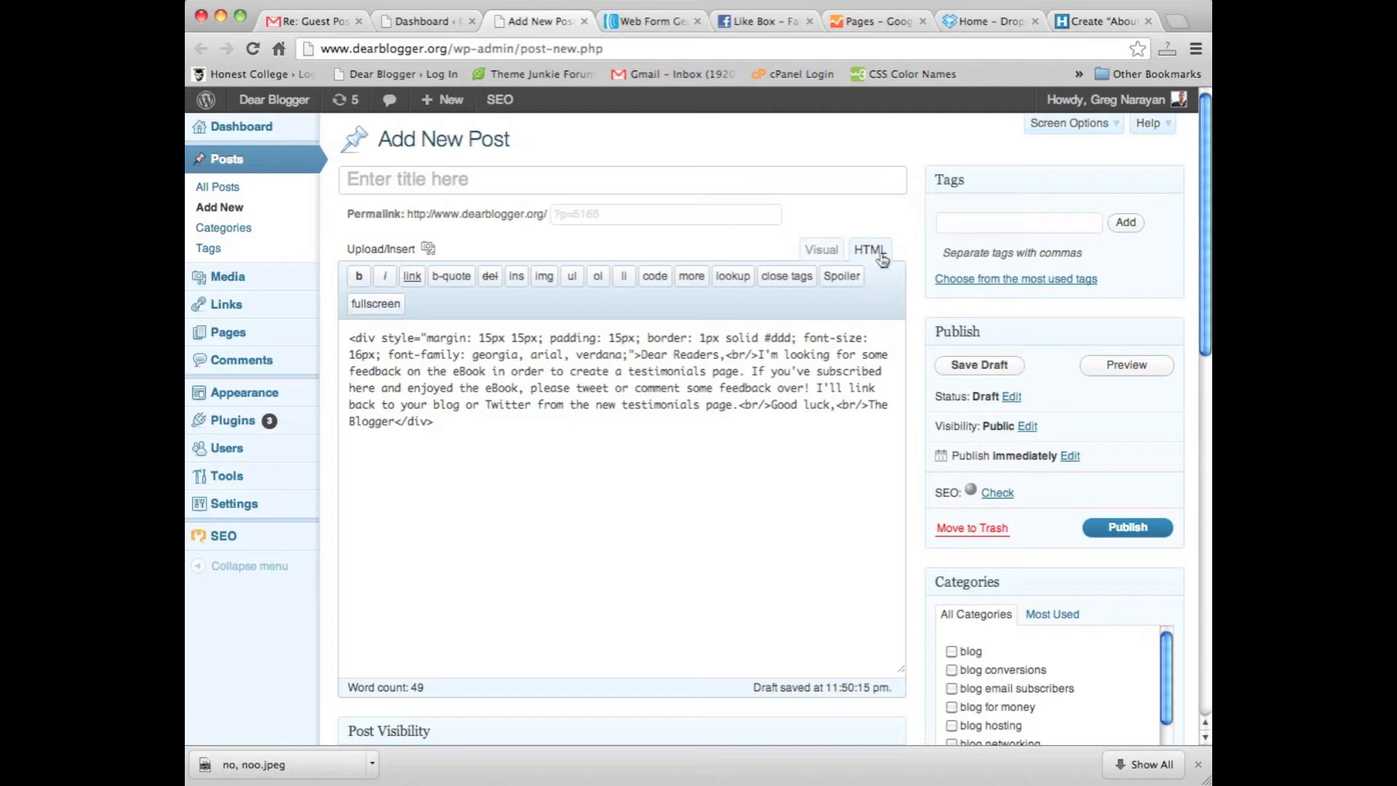
{"action": "mouse_move", "coordinate": [890, 239]}
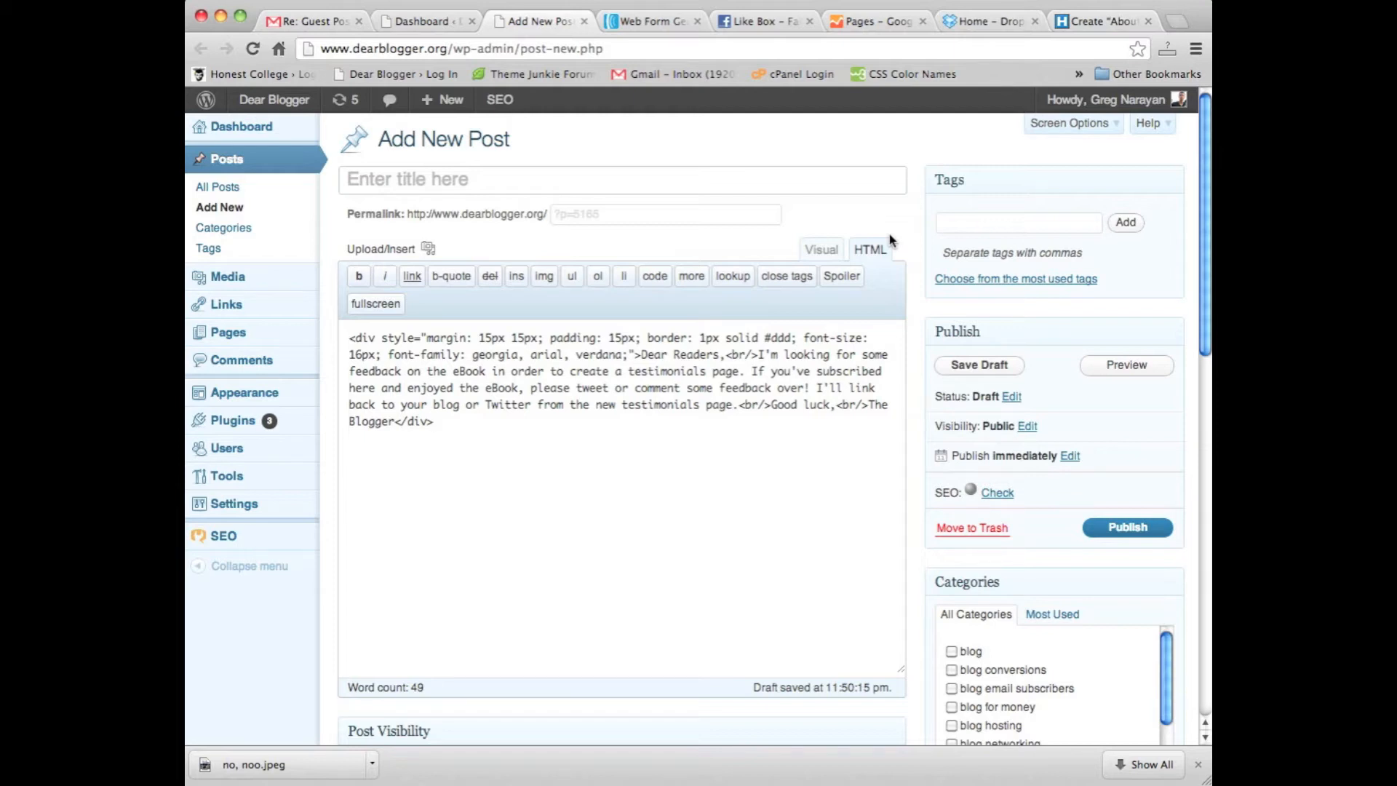
{"action": "mouse_move", "coordinate": [910, 218]}
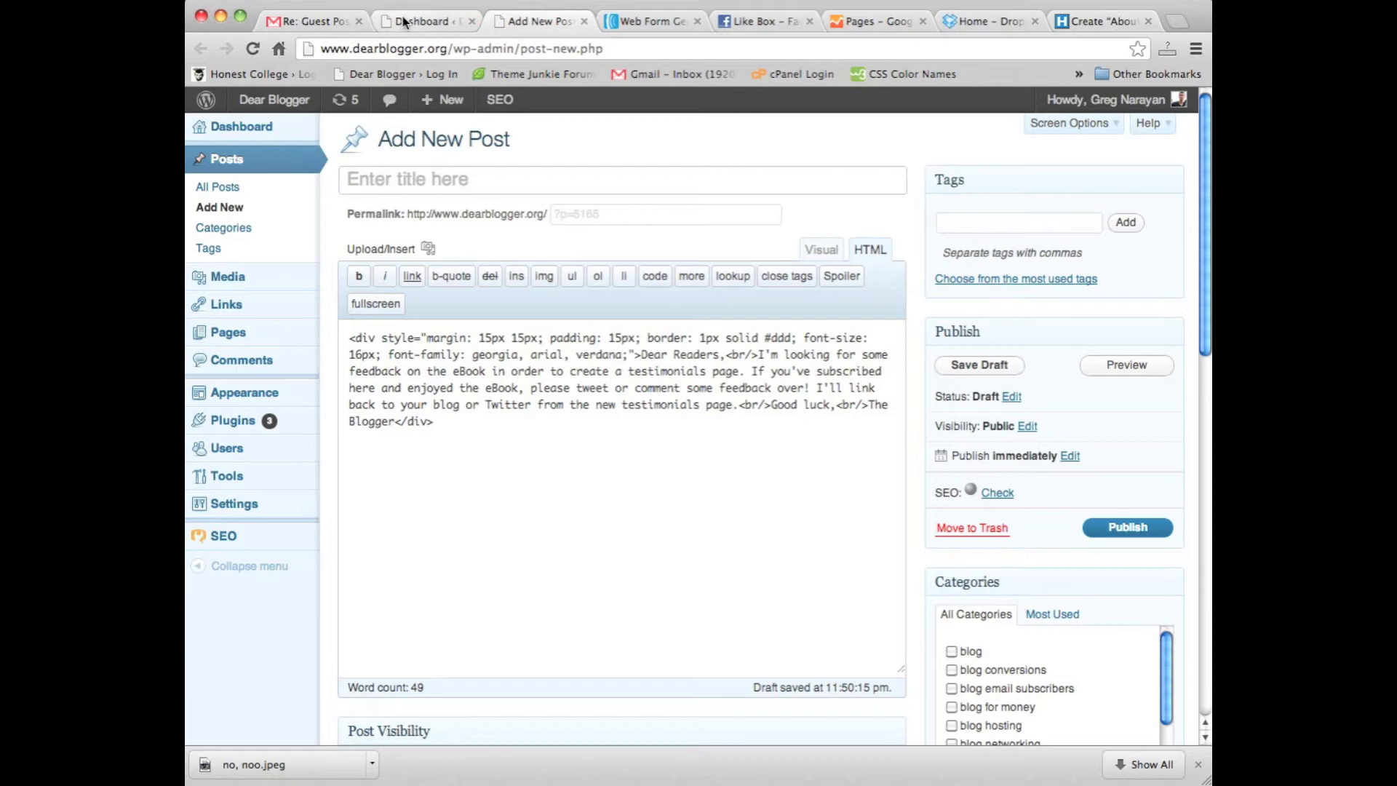
From the dashboard, open Appearance > Editor on the Daily theme's Main Index Template (index.php).
{"action": "left_click", "coordinate": [425, 21]}
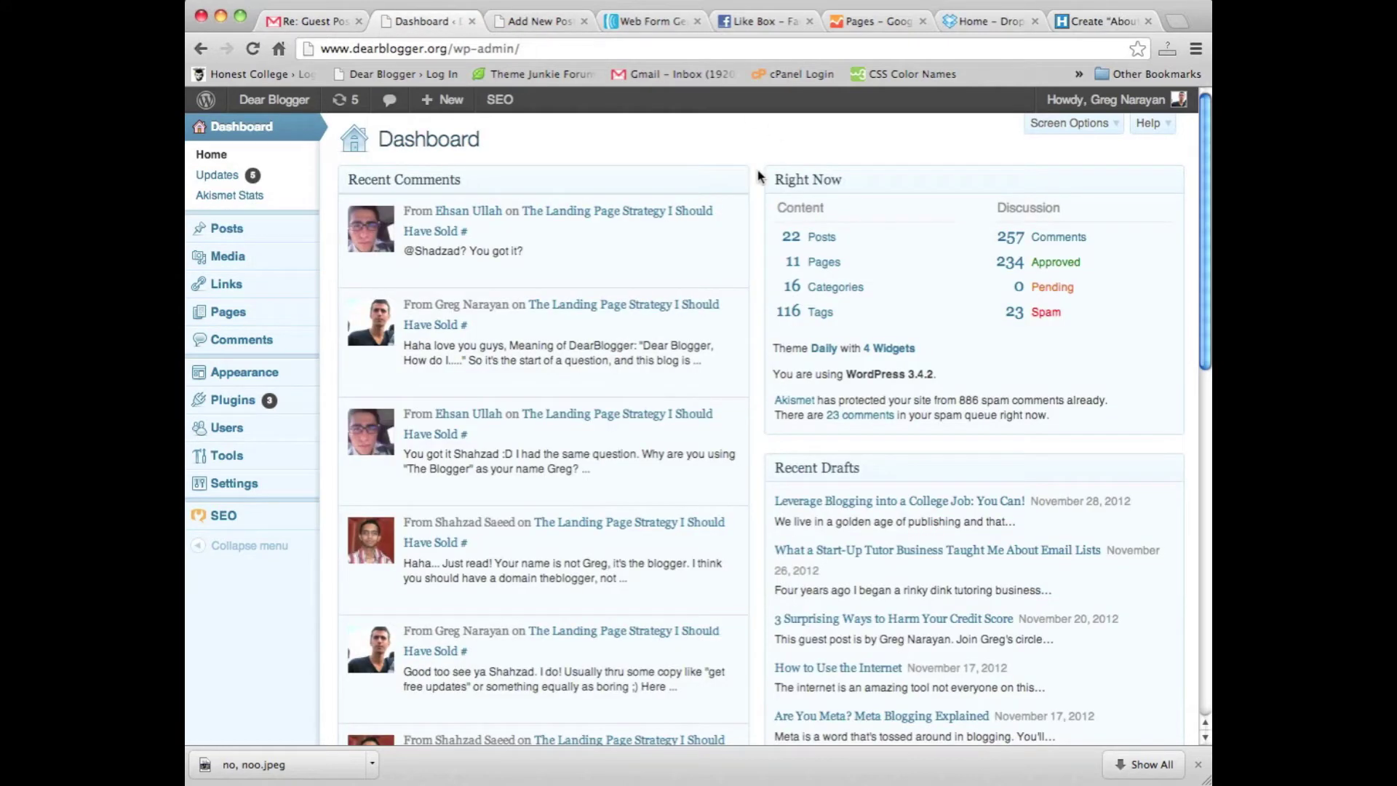
{"action": "mouse_move", "coordinate": [243, 372]}
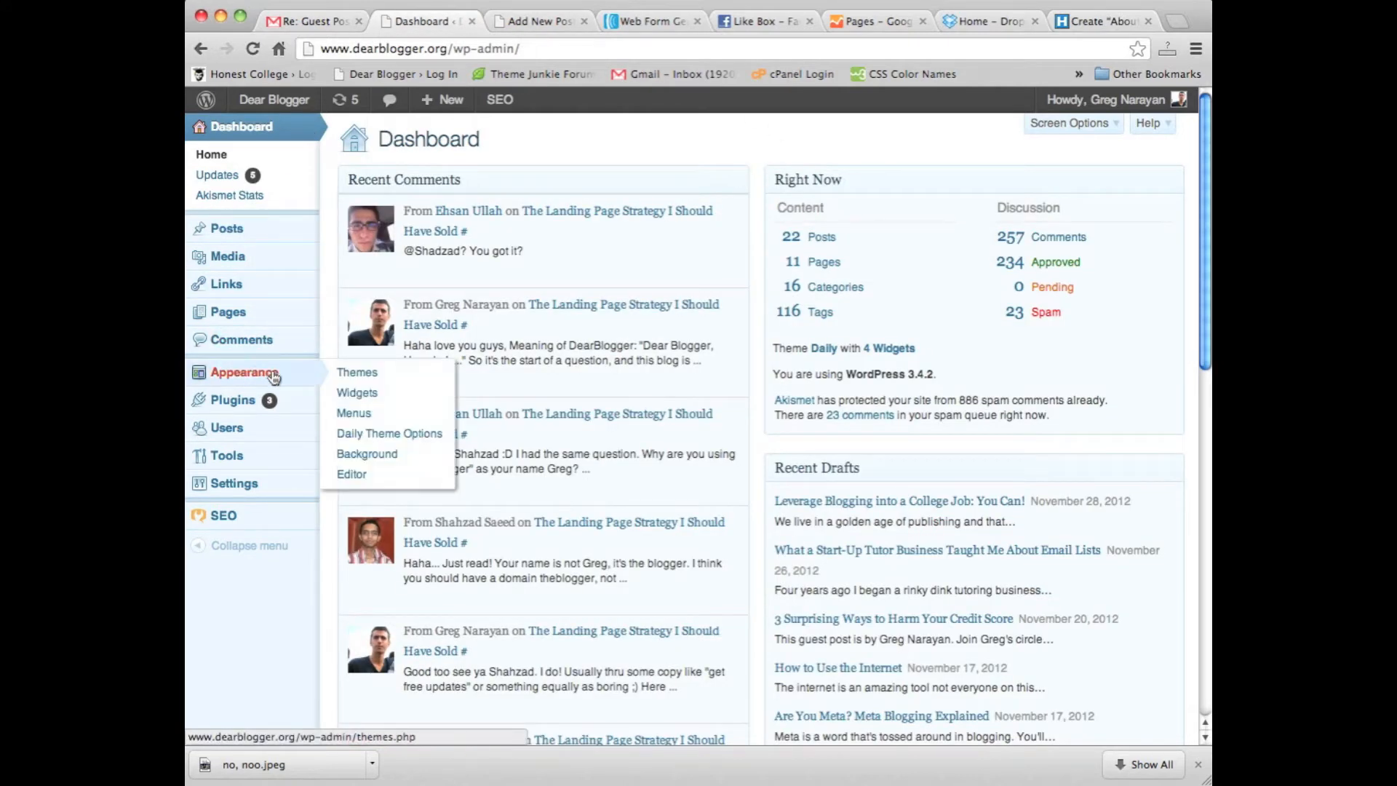
{"action": "mouse_move", "coordinate": [291, 375]}
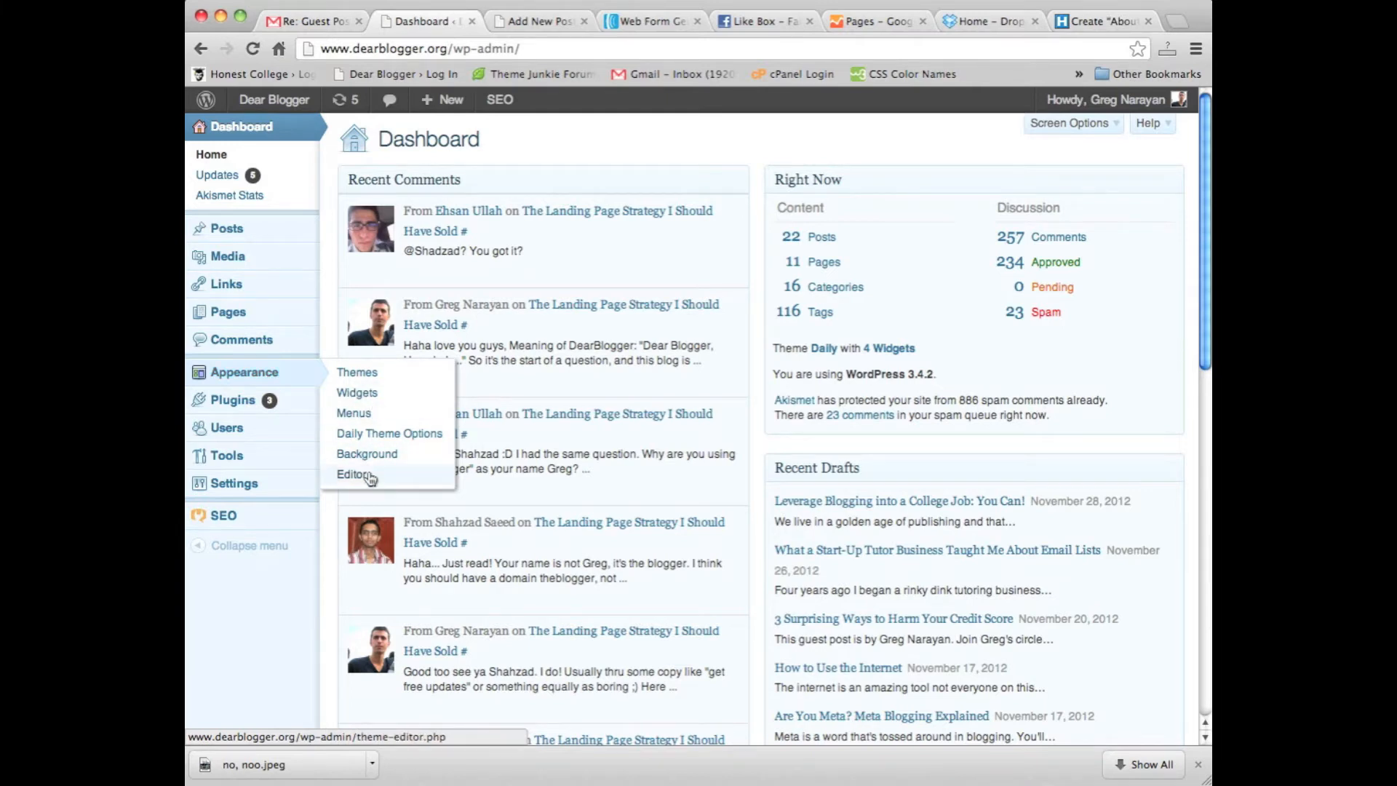
{"action": "left_click", "coordinate": [351, 474]}
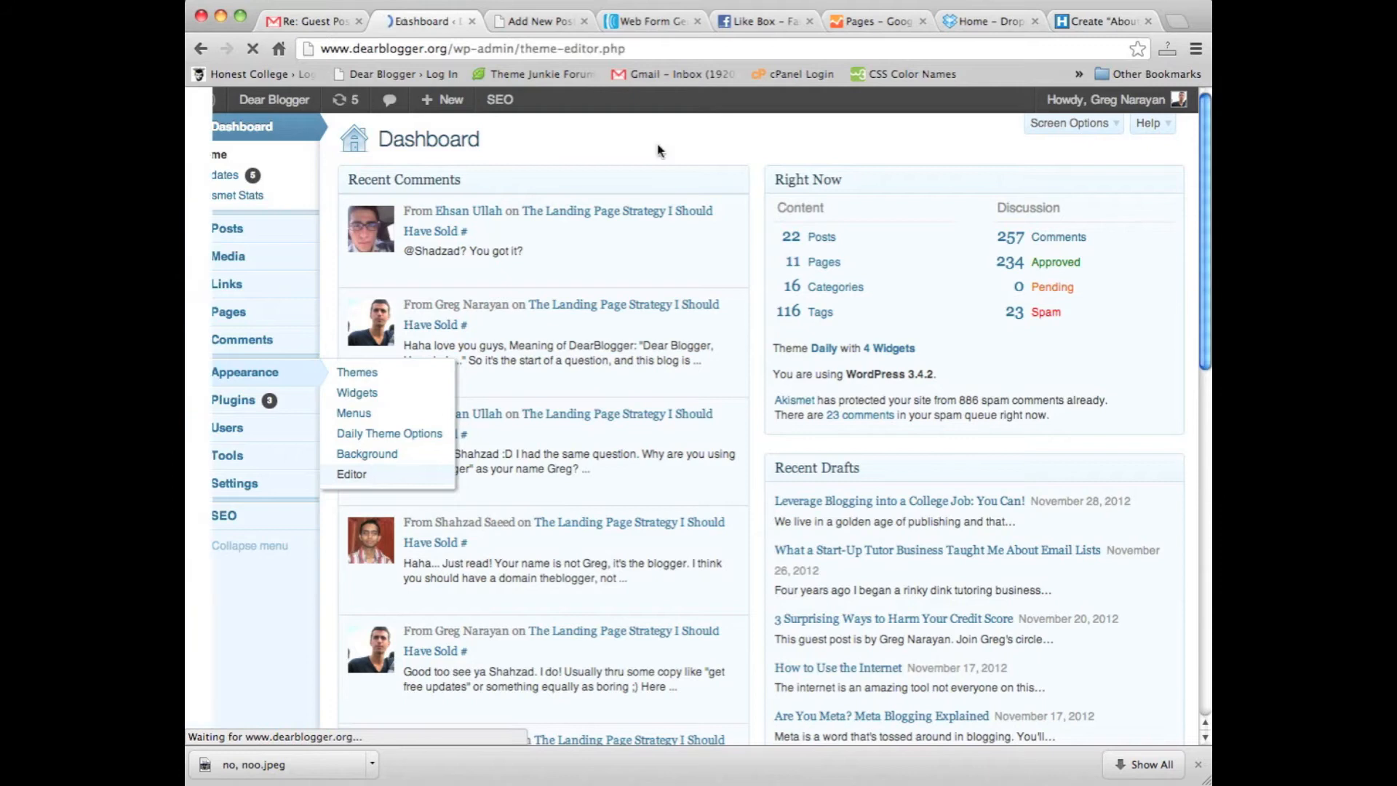
{"action": "left_click", "coordinate": [350, 475]}
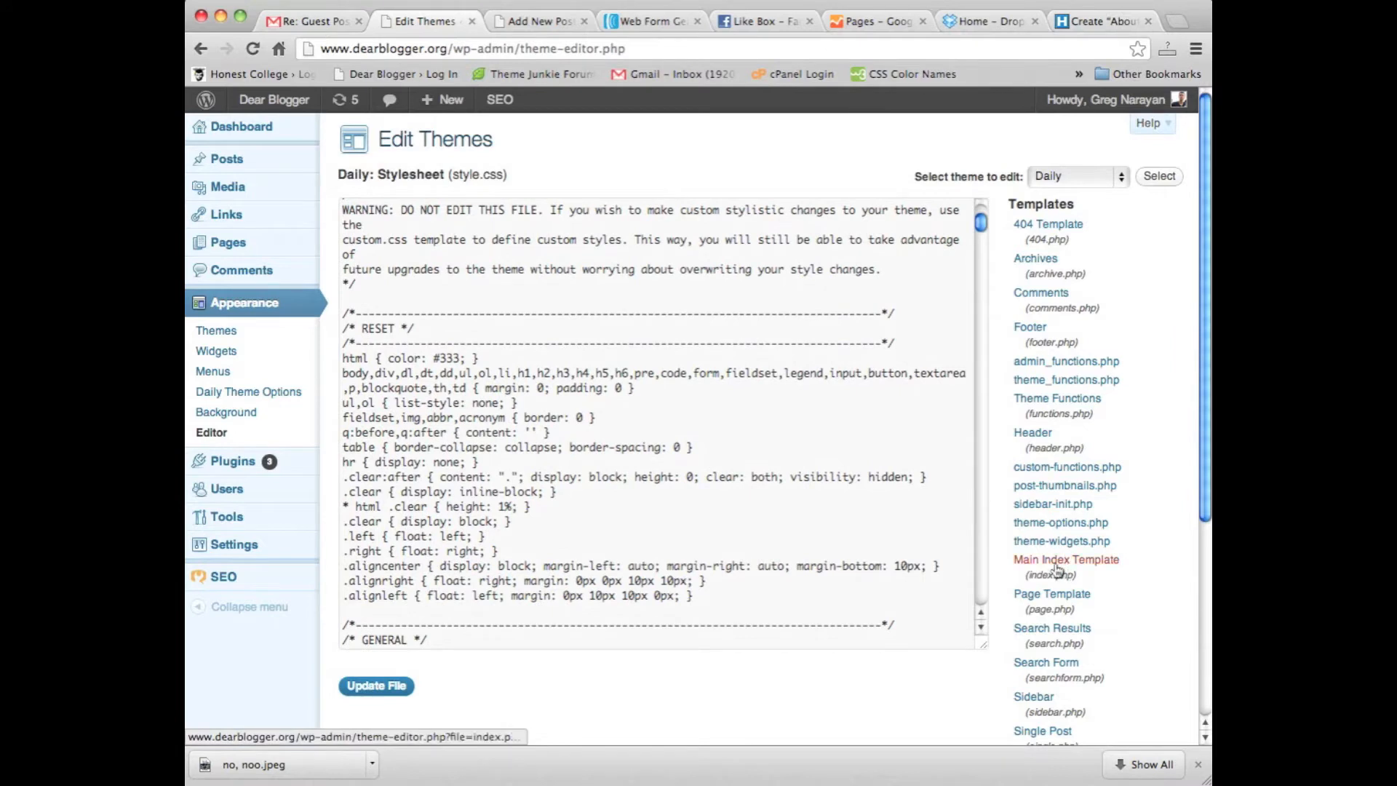
{"action": "left_click", "coordinate": [1065, 559]}
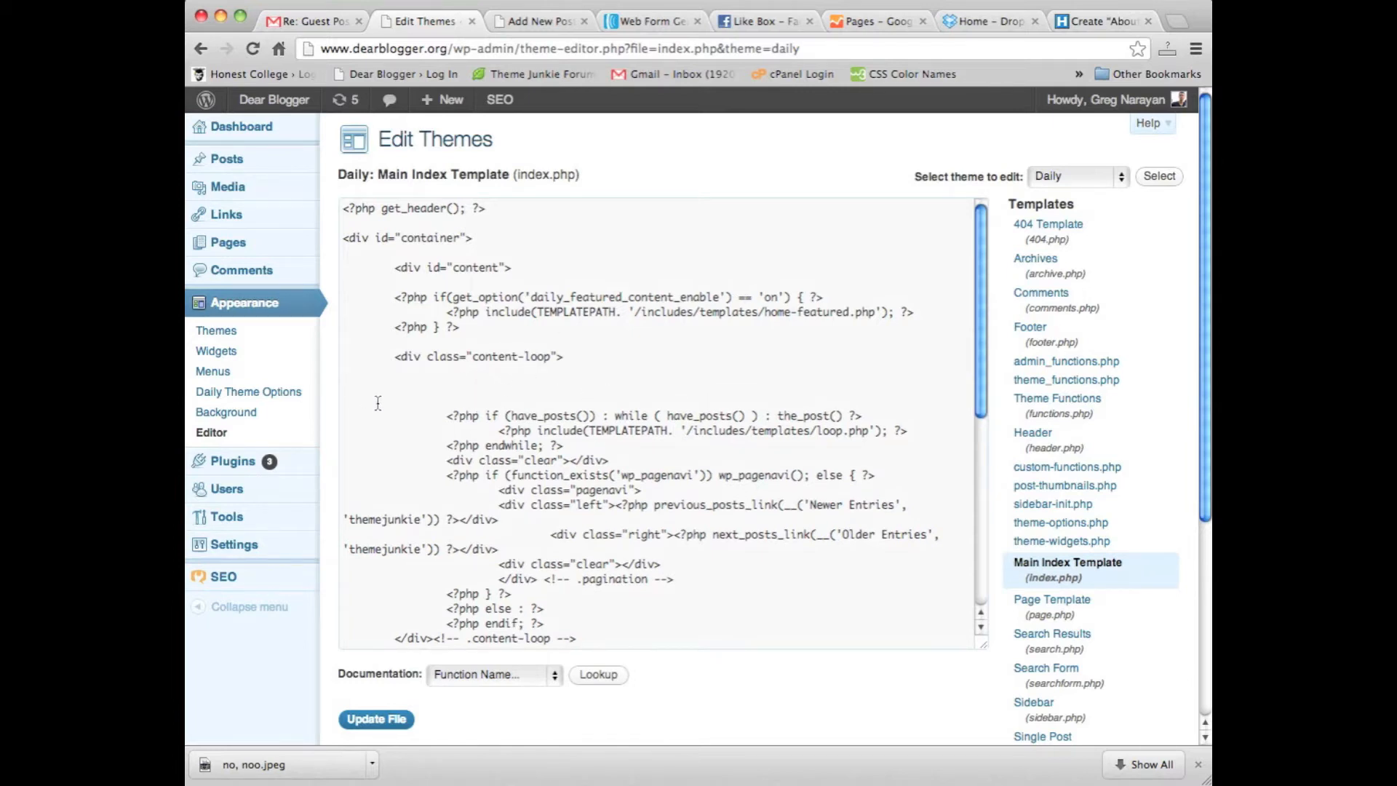
{"action": "mouse_move", "coordinate": [698, 416]}
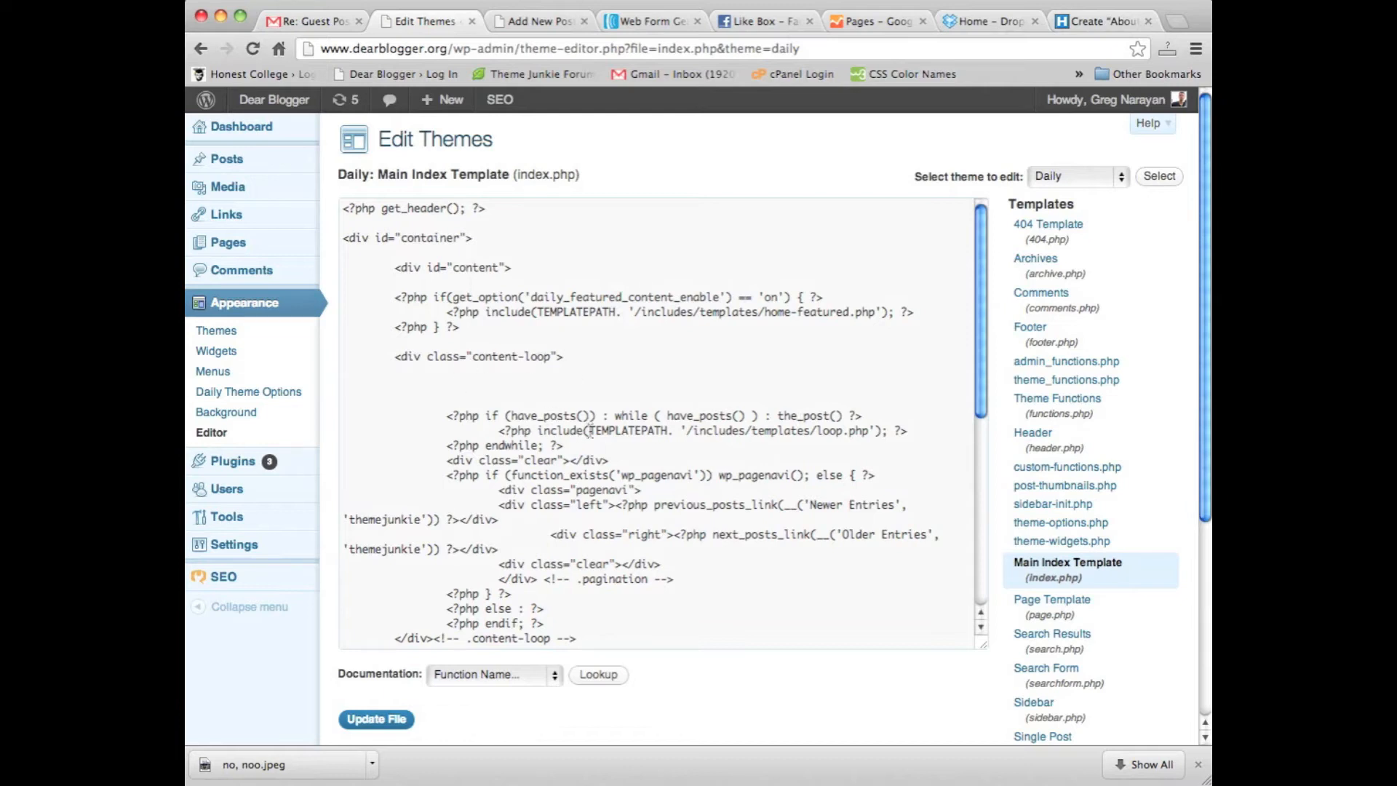
{"action": "left_click", "coordinate": [534, 20]}
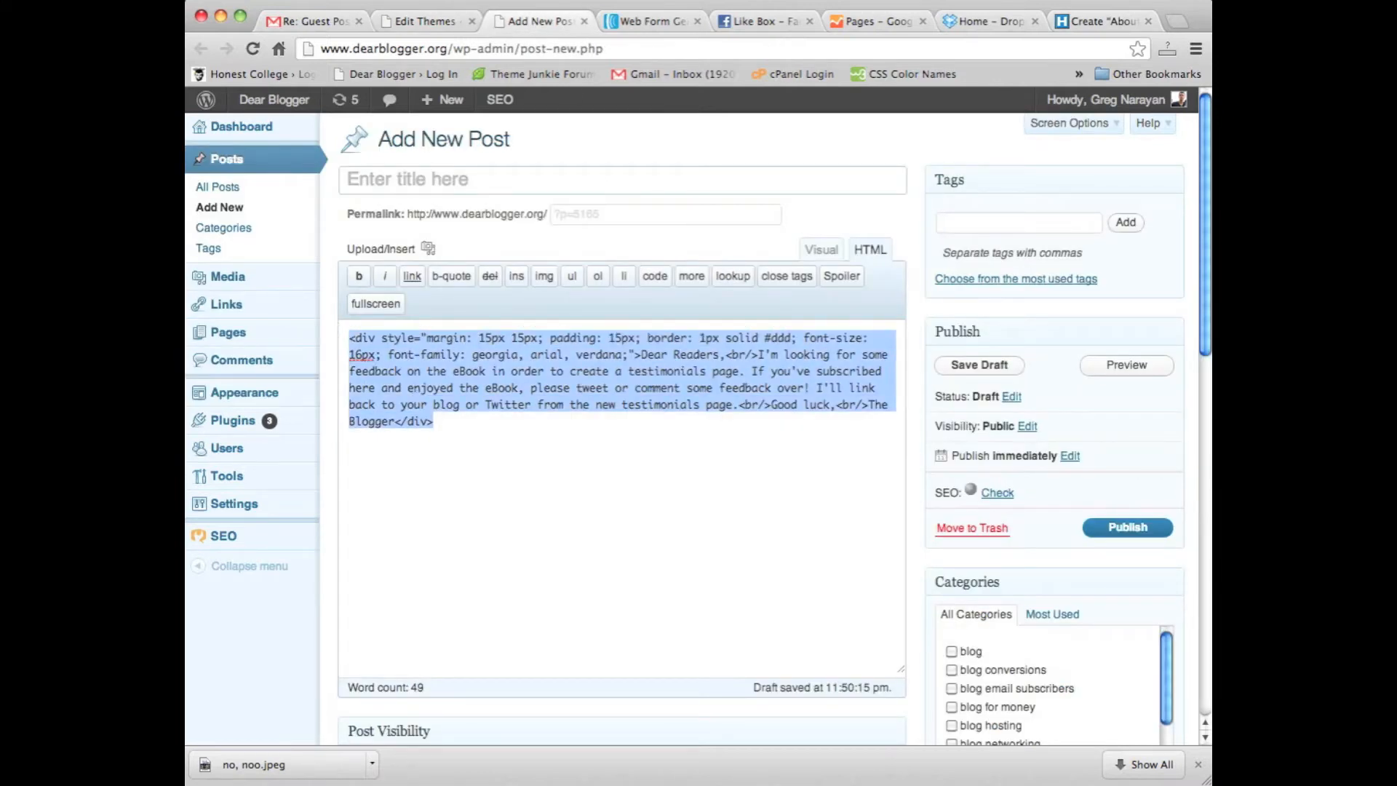
Paste the Dear Readers div above the posts loop in index.php and update the file.
{"action": "left_click", "coordinate": [425, 21]}
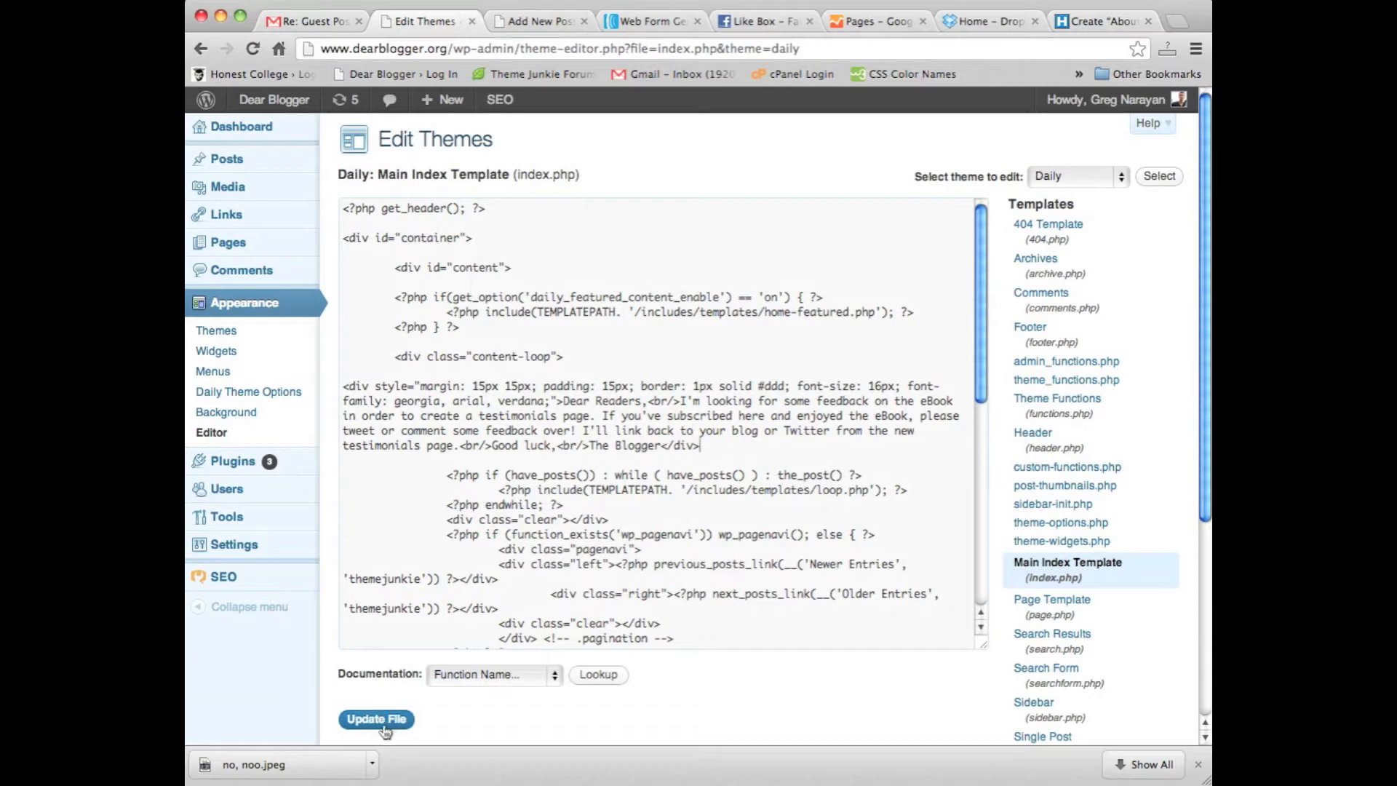
{"action": "left_click", "coordinate": [376, 719]}
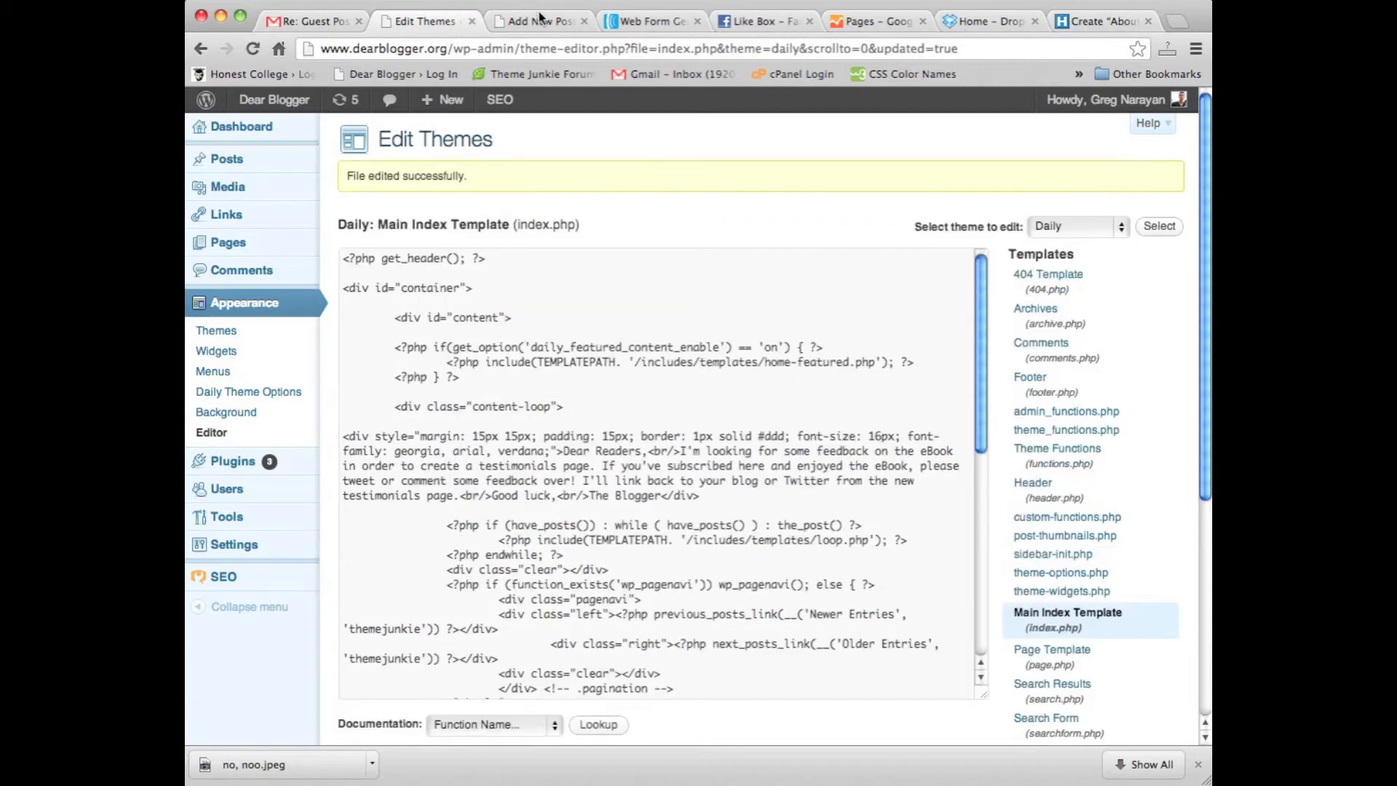
{"action": "right_click", "coordinate": [274, 99]}
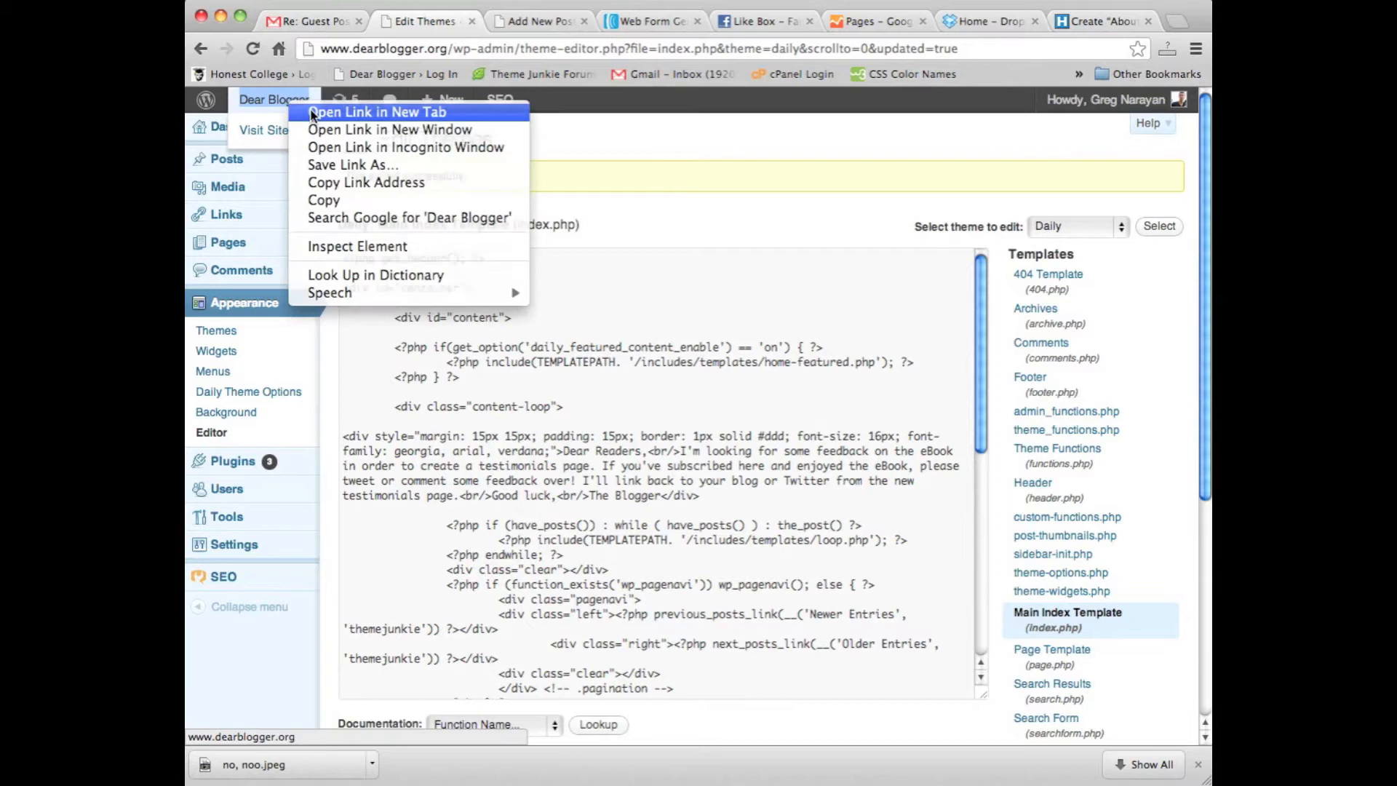
View the DearBlogger home page in a new tab showing the bordered Dear Readers box above posts.
{"action": "left_click", "coordinate": [379, 112]}
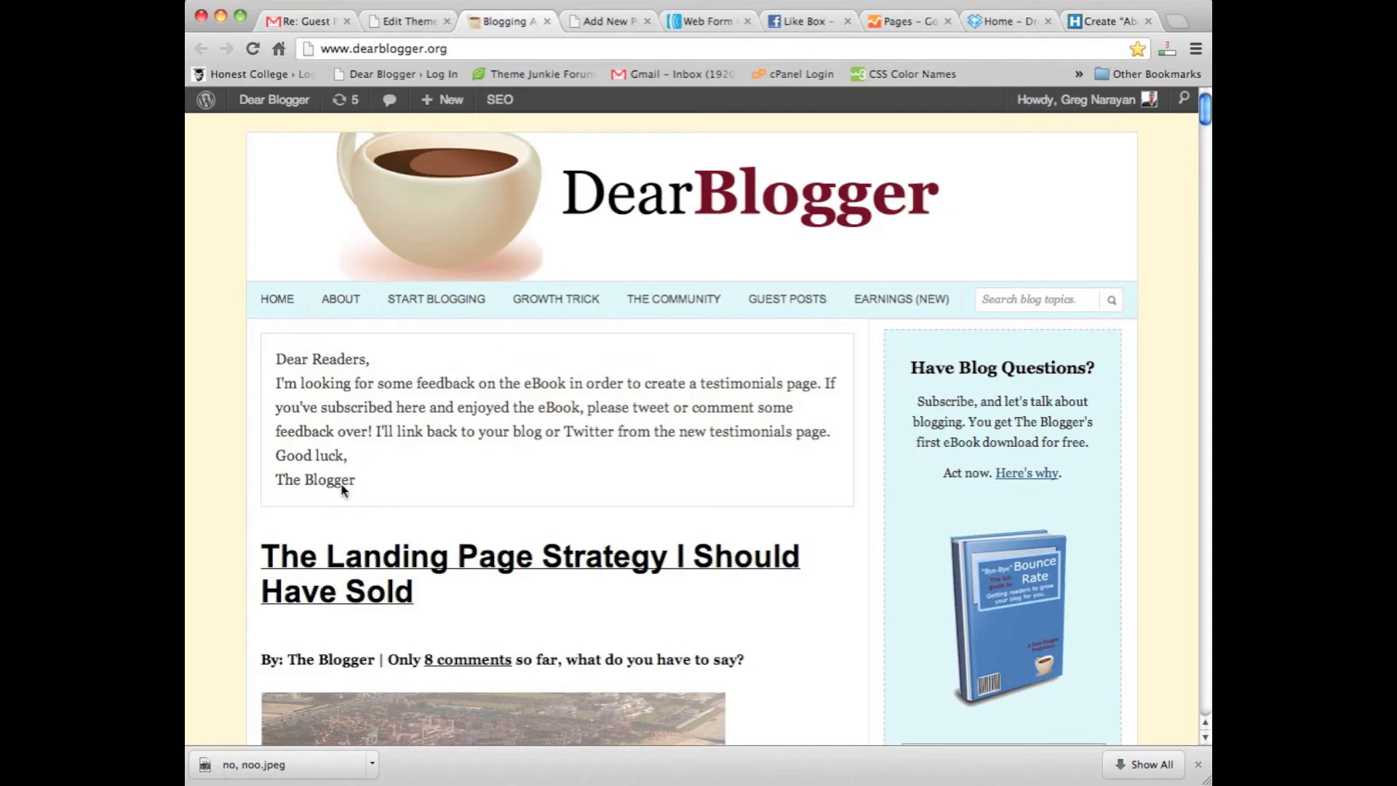
{"action": "mouse_move", "coordinate": [416, 372]}
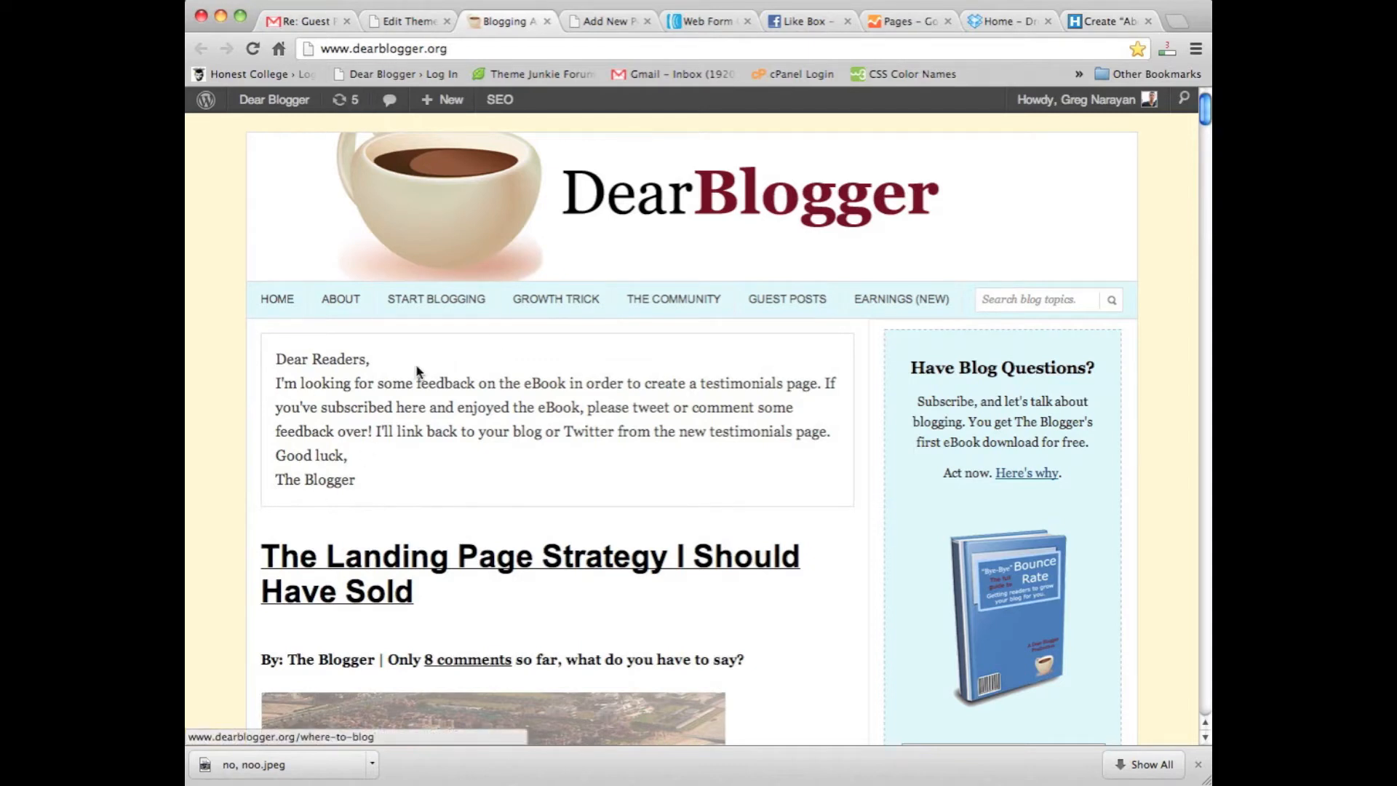
{"action": "mouse_move", "coordinate": [341, 468]}
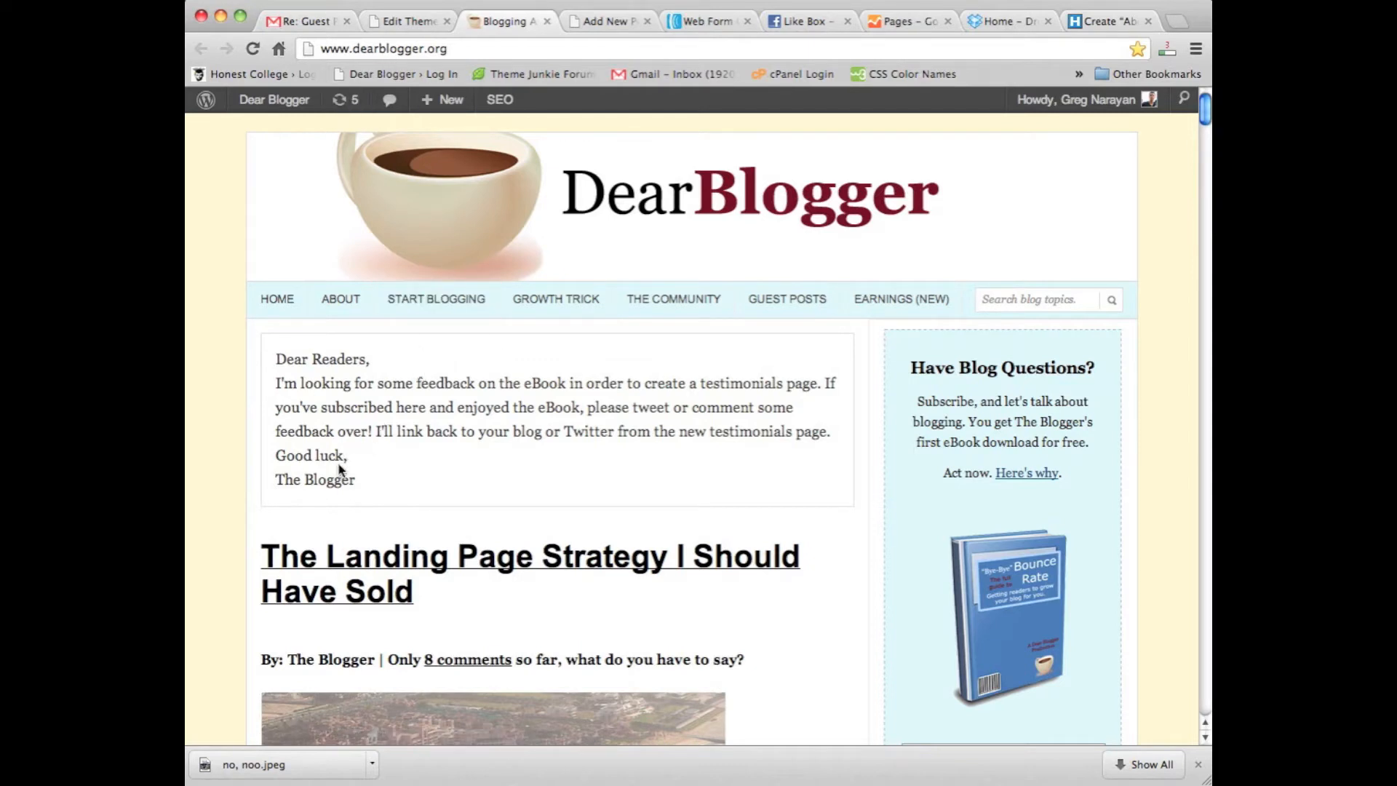
{"action": "left_click", "coordinate": [413, 21]}
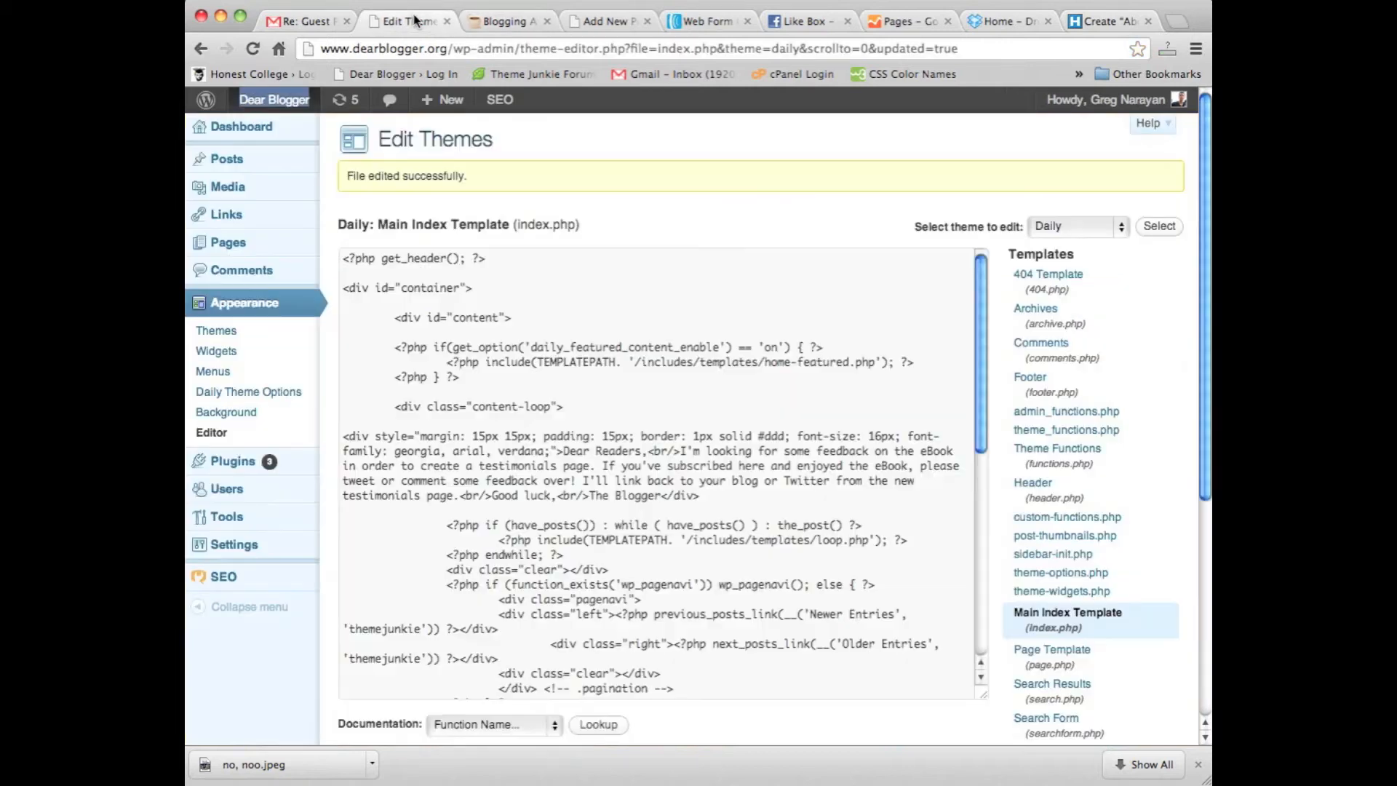
Advance the AWeber 'DB About Me Page' web form through Settings to the Publish step.
{"action": "left_click", "coordinate": [609, 21]}
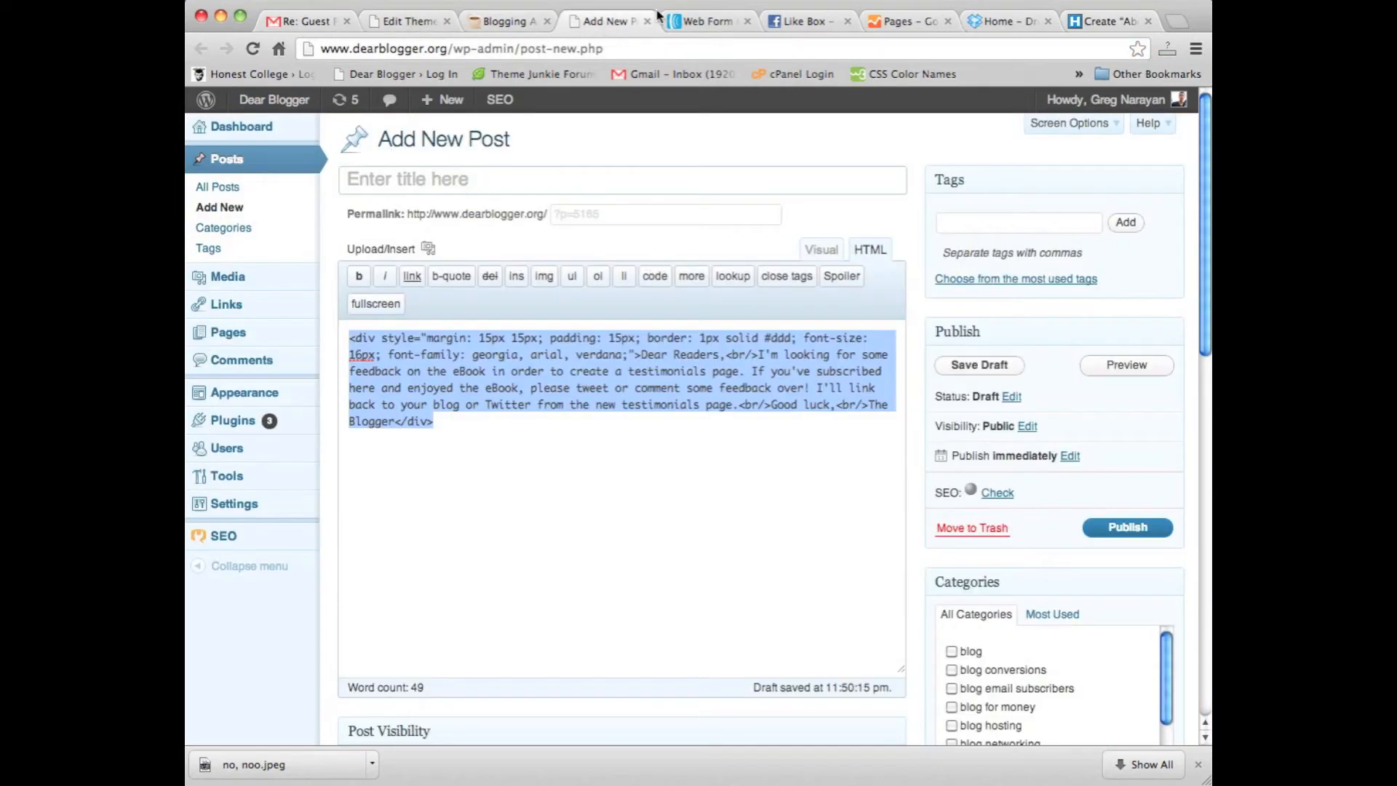
{"action": "left_click", "coordinate": [708, 20]}
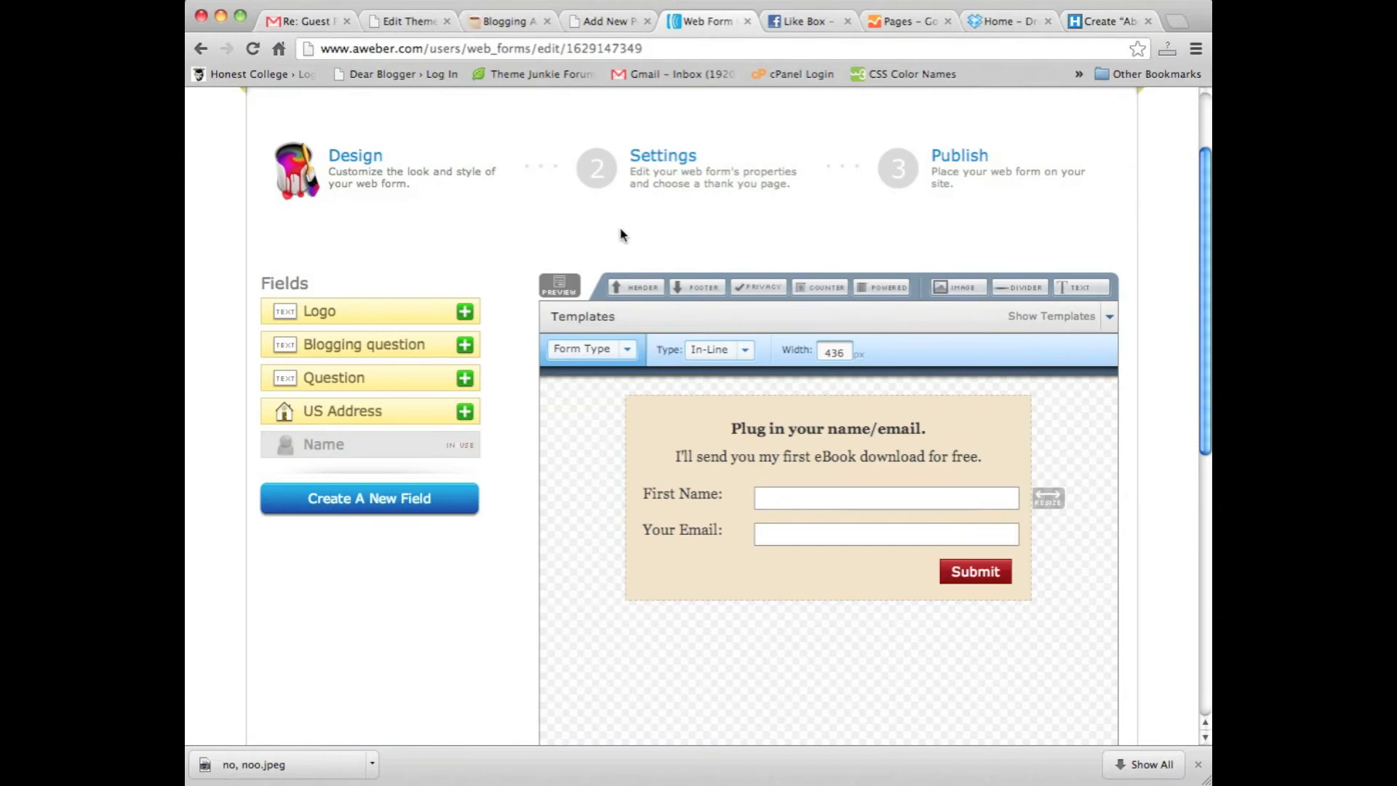
{"action": "mouse_move", "coordinate": [1077, 432]}
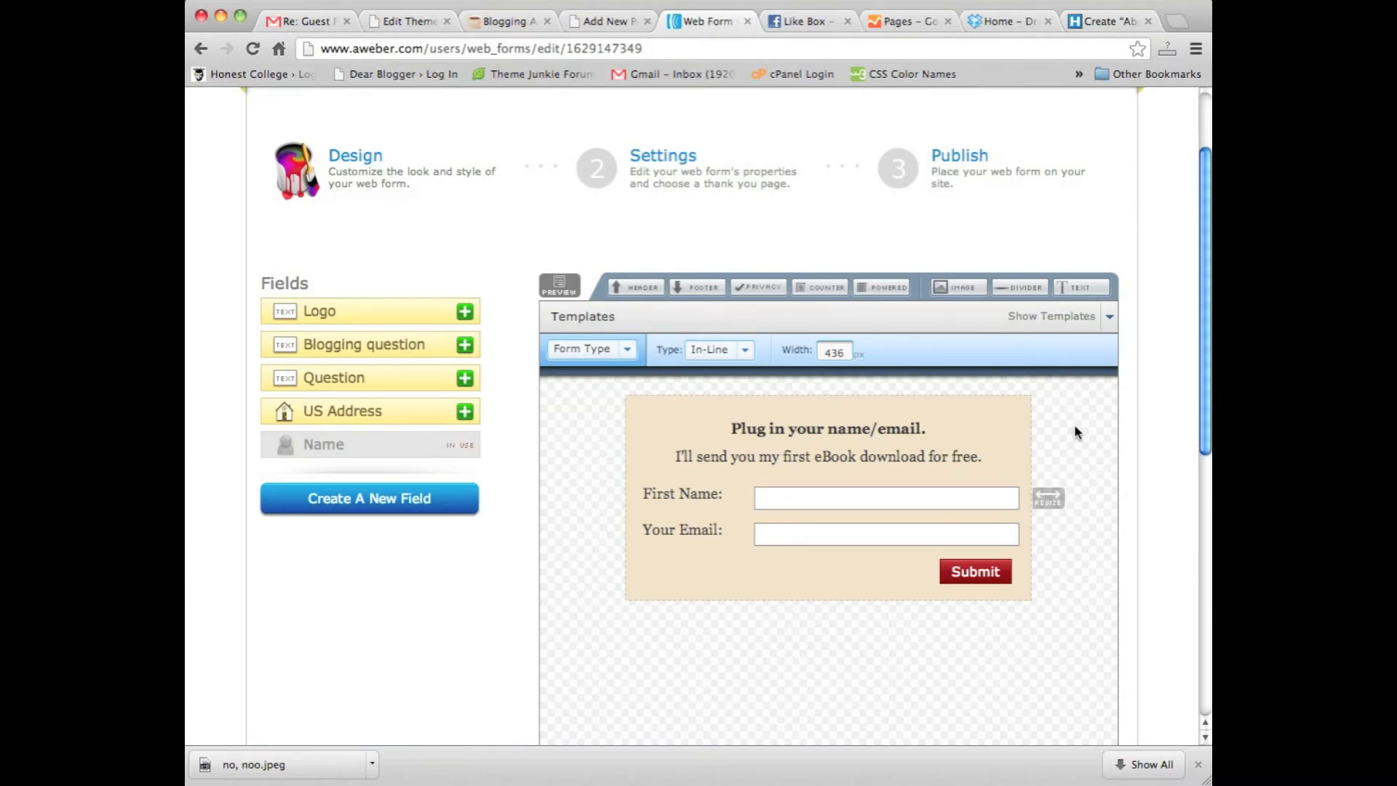
{"action": "scroll", "scroll_direction": "down", "scroll_amount": 3}
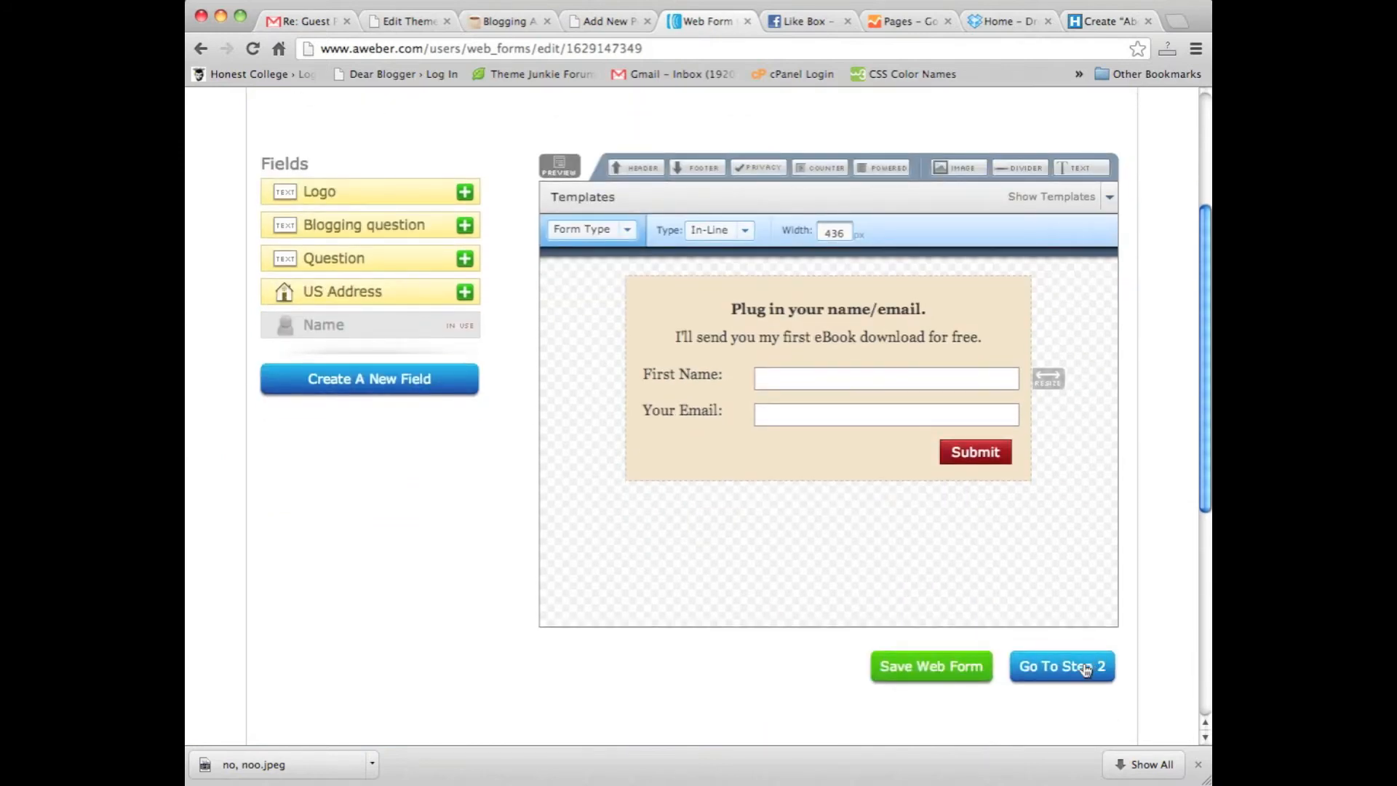
{"action": "left_click", "coordinate": [1063, 667]}
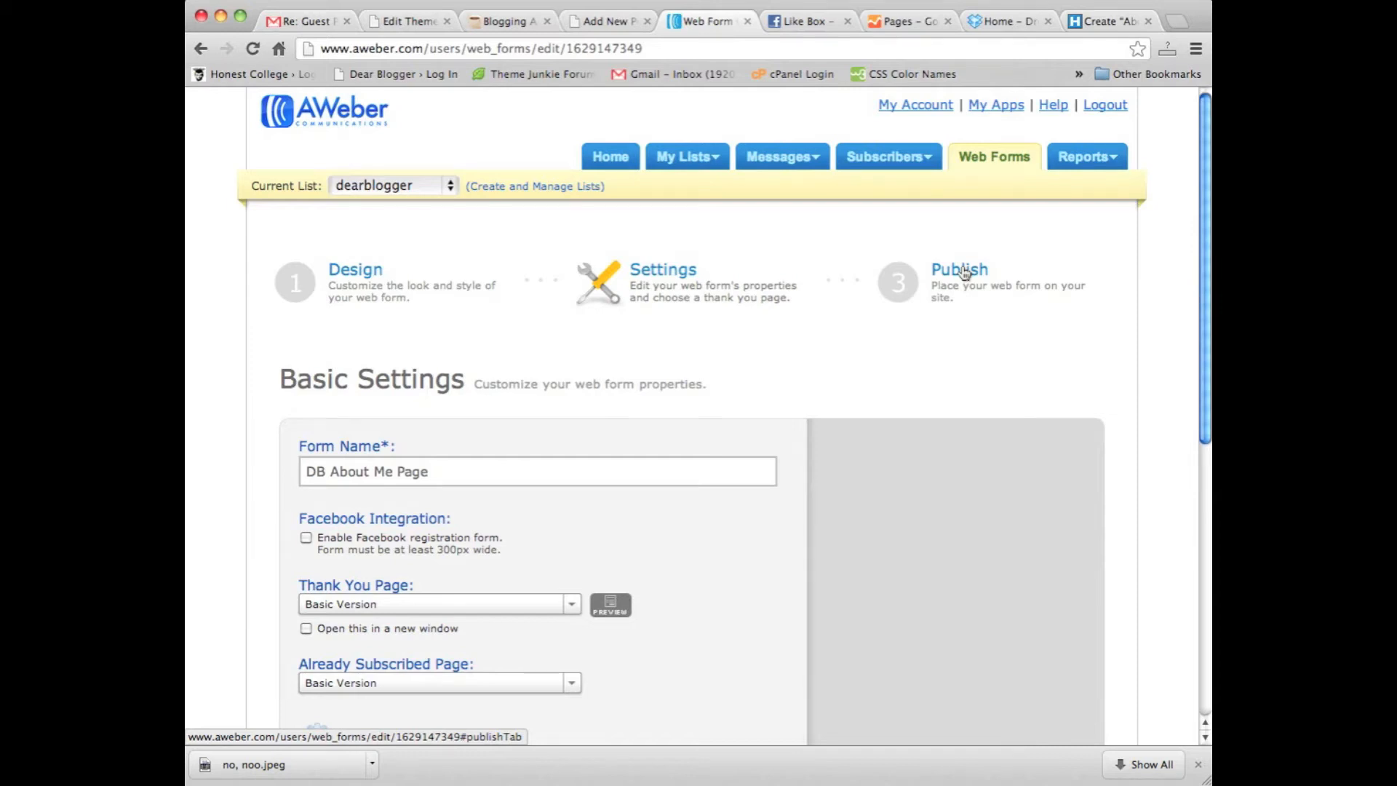
{"action": "left_click", "coordinate": [959, 269]}
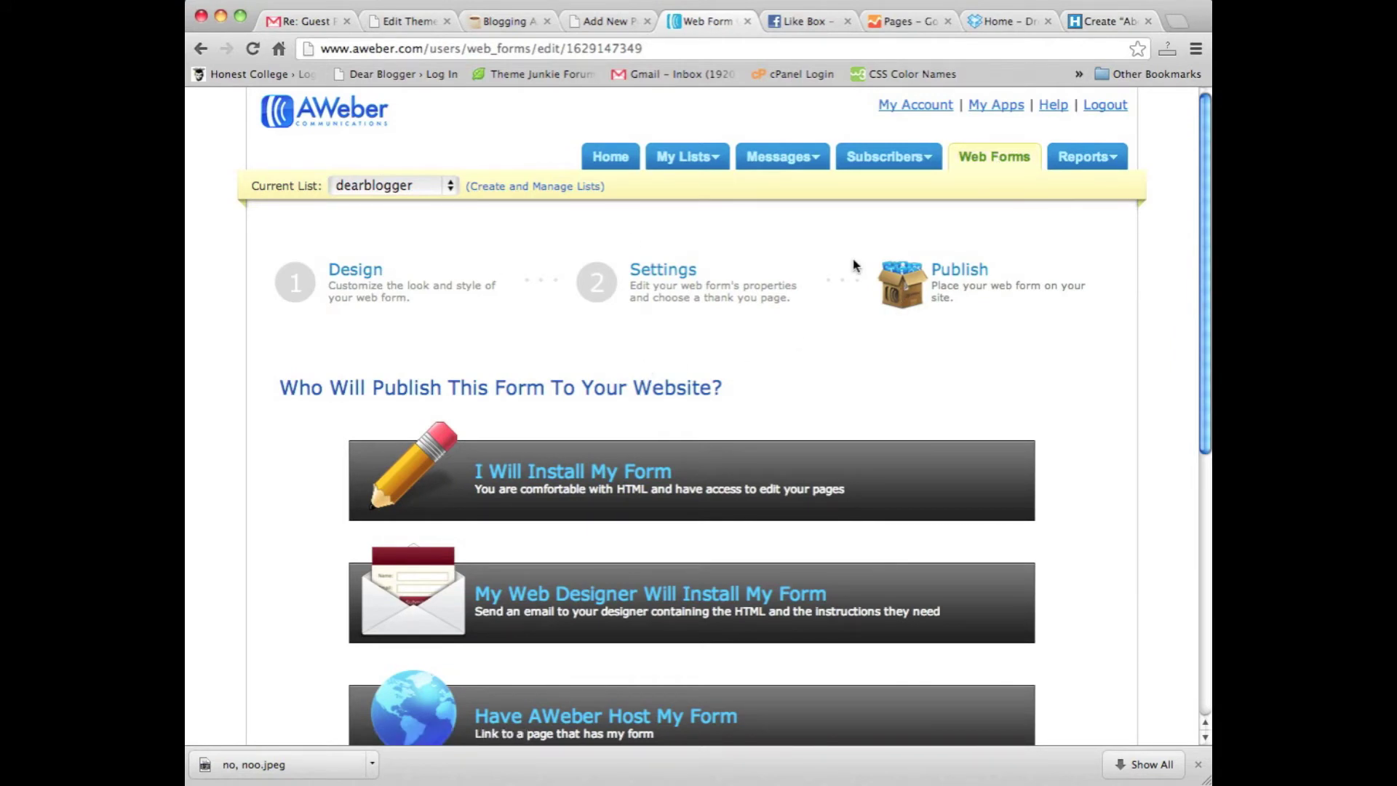
{"action": "mouse_move", "coordinate": [588, 473]}
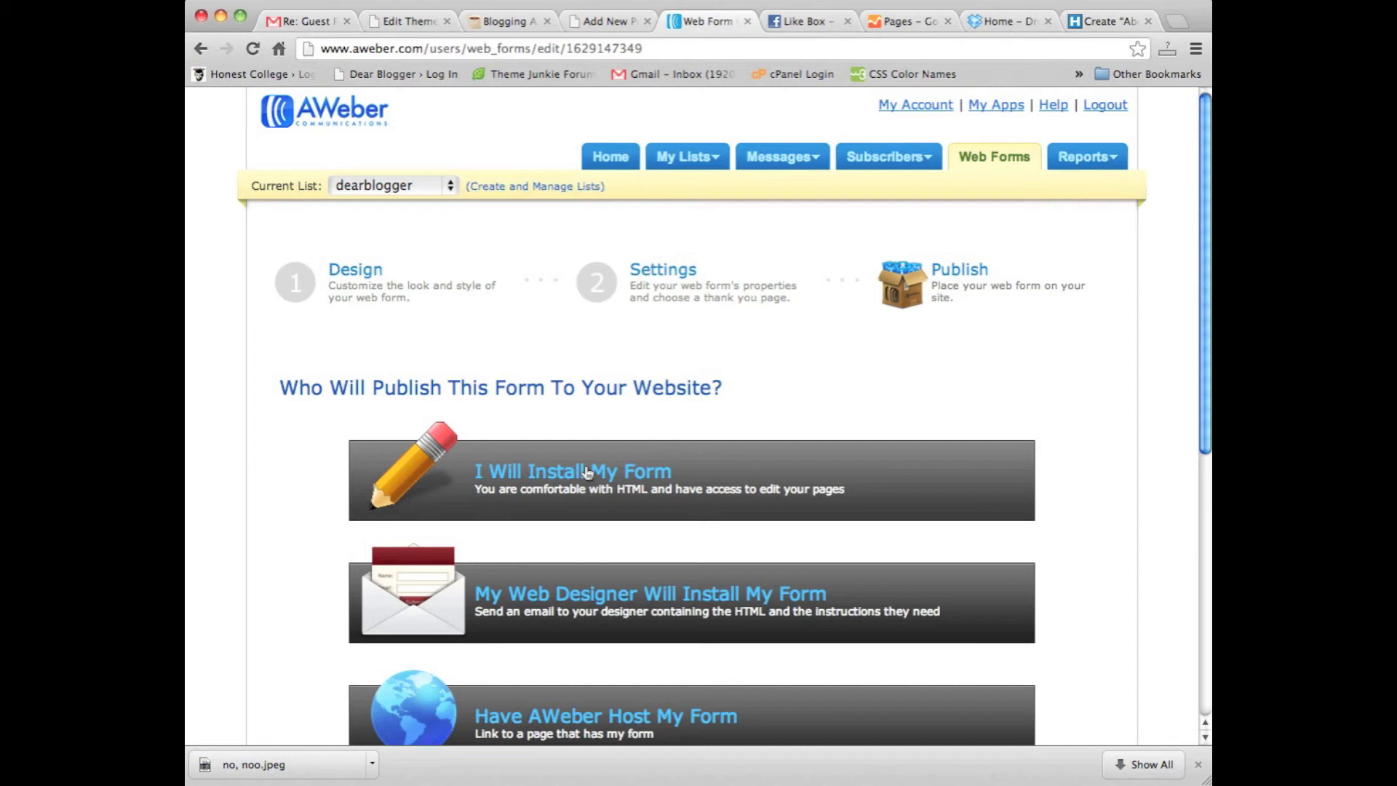
{"action": "mouse_move", "coordinate": [993, 163]}
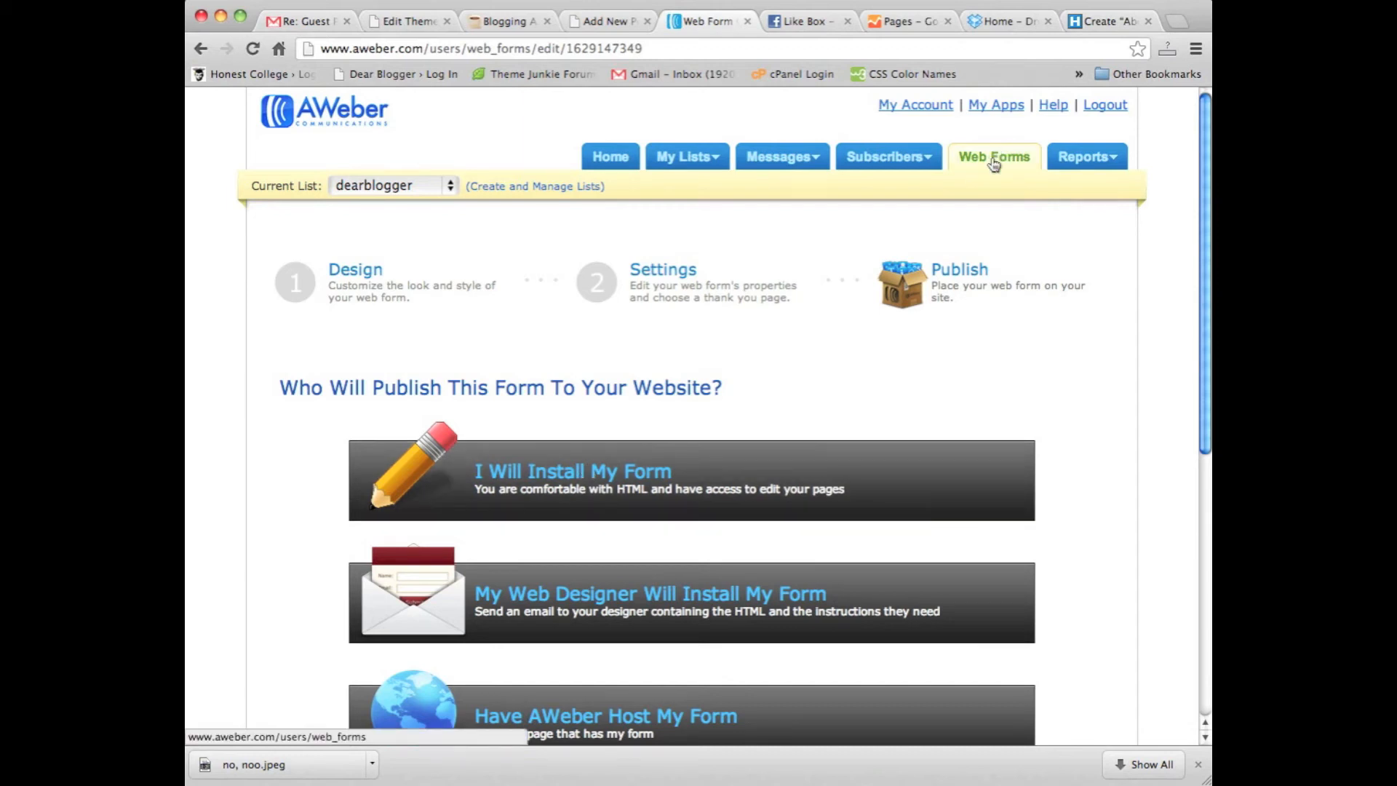
Choose 'I Will Install My Form' and copy the form's JavaScript snippet.
{"action": "left_click", "coordinate": [569, 471]}
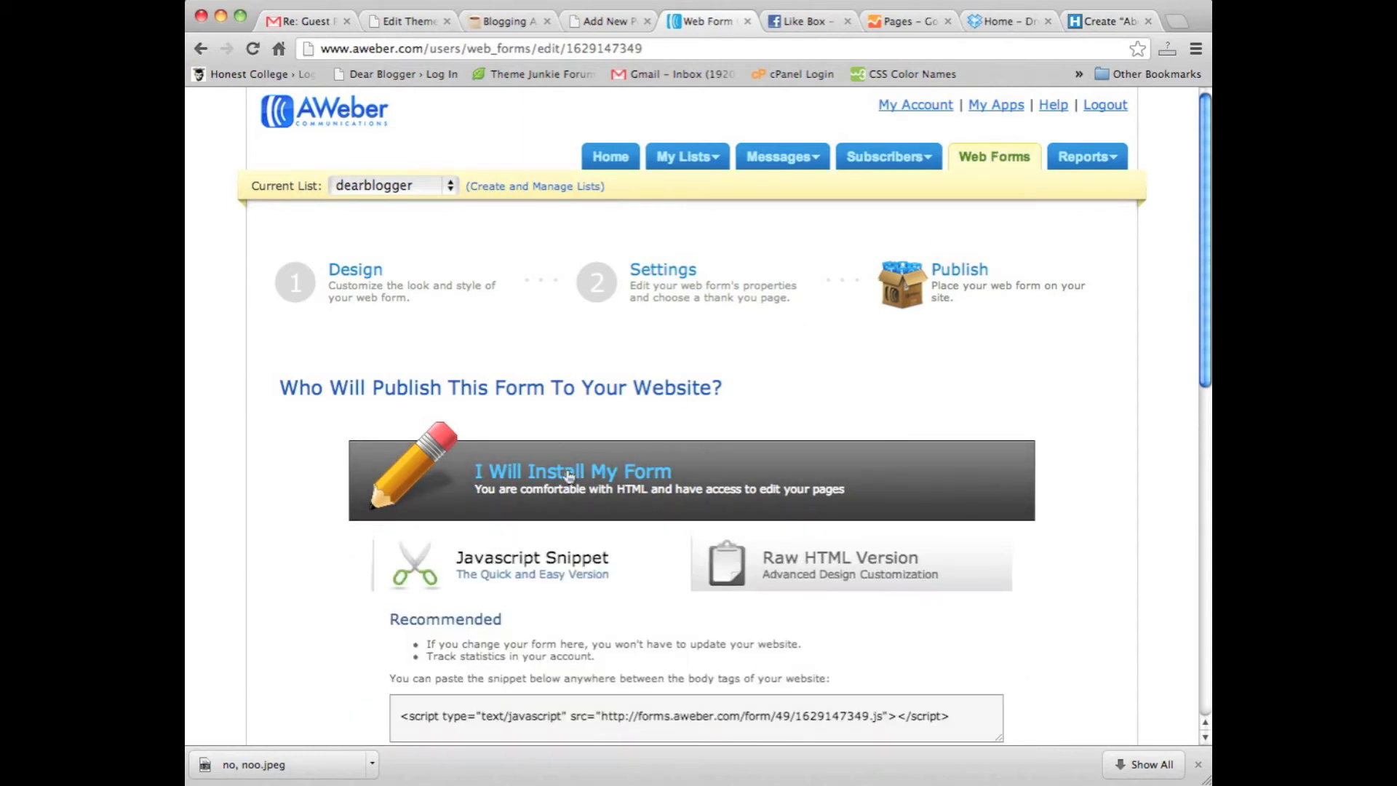
{"action": "scroll", "scroll_direction": "down", "scroll_amount": 3}
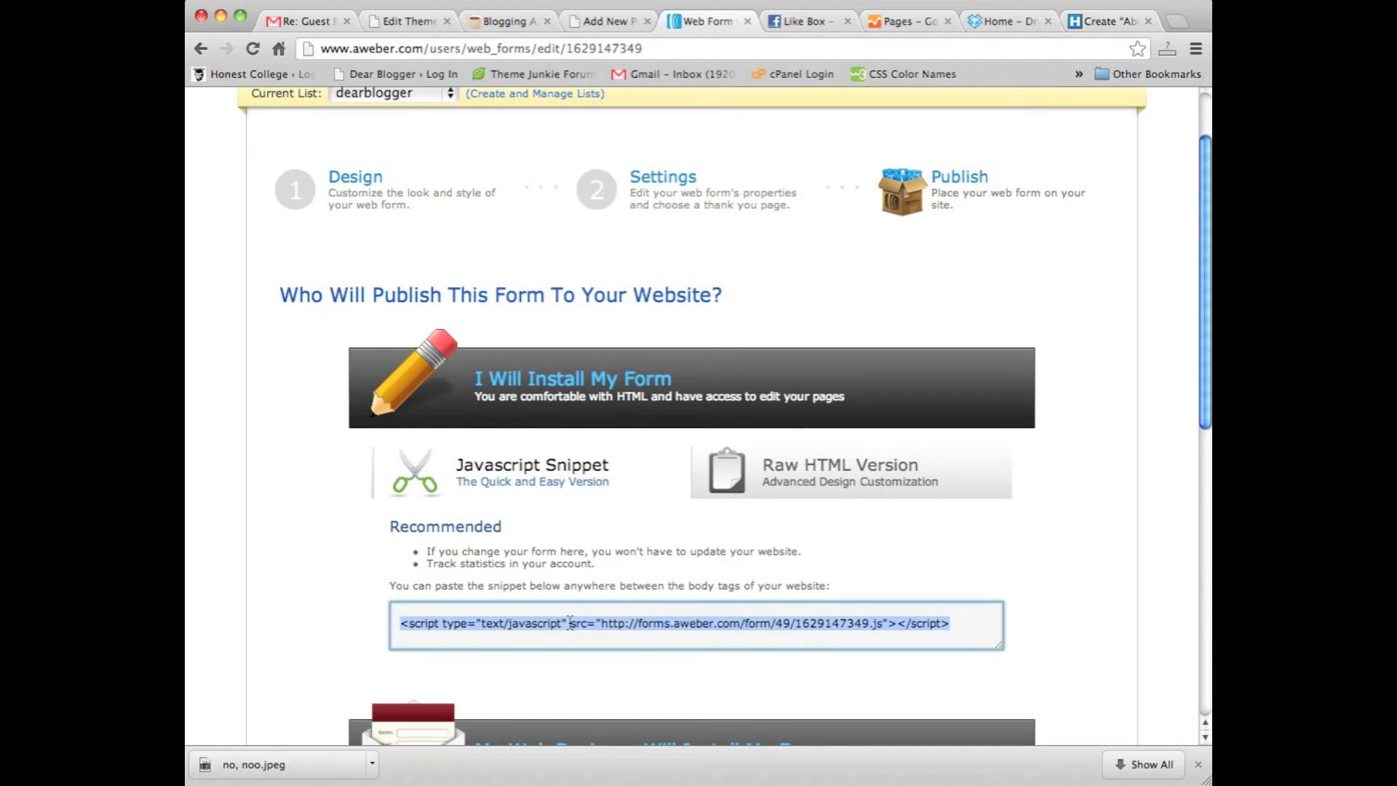
{"action": "left_click", "coordinate": [608, 21]}
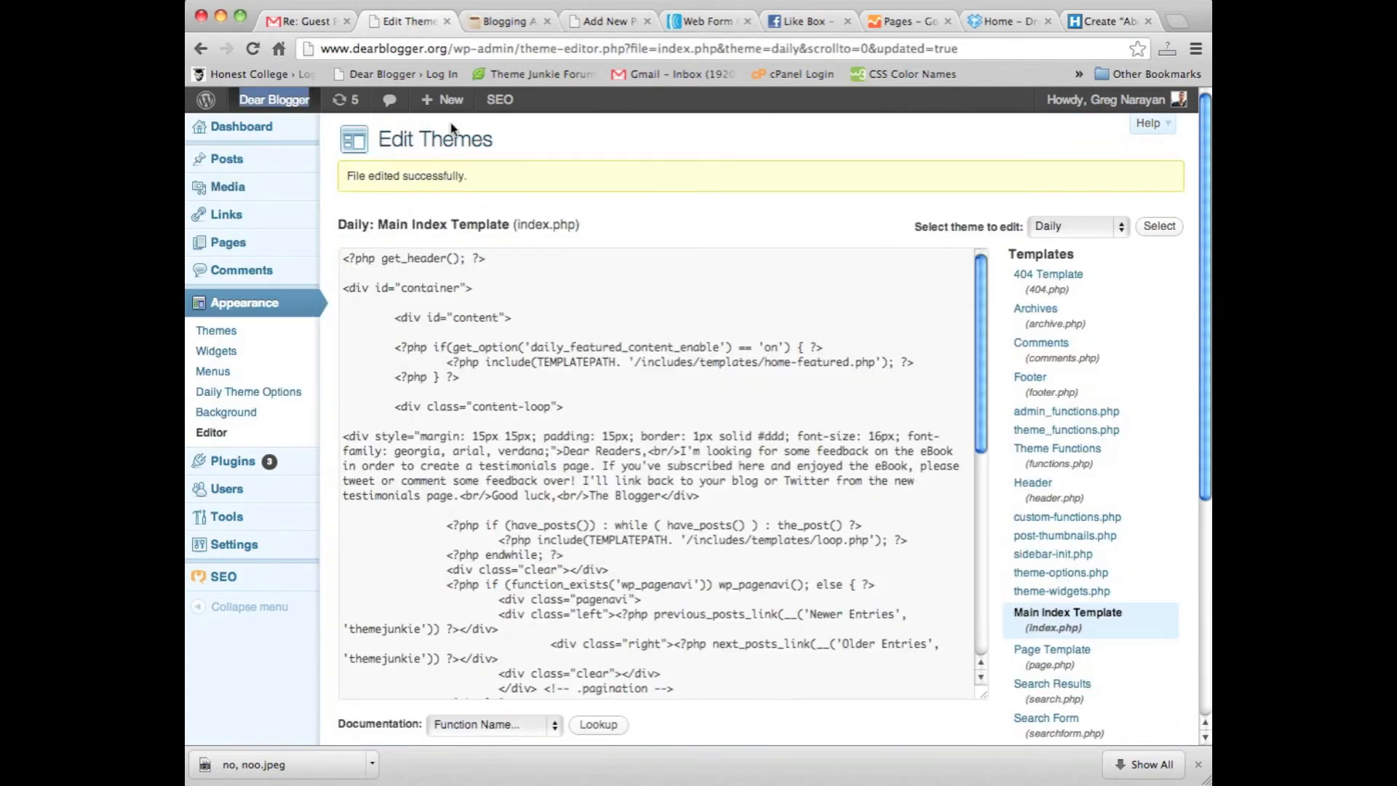
Replace the Dear Readers div in index.php with the AWeber script and update the file.
{"action": "left_click_drag", "start_coordinate": [344, 450], "coordinate": [700, 496]}
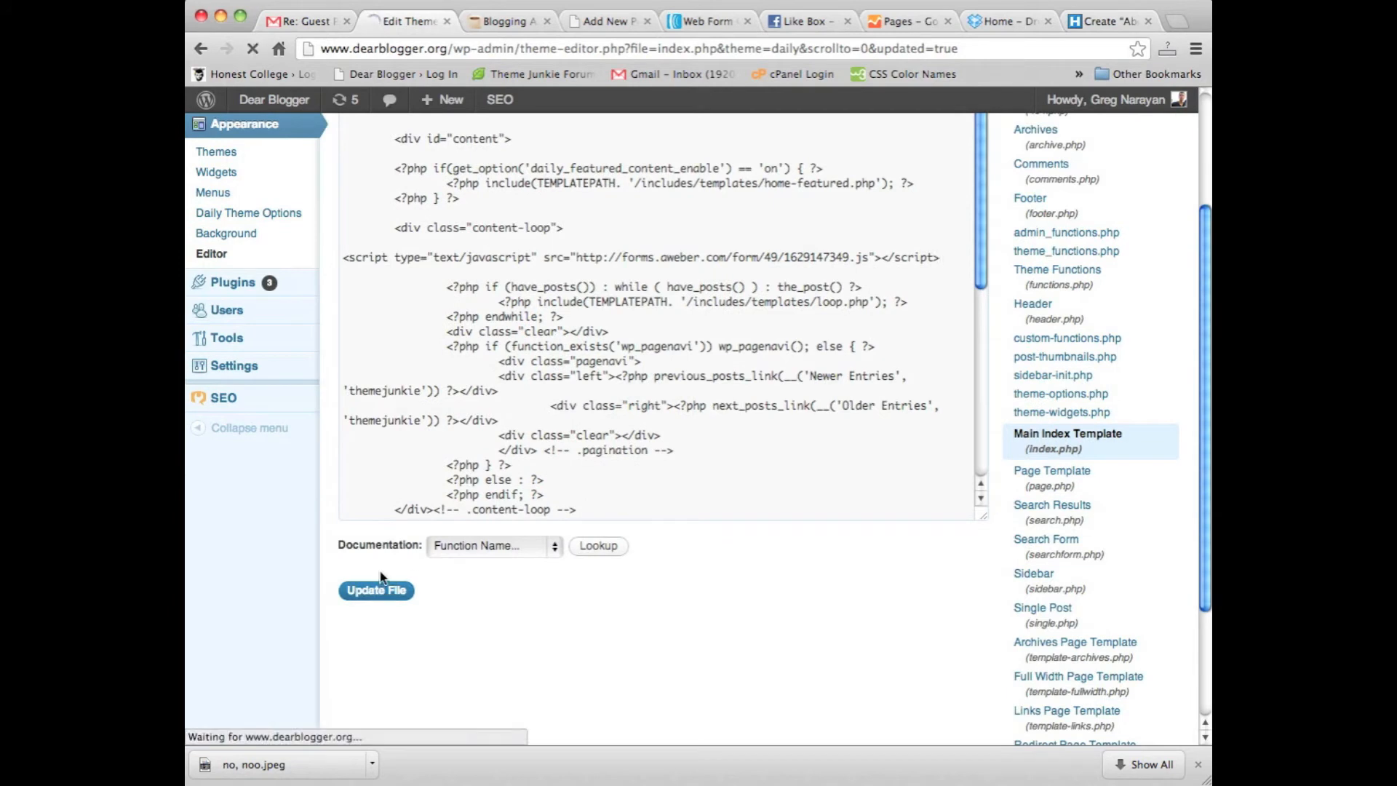
{"action": "left_click", "coordinate": [507, 20]}
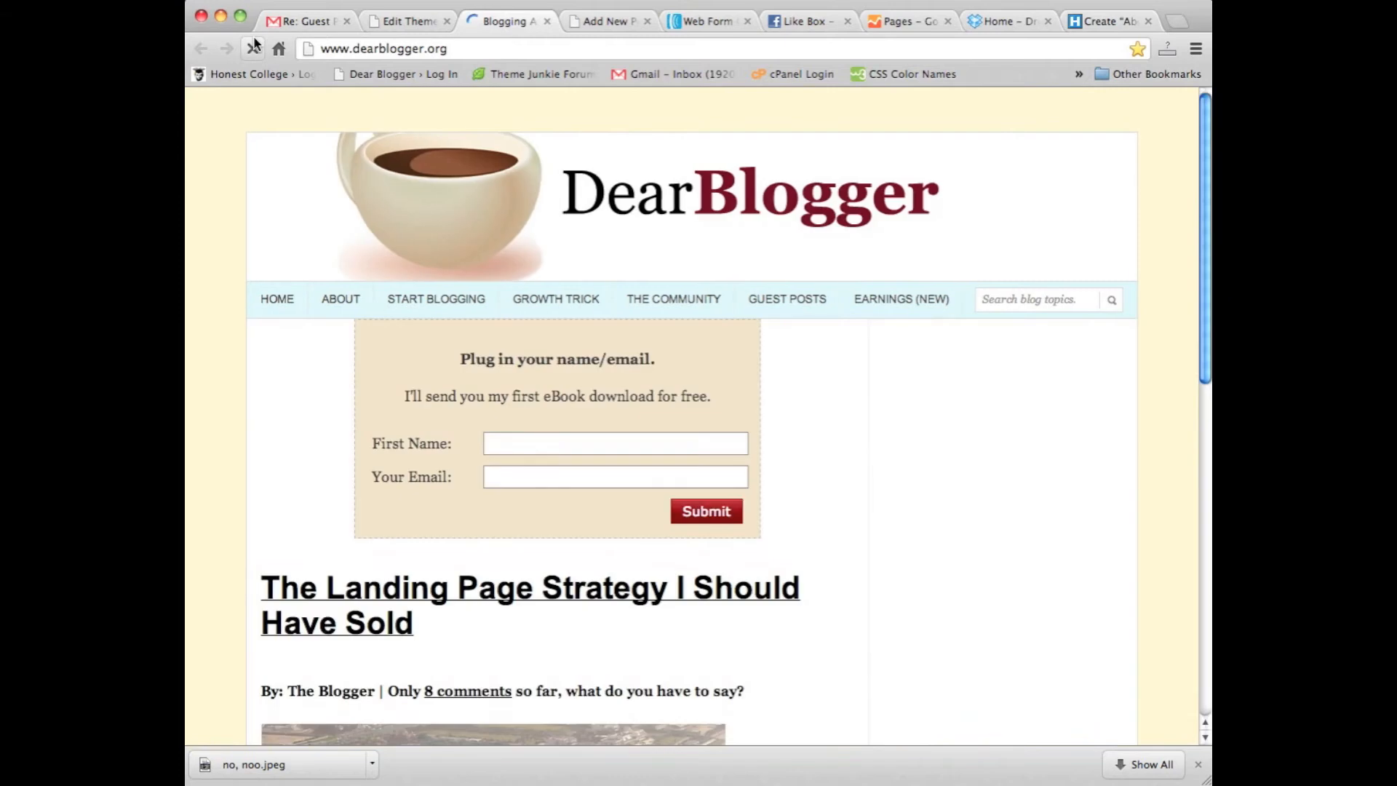
Reload dearblogger.org to confirm the name-and-email signup form sits above the posts.
{"action": "left_click", "coordinate": [556, 300]}
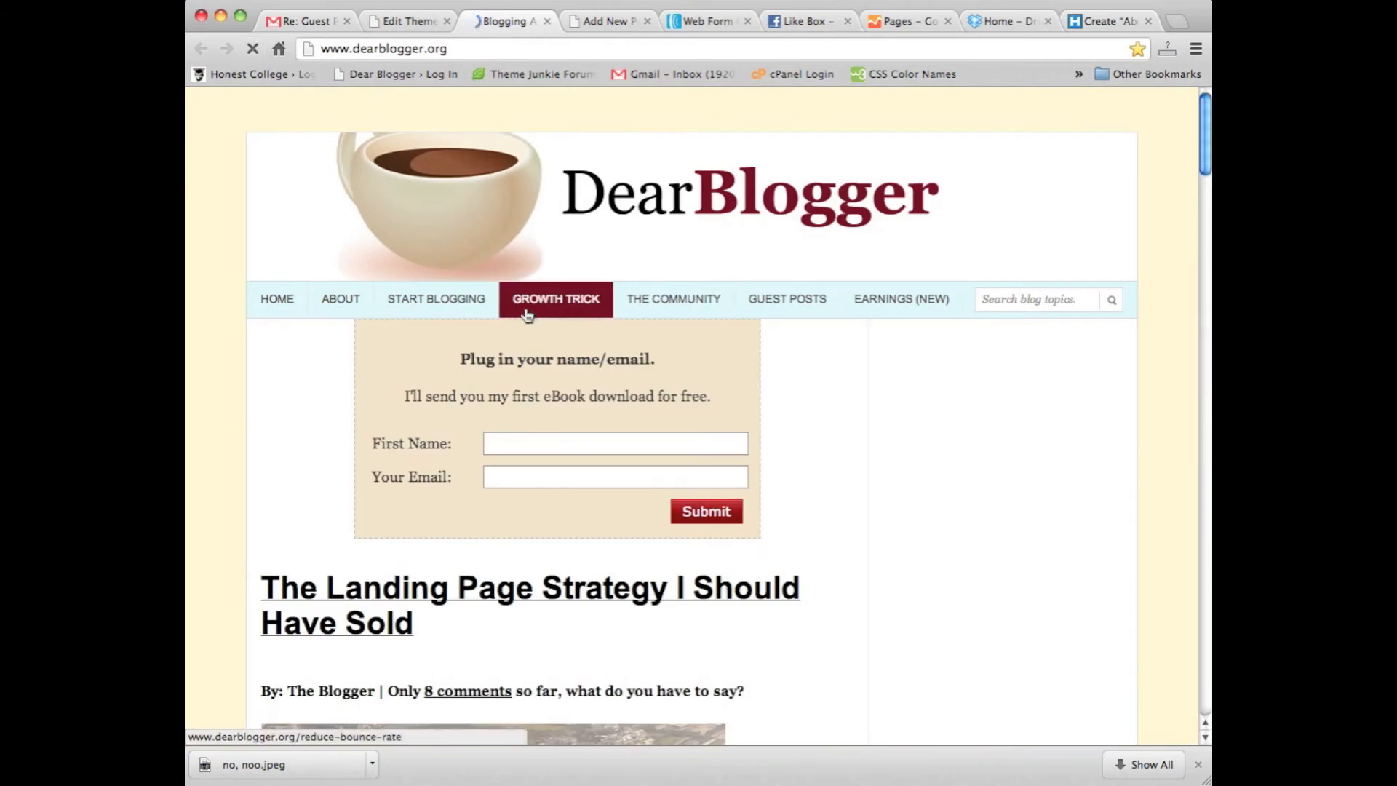
{"action": "scroll", "scroll_direction": "down", "scroll_amount": 3}
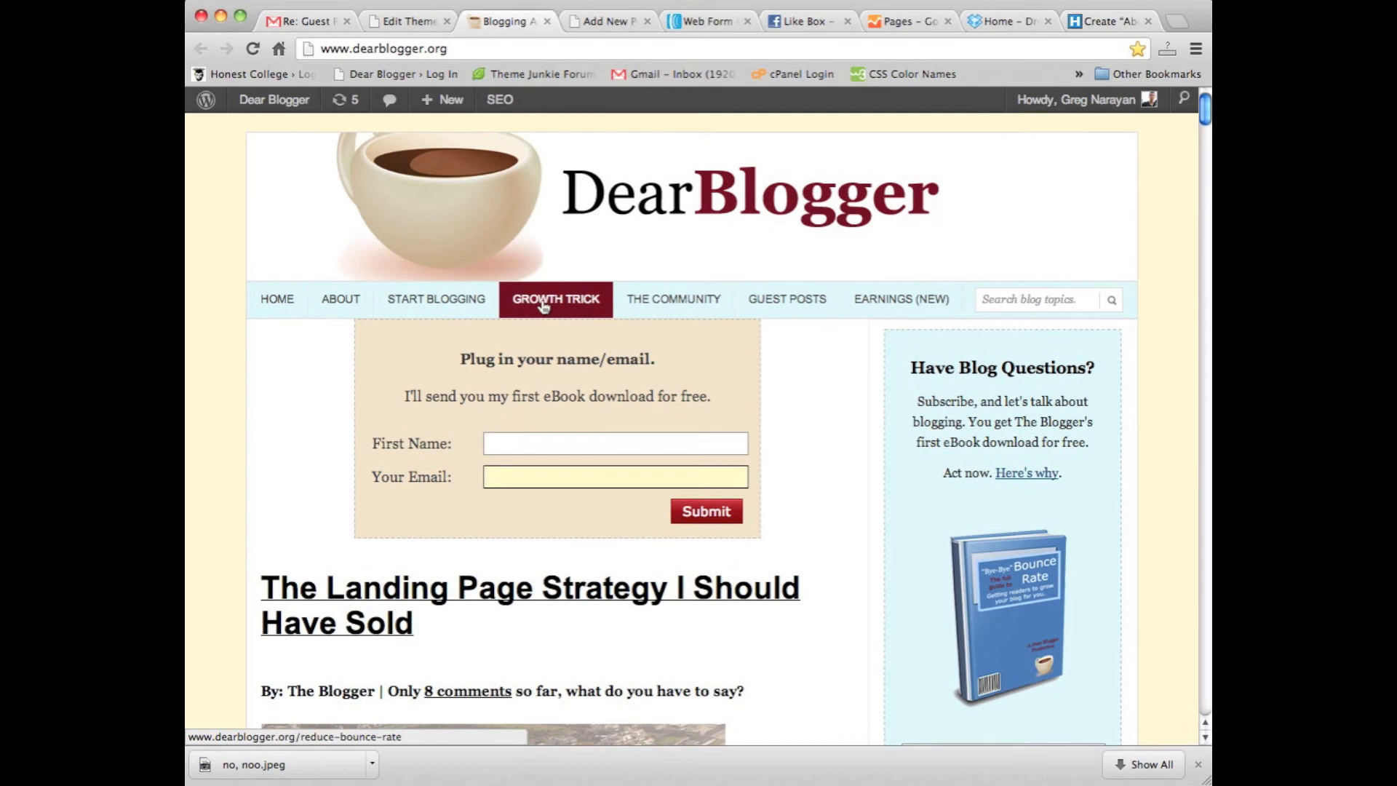
{"action": "left_click", "coordinate": [556, 300]}
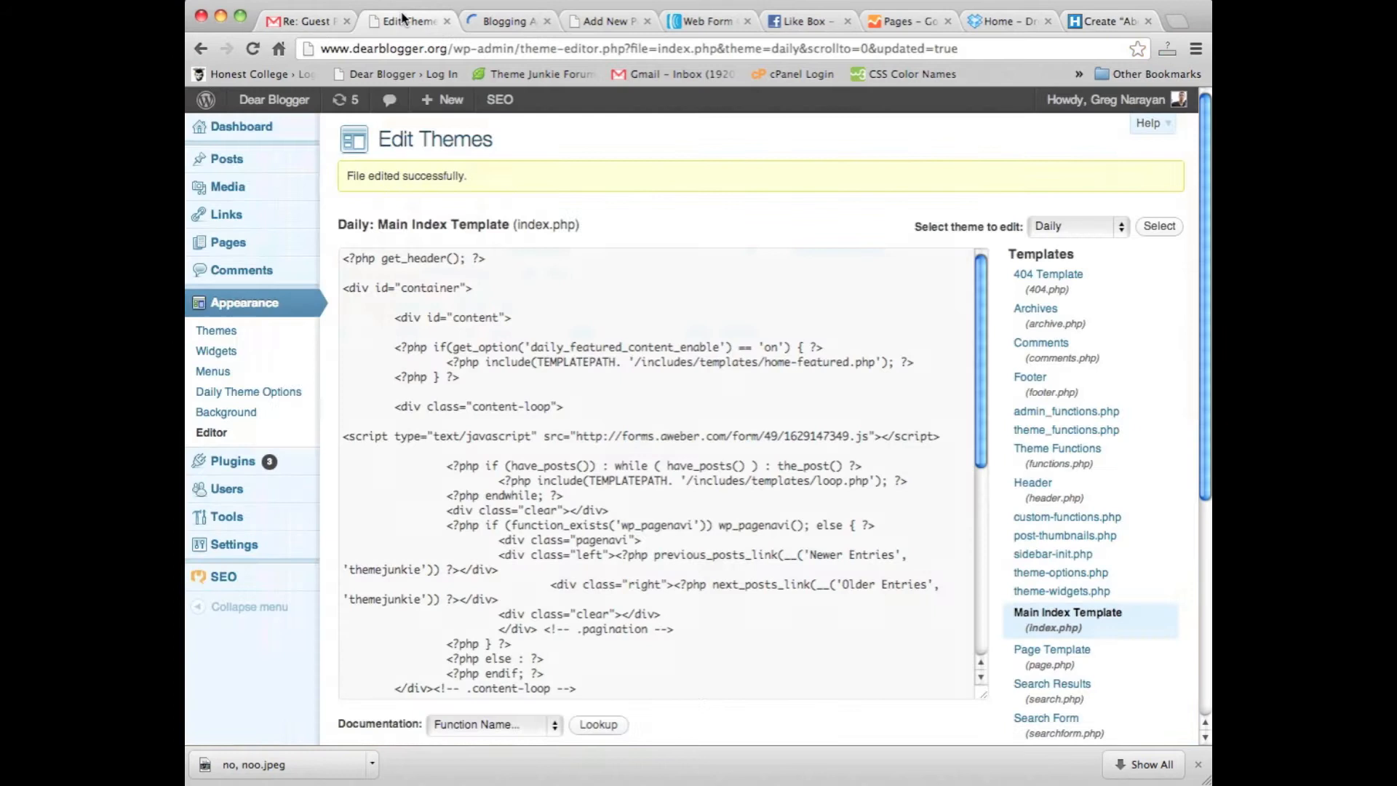
Delete the AWeber script line from index.php, update the file, and revisit the home page.
{"action": "left_click", "coordinate": [945, 437]}
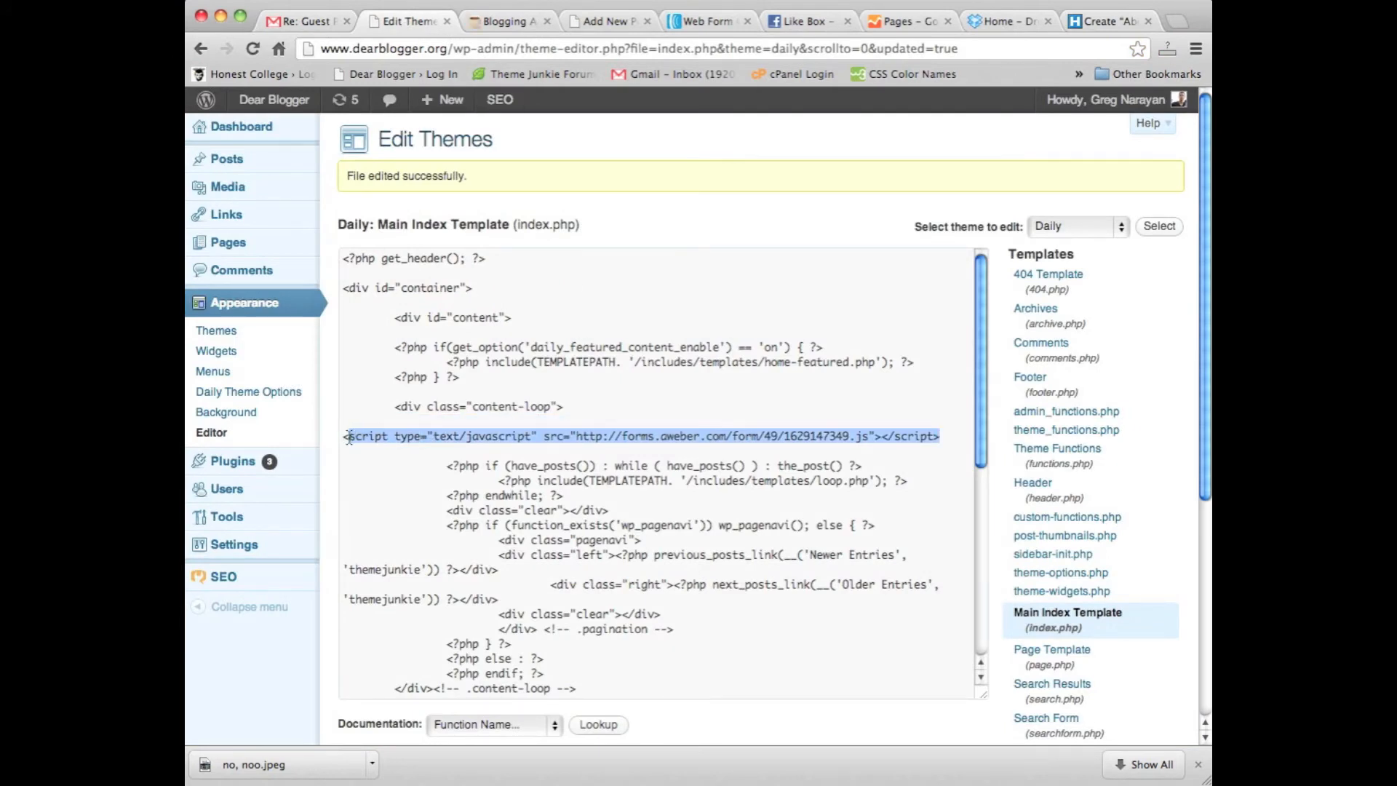
{"action": "key", "text": "Delete"}
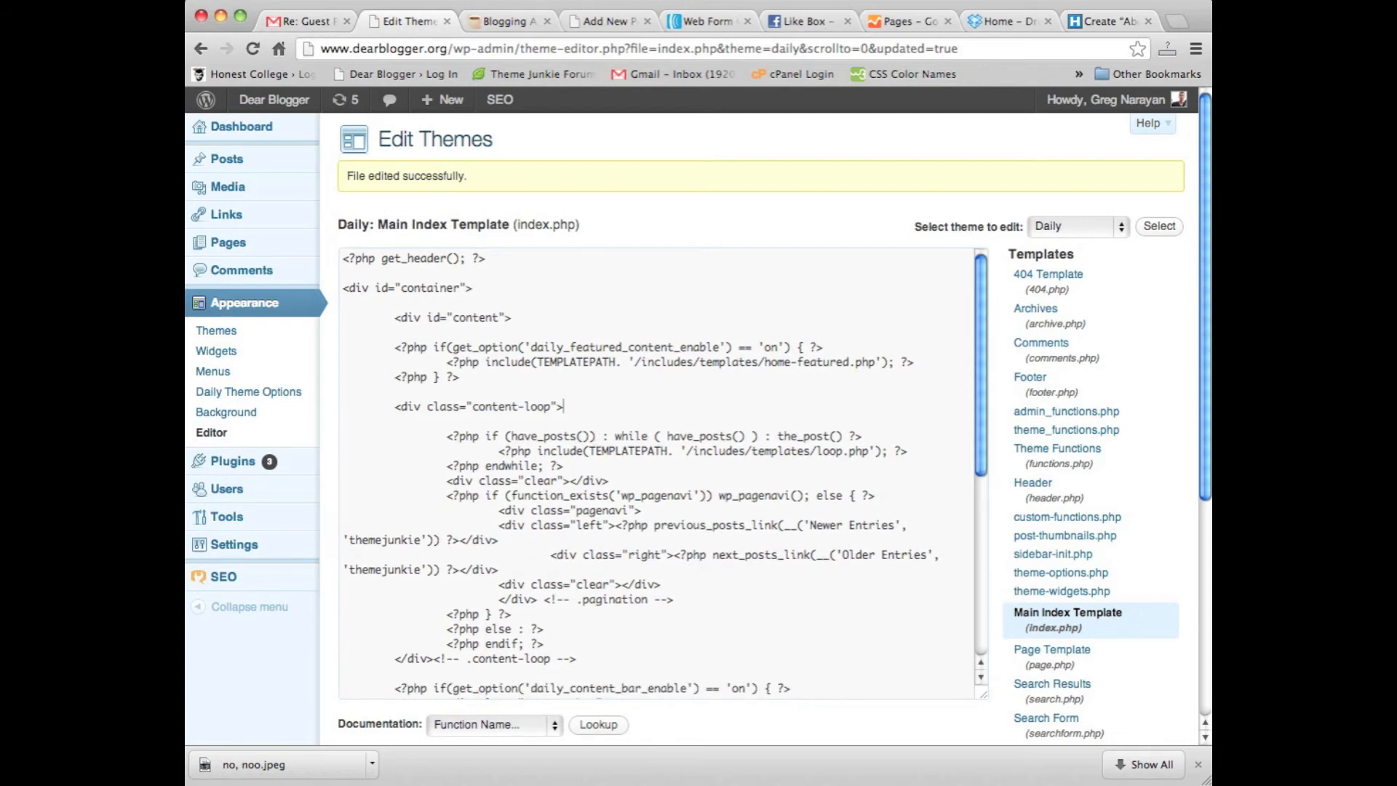
{"action": "scroll", "scroll_direction": "down", "scroll_amount": 3}
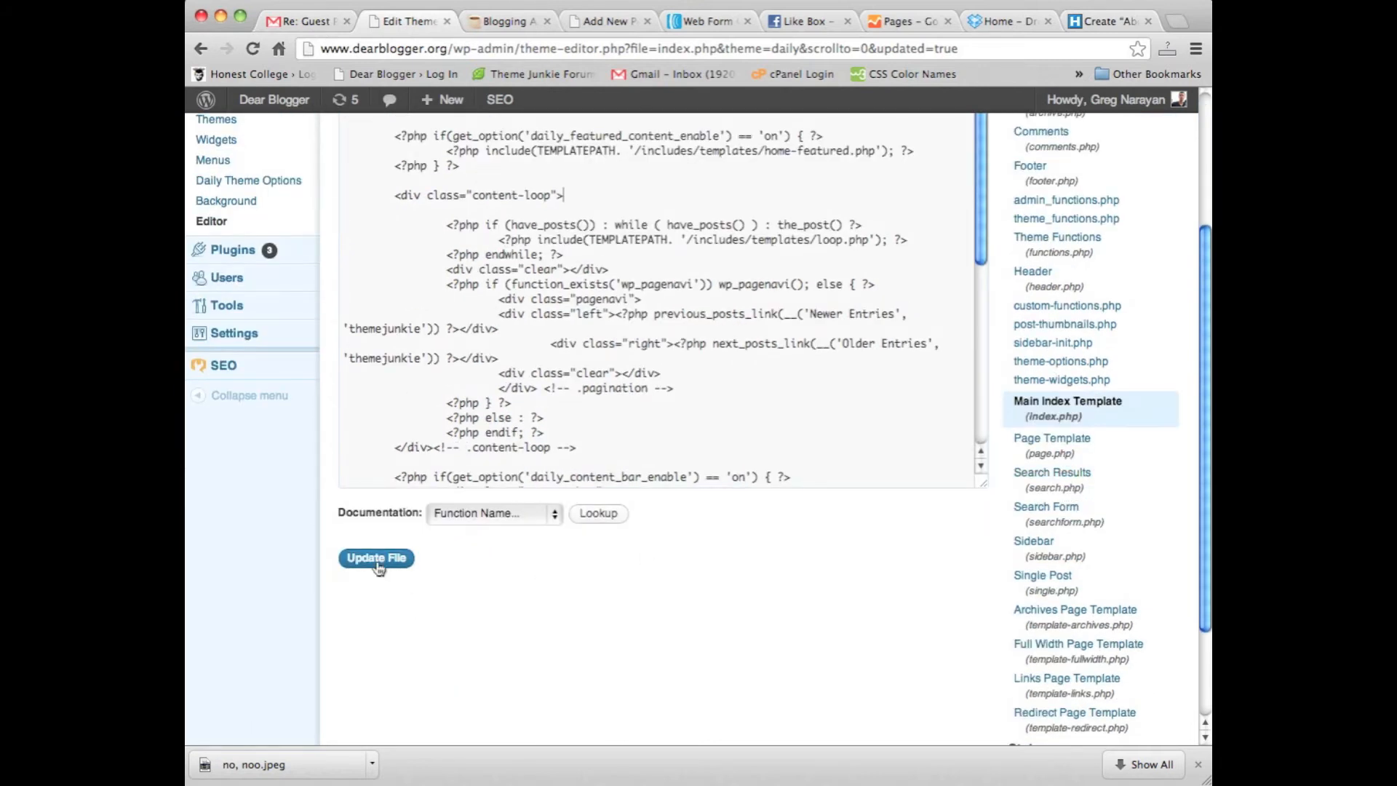
{"action": "left_click", "coordinate": [376, 559]}
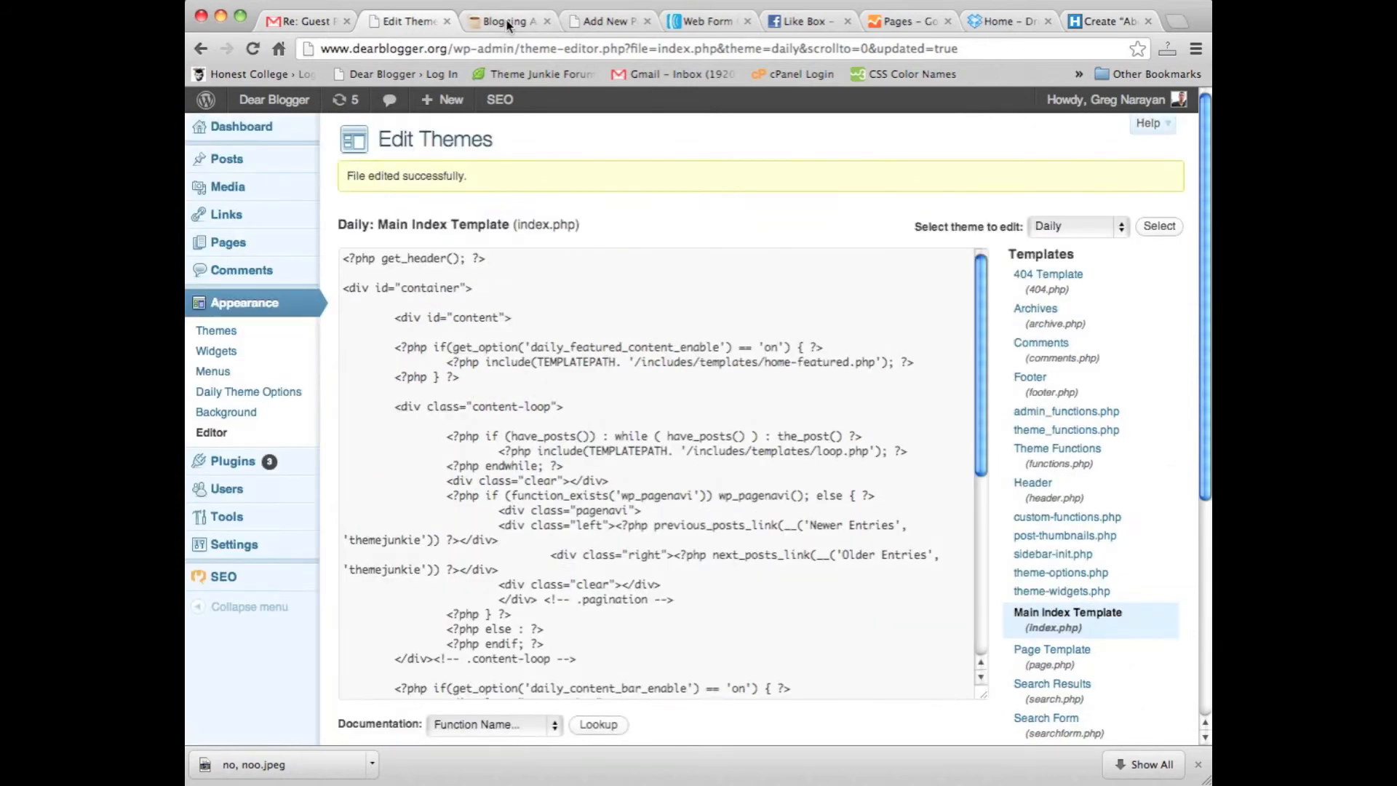
{"action": "left_click", "coordinate": [507, 20]}
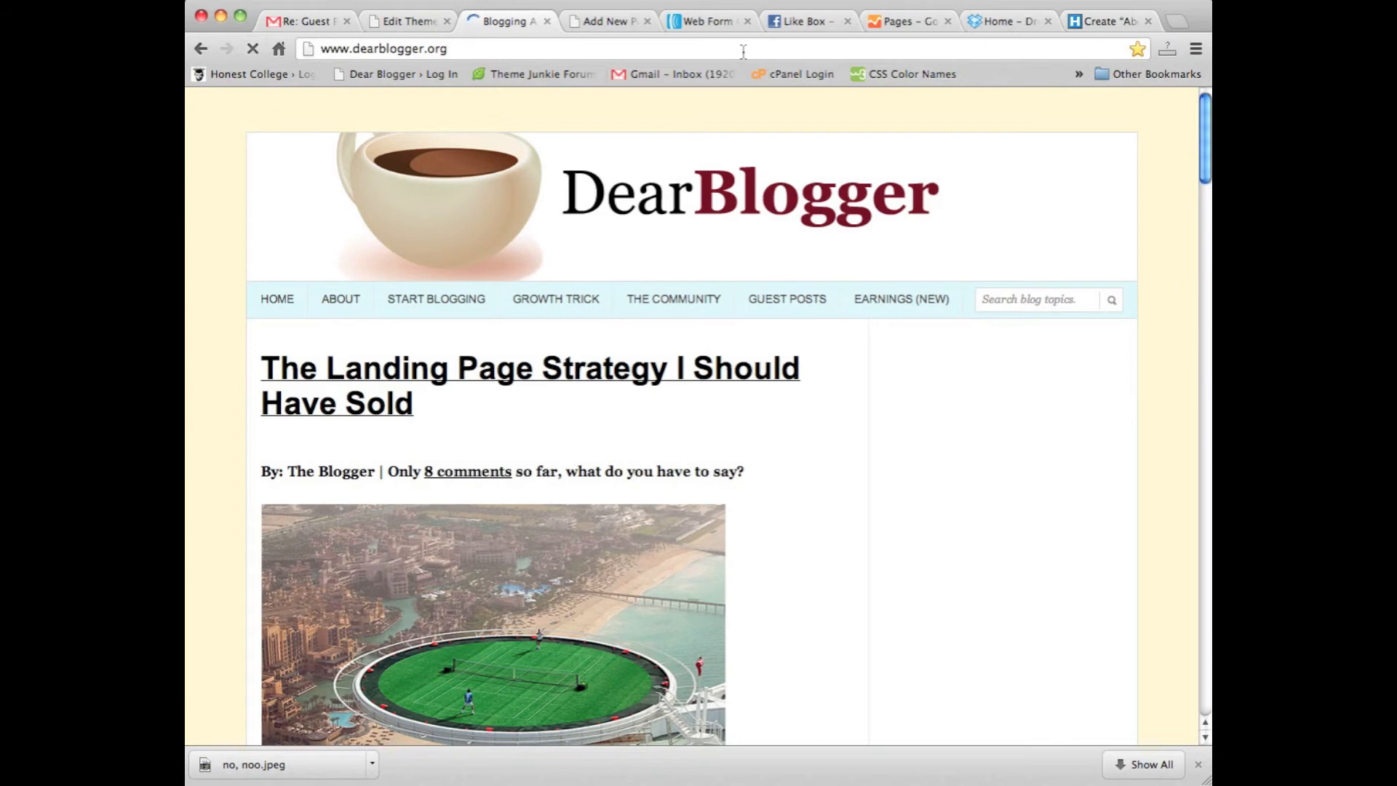
{"action": "left_click", "coordinate": [806, 21]}
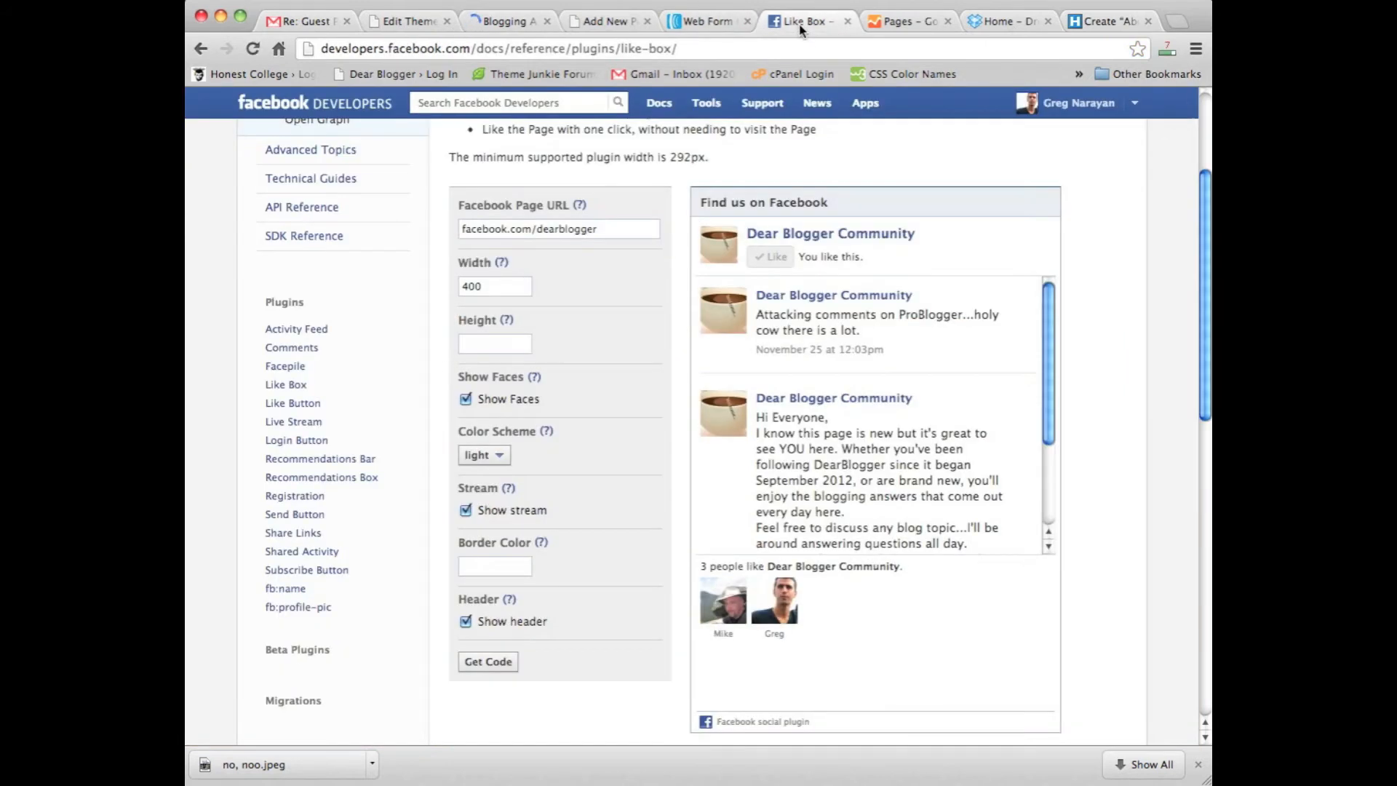
{"action": "scroll", "scroll_direction": "down", "scroll_amount": 3}
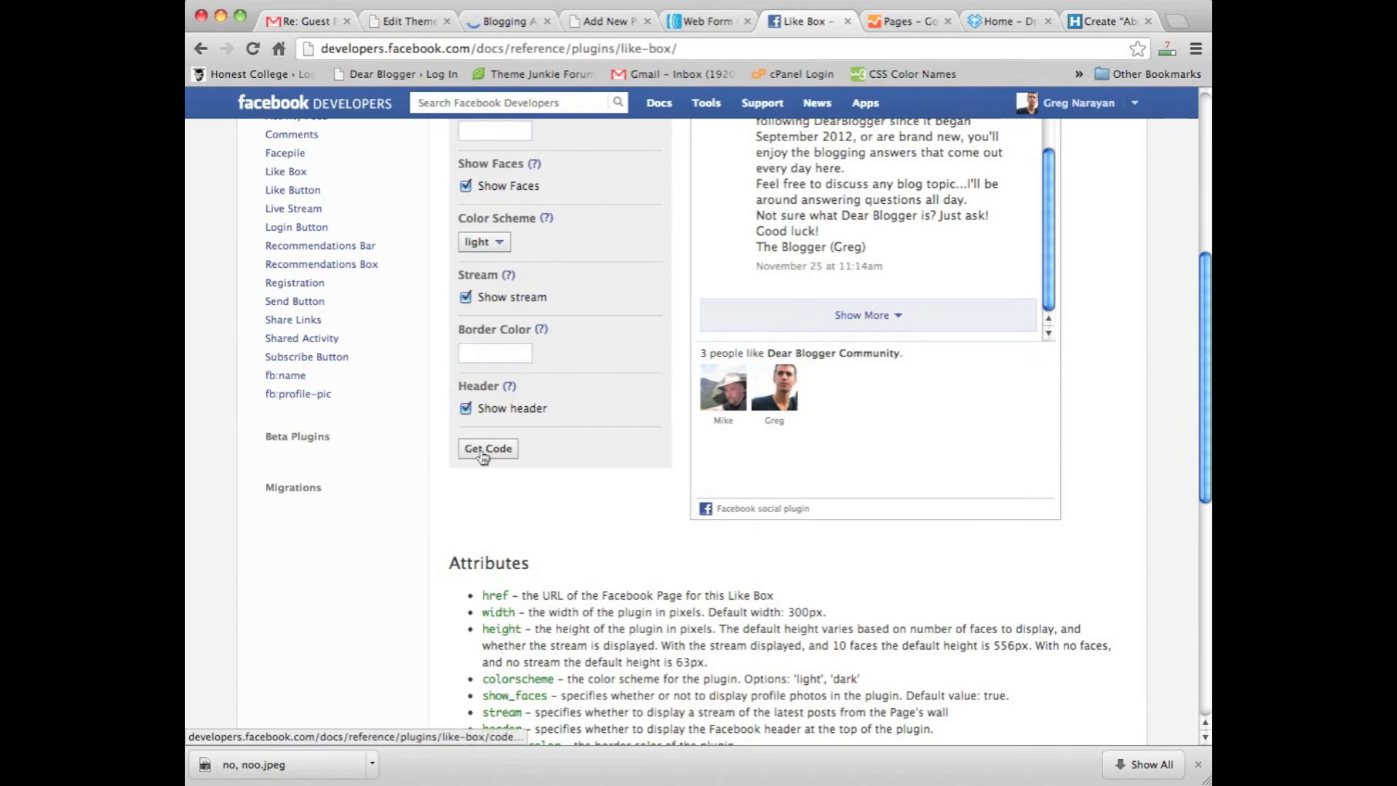
{"action": "left_click", "coordinate": [487, 448]}
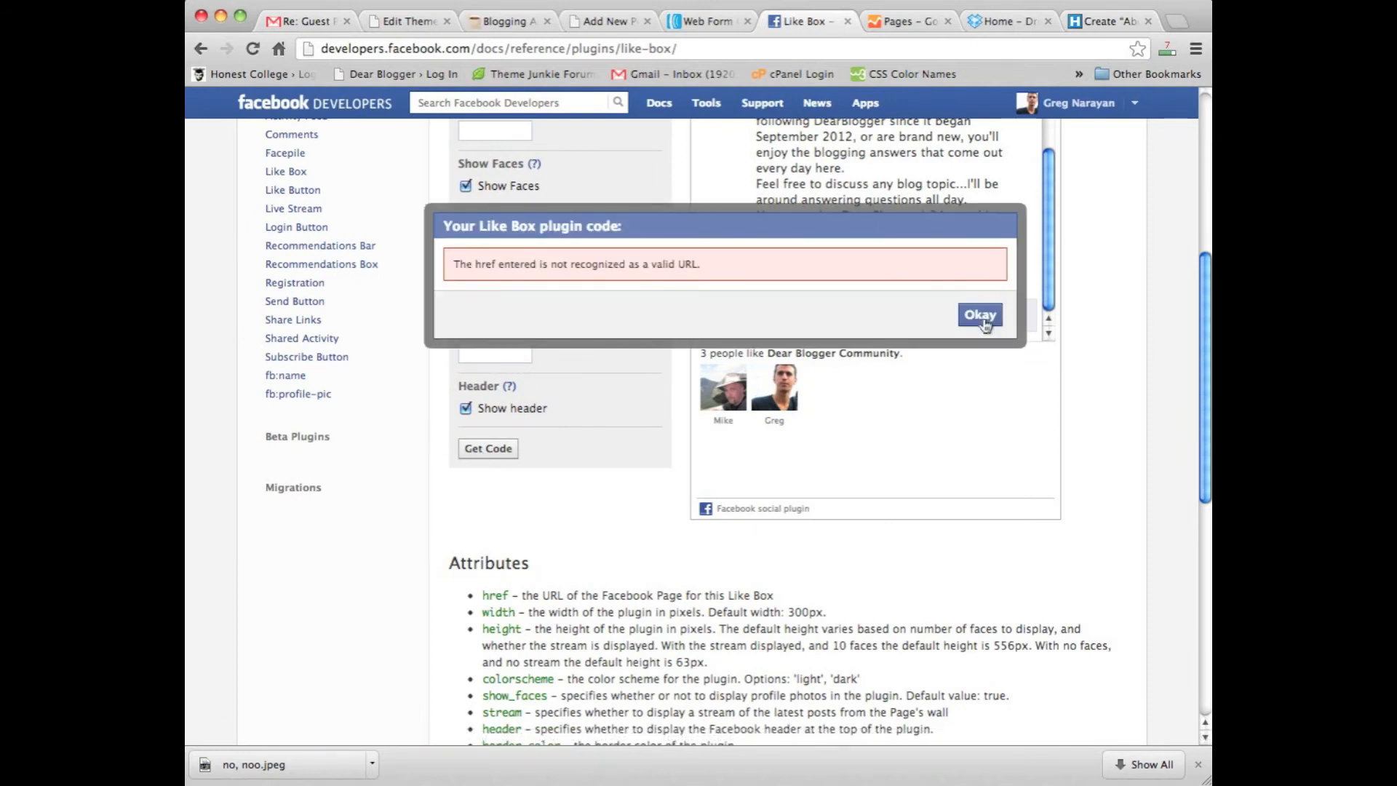
{"action": "left_click", "coordinate": [979, 314]}
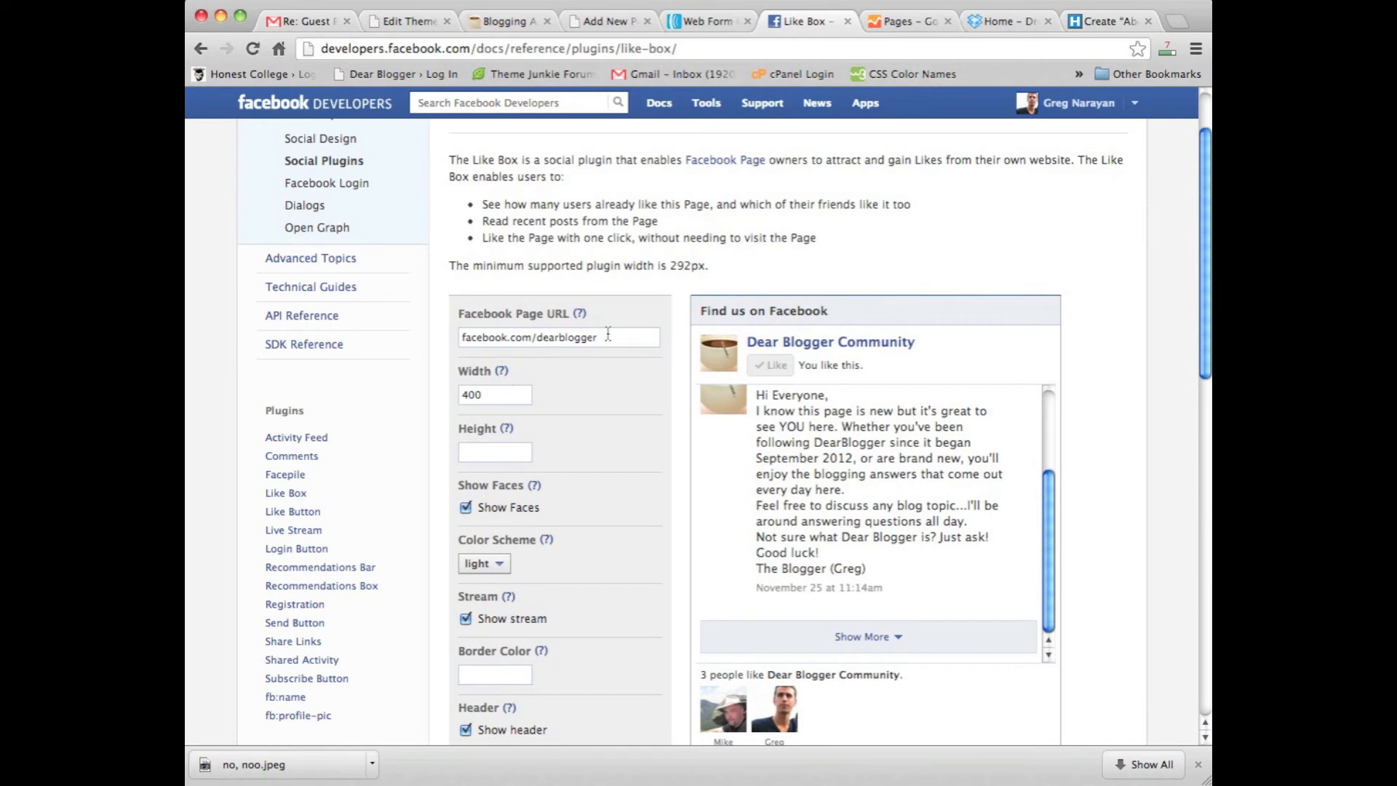
{"action": "left_click", "coordinate": [559, 338]}
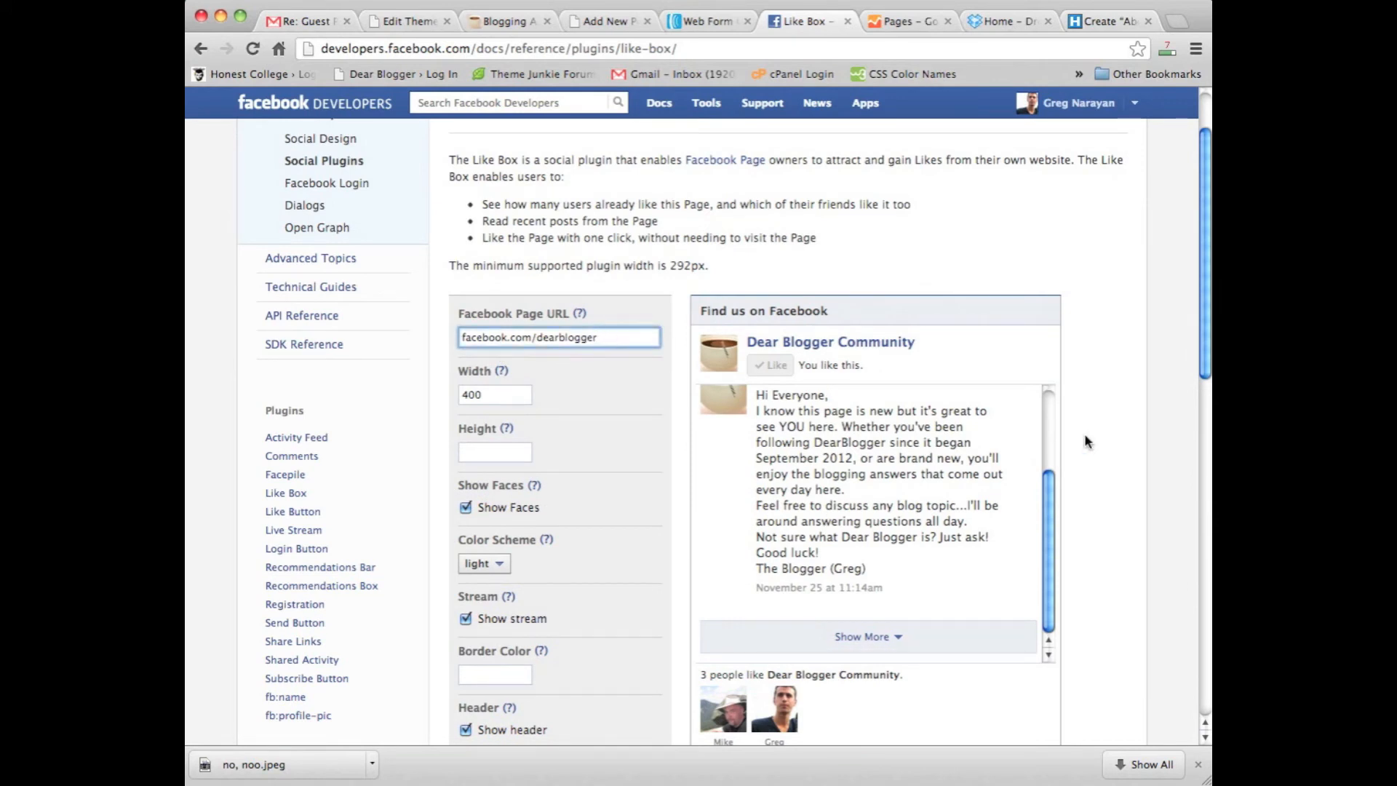
{"action": "scroll", "scroll_direction": "down", "scroll_amount": 3}
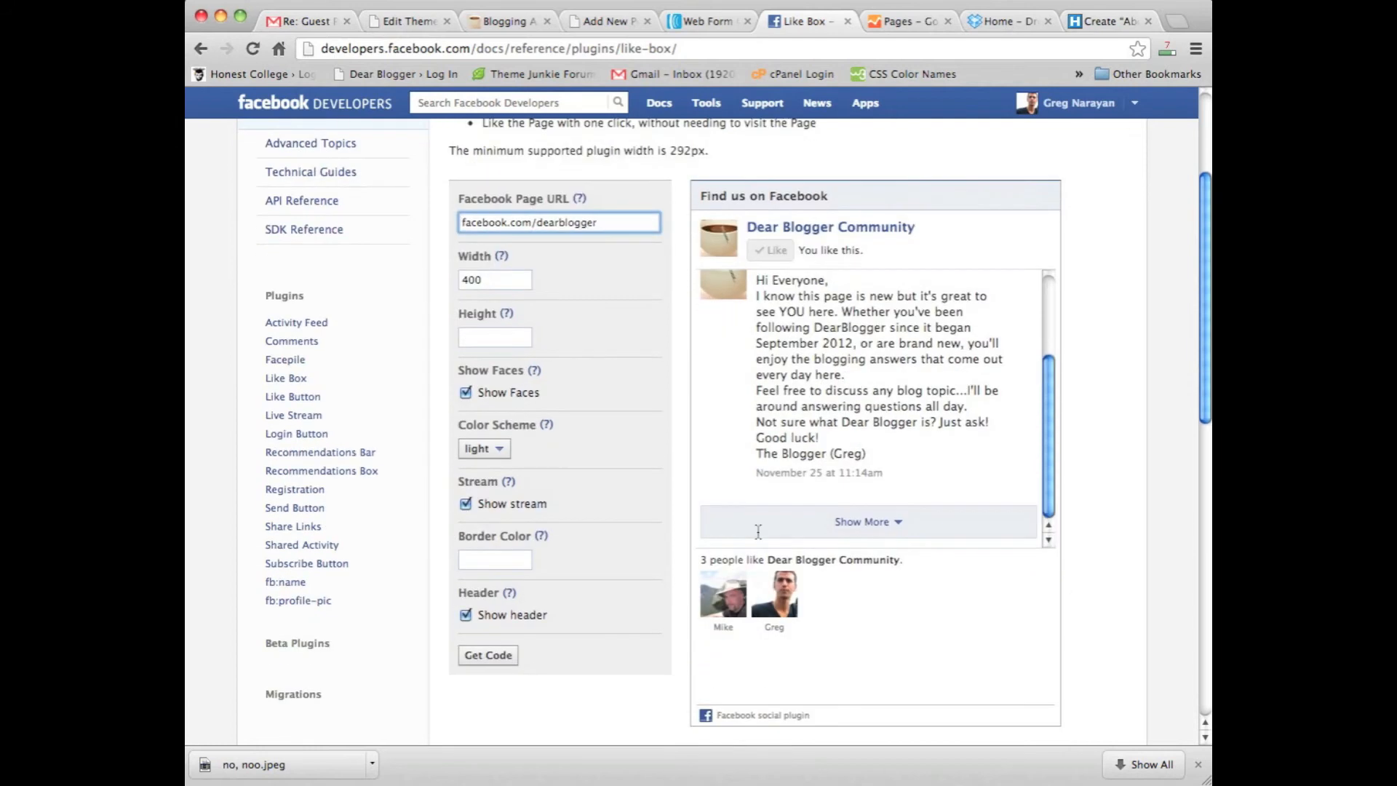
{"action": "mouse_move", "coordinate": [869, 575]}
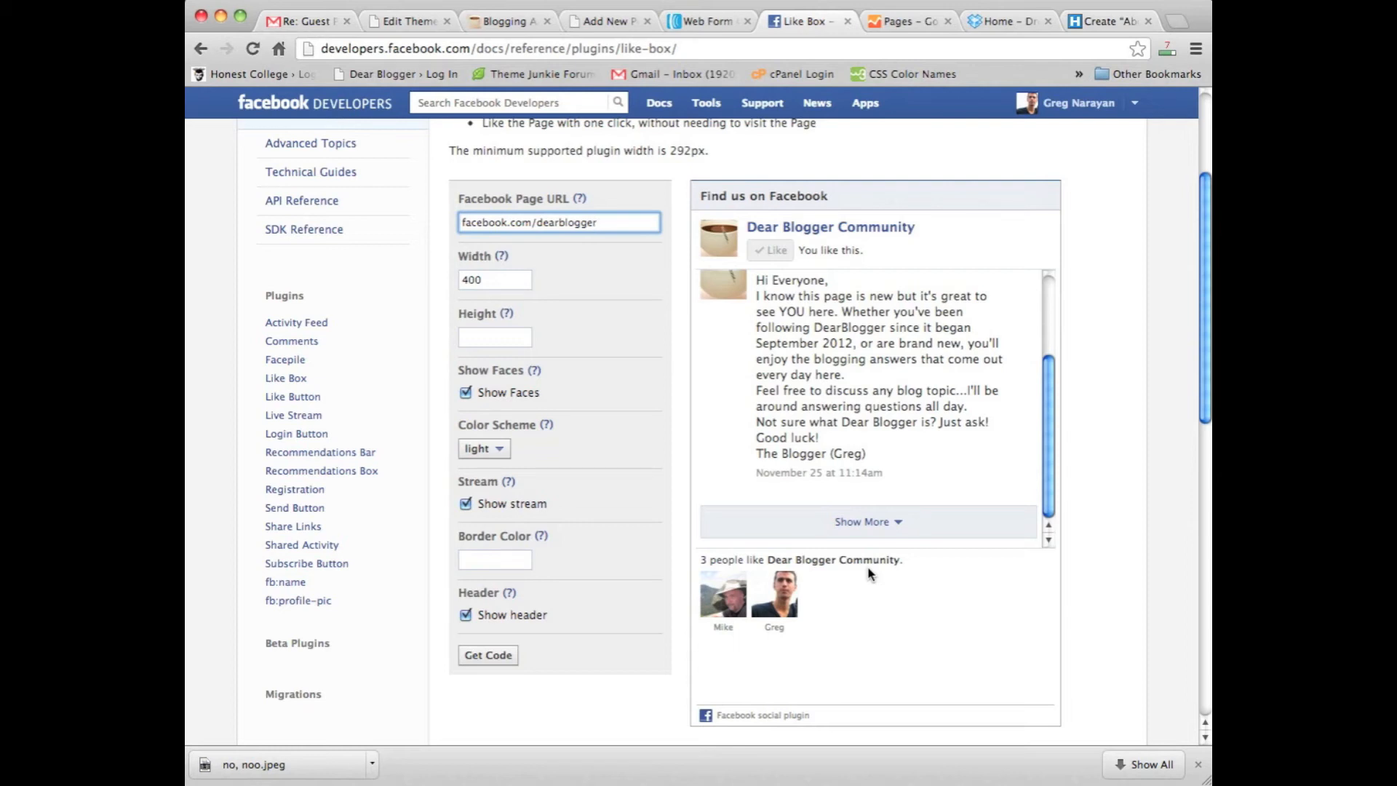
{"action": "mouse_move", "coordinate": [489, 657]}
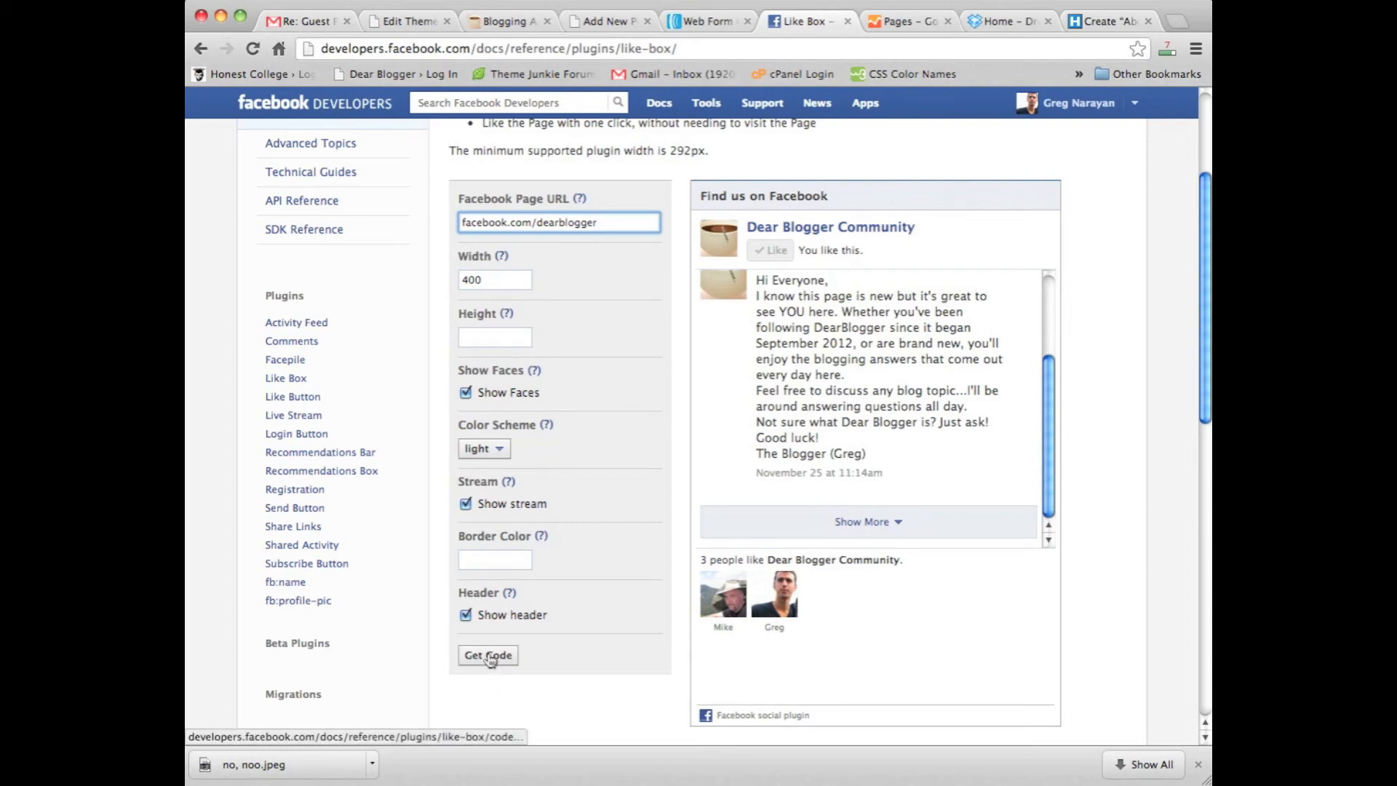
{"action": "left_click", "coordinate": [488, 655]}
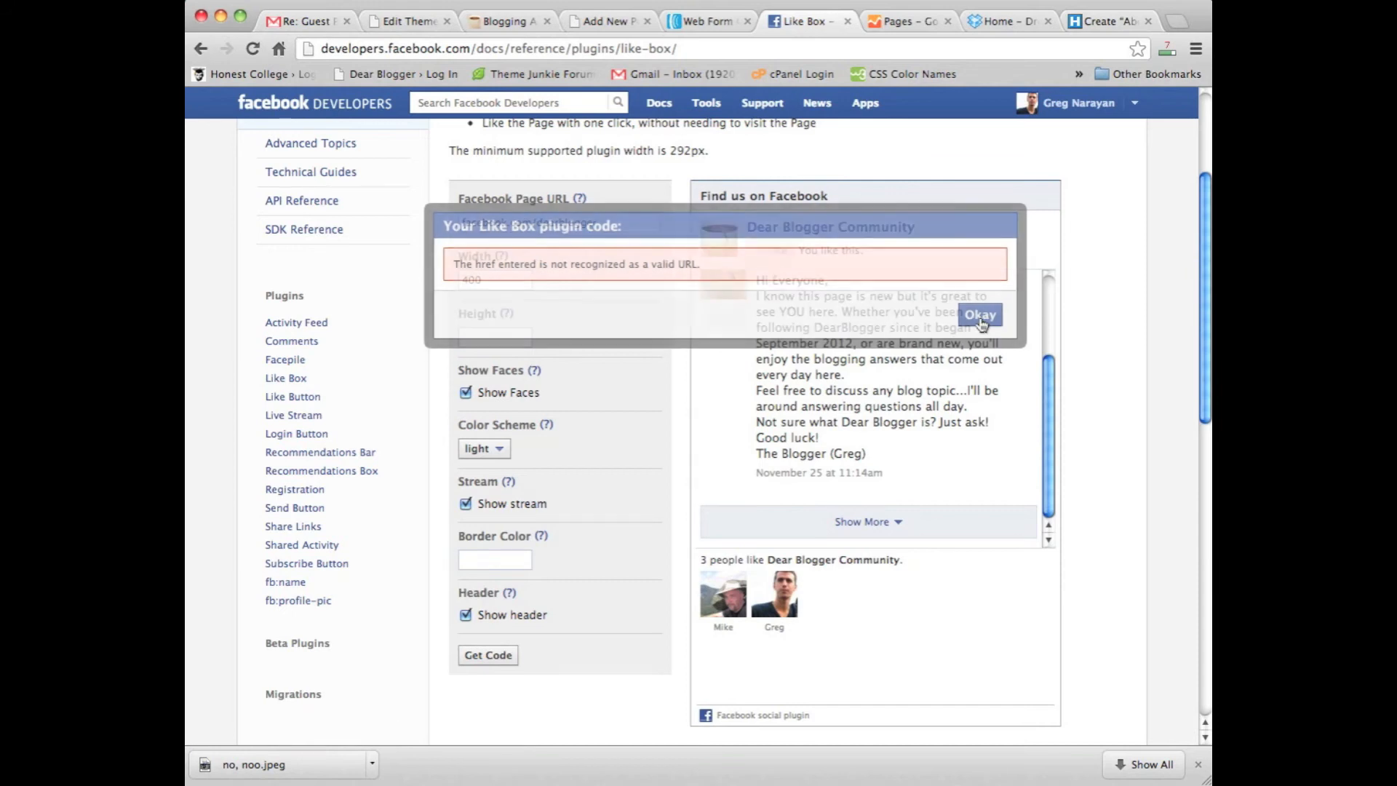
{"action": "left_click", "coordinate": [981, 314]}
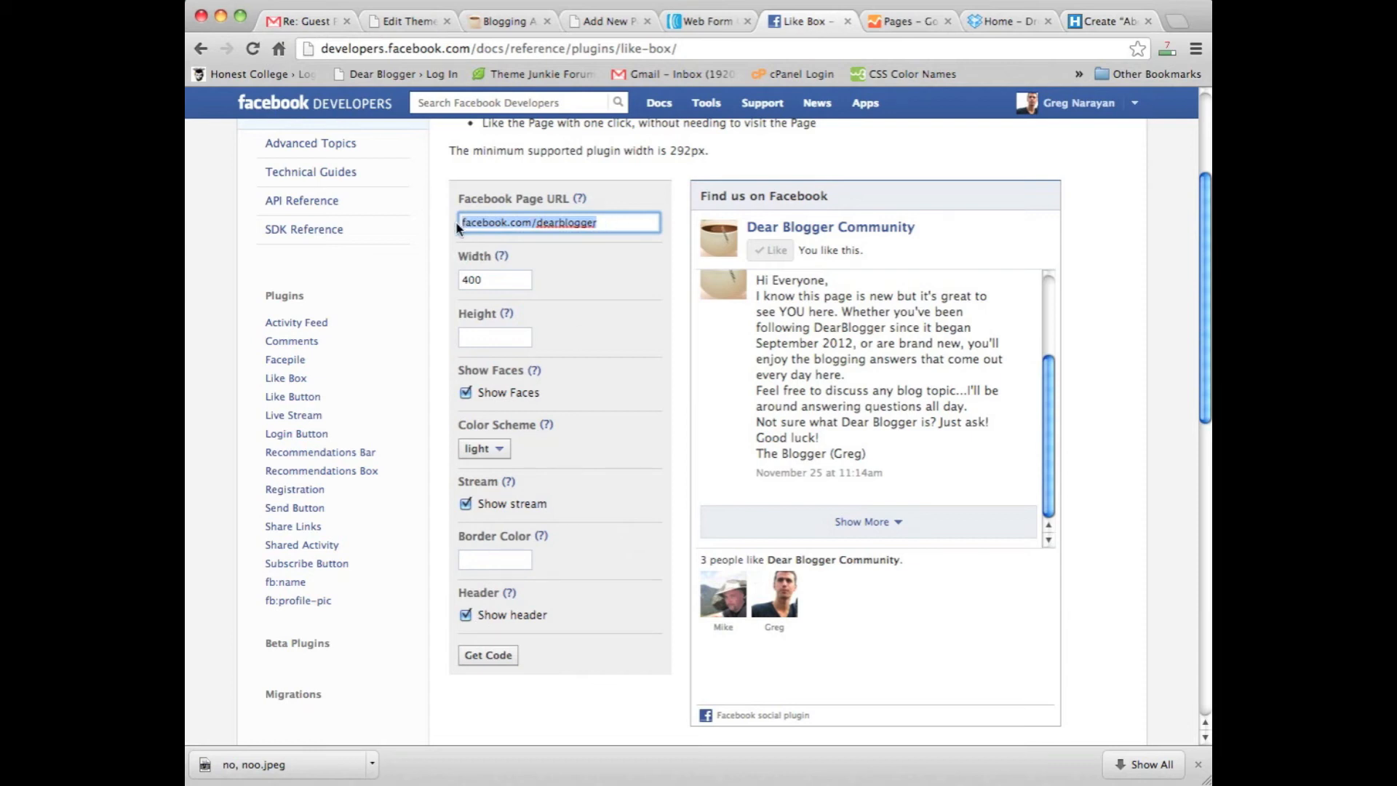
{"action": "type", "text": "http://www."}
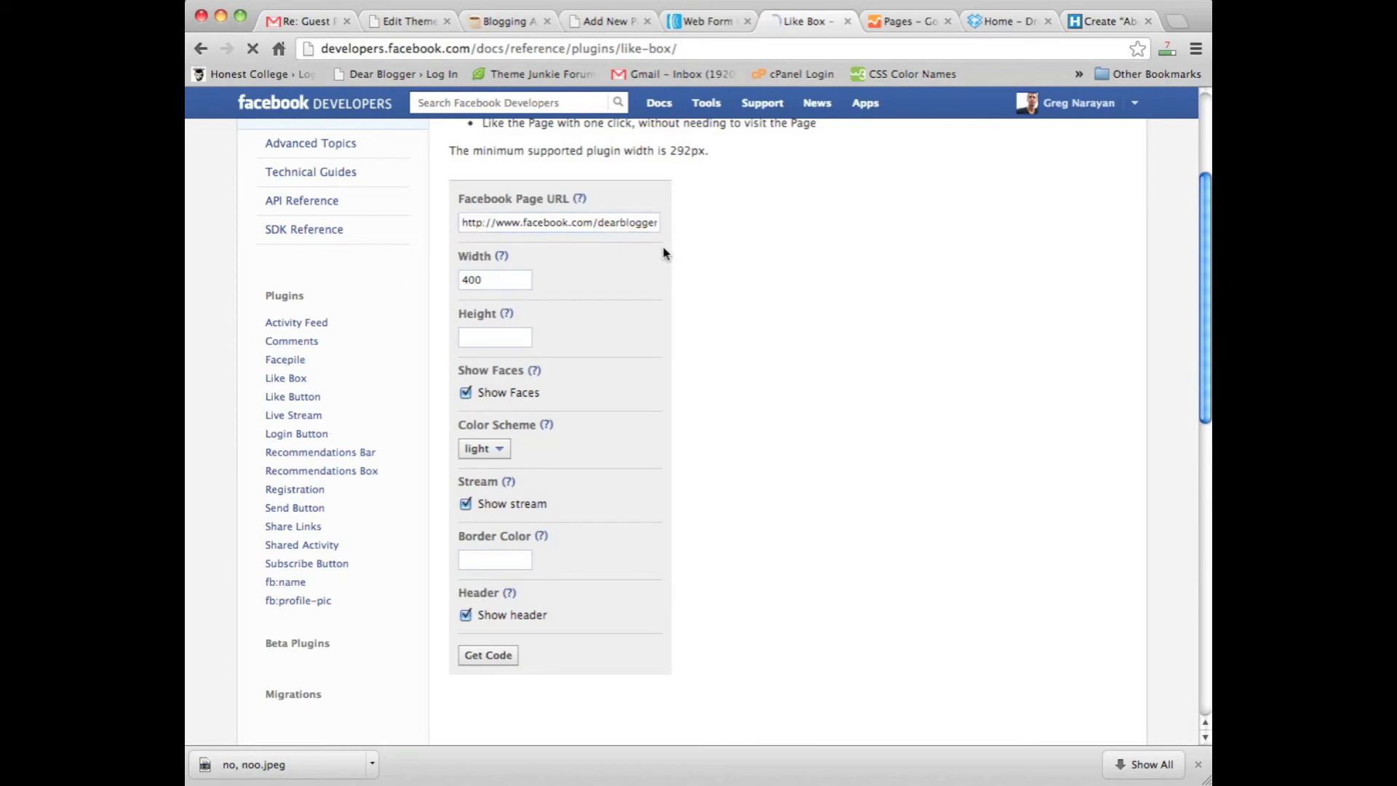
{"action": "left_click", "coordinate": [487, 654]}
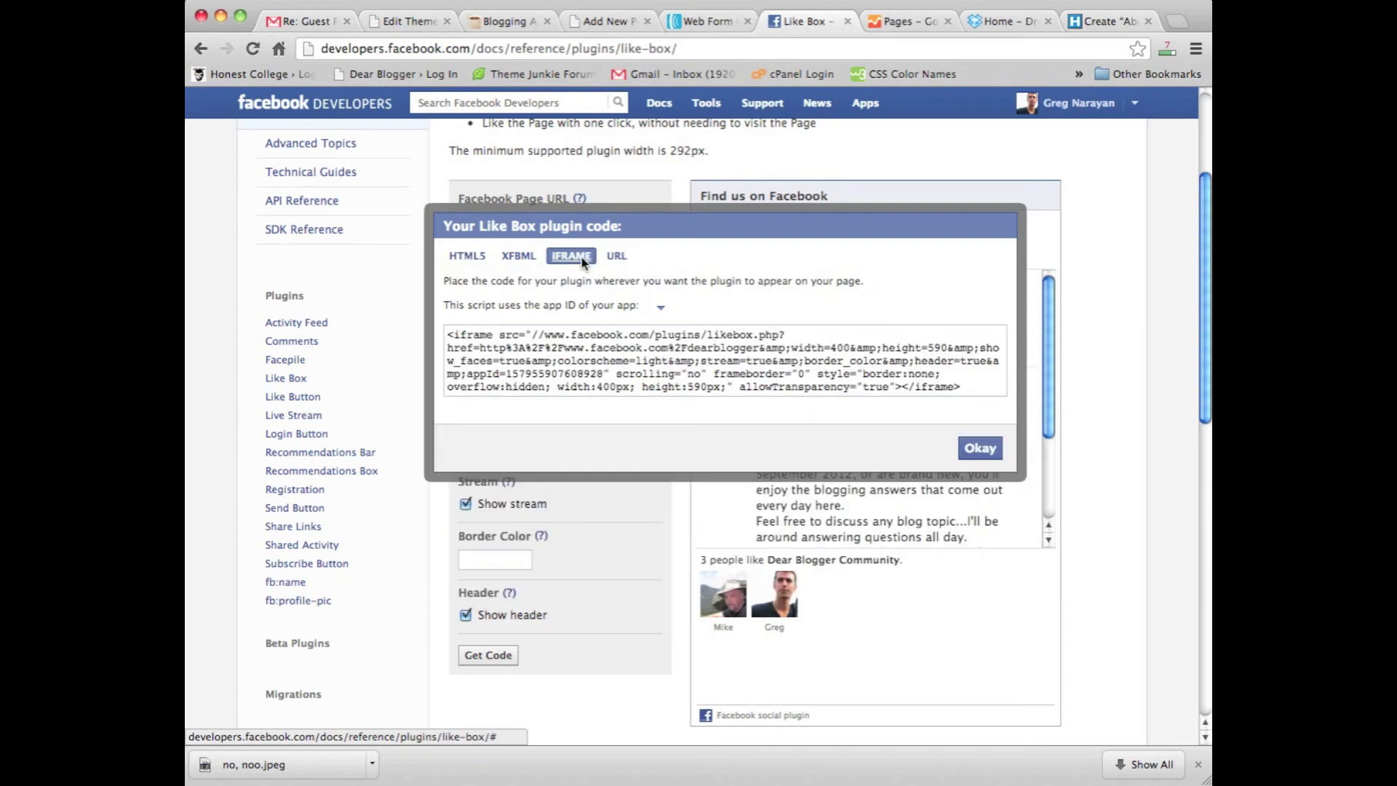
Switch the generated Like Box code to its IFRAME version and copy it.
{"action": "left_click", "coordinate": [716, 367]}
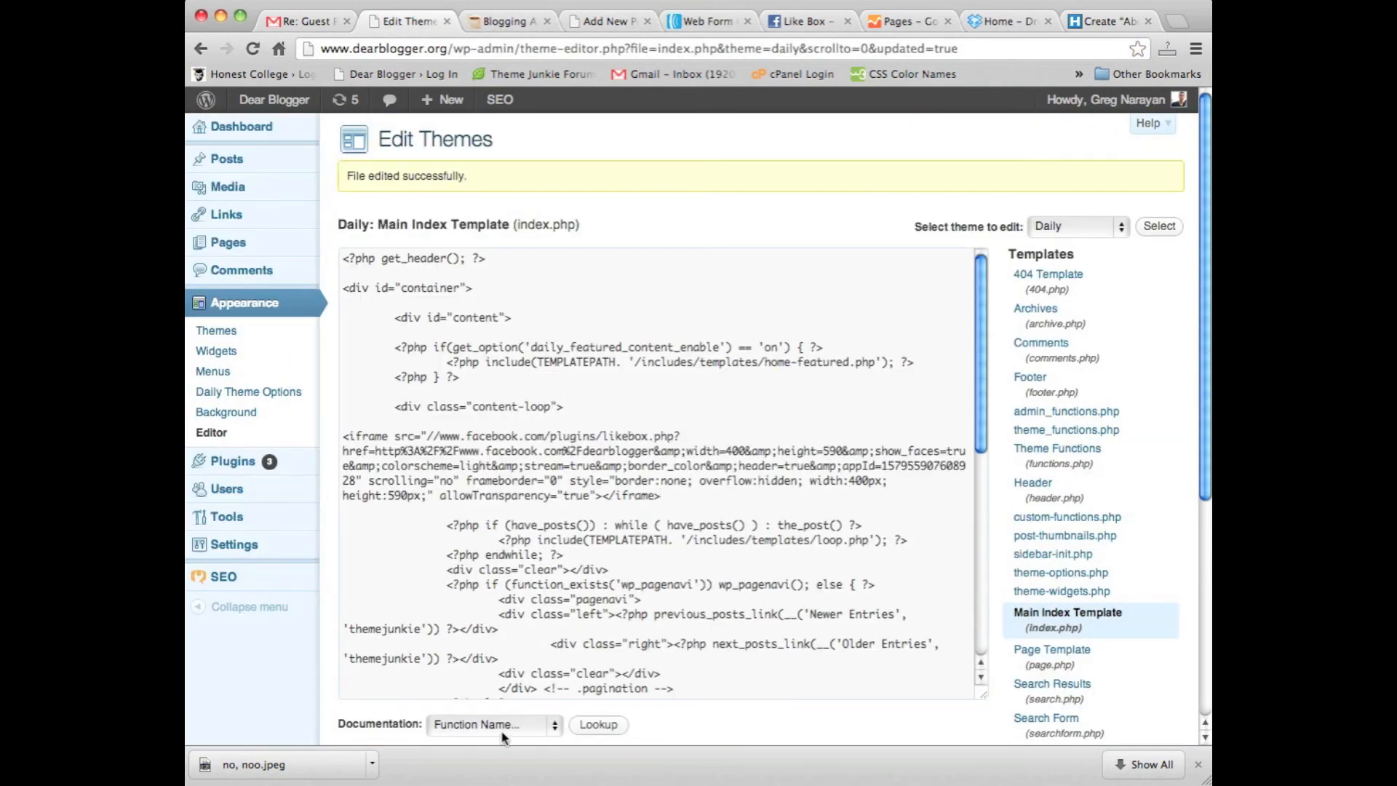
Paste the Facebook iframe under <div class="content-loop"> in index.php and update the file.
{"action": "scroll", "scroll_direction": "down", "scroll_amount": 3}
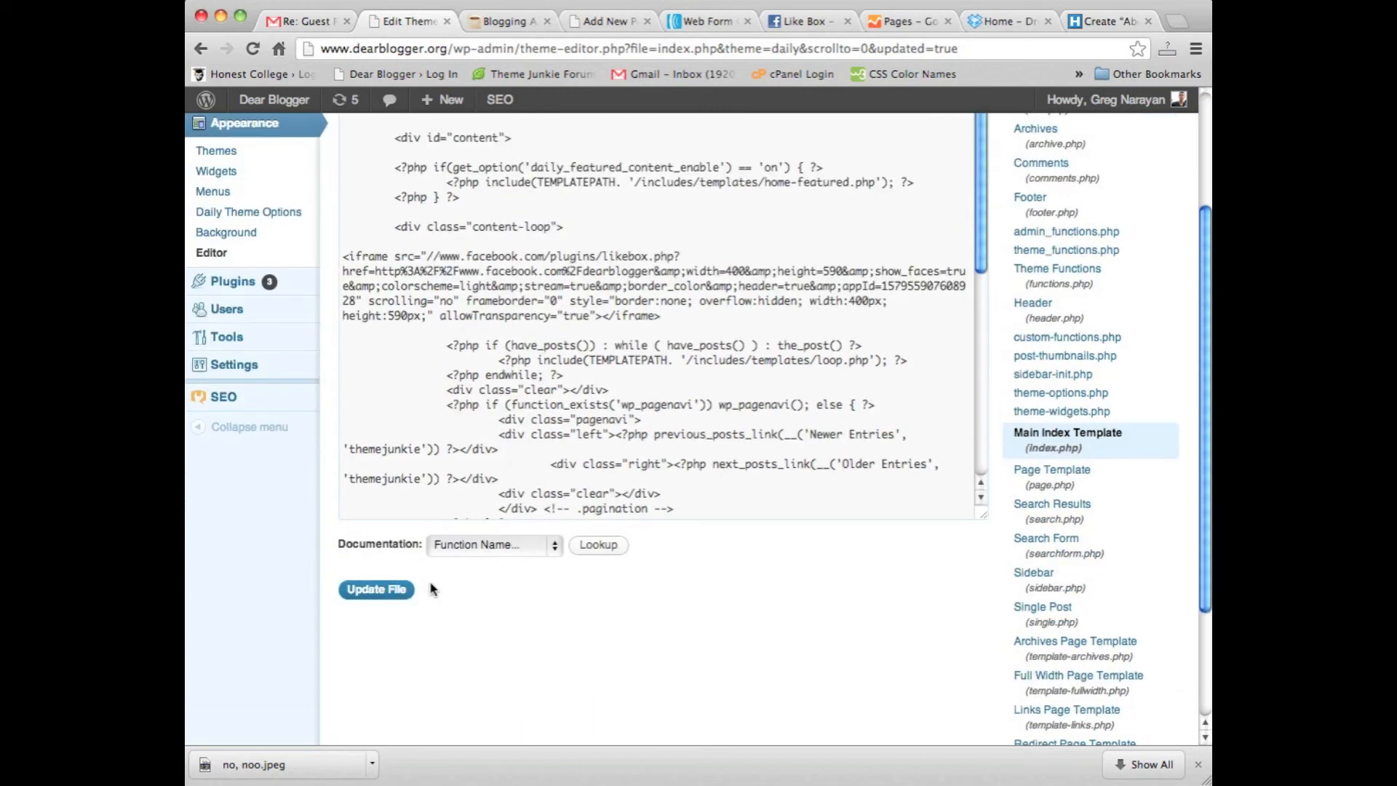
{"action": "left_click", "coordinate": [507, 21]}
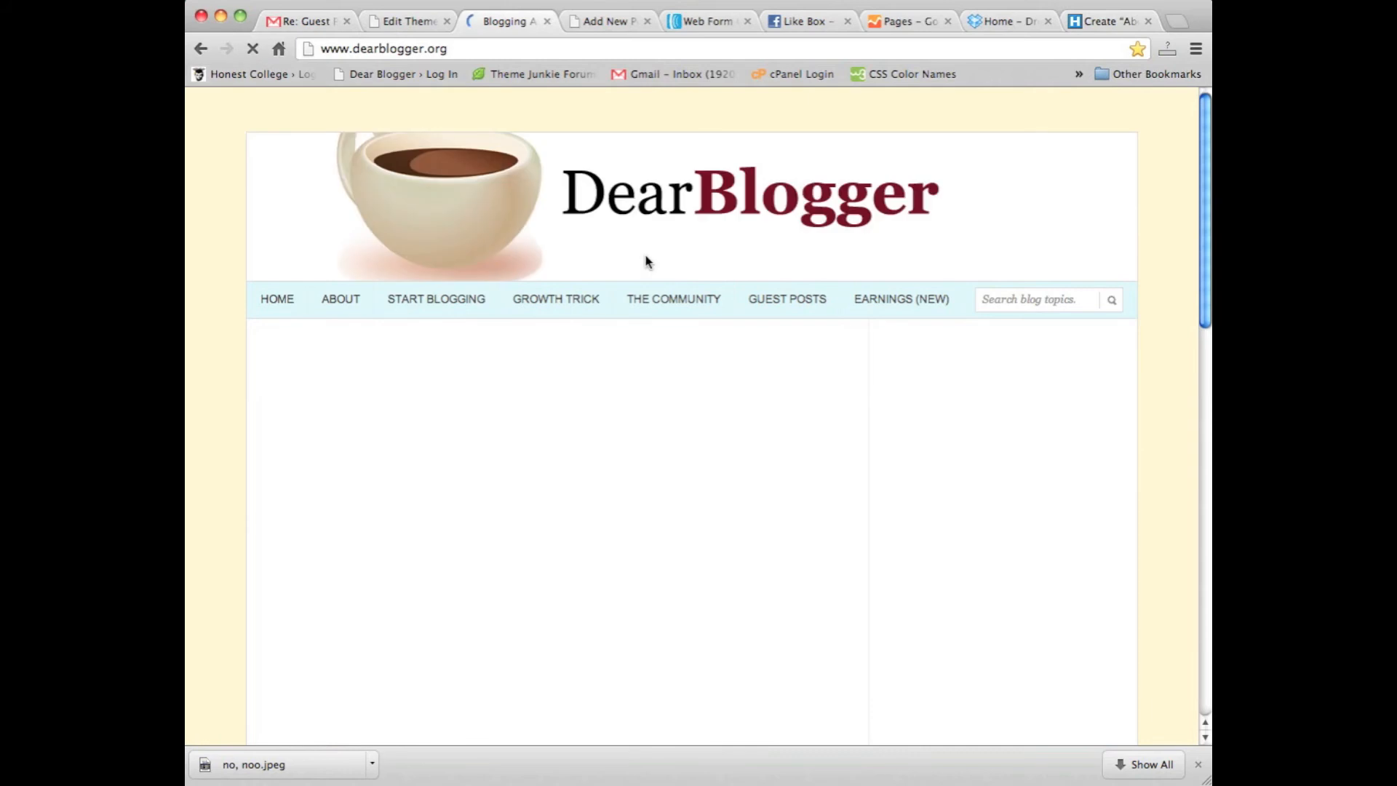
{"action": "scroll", "scroll_direction": "down", "scroll_amount": 3}
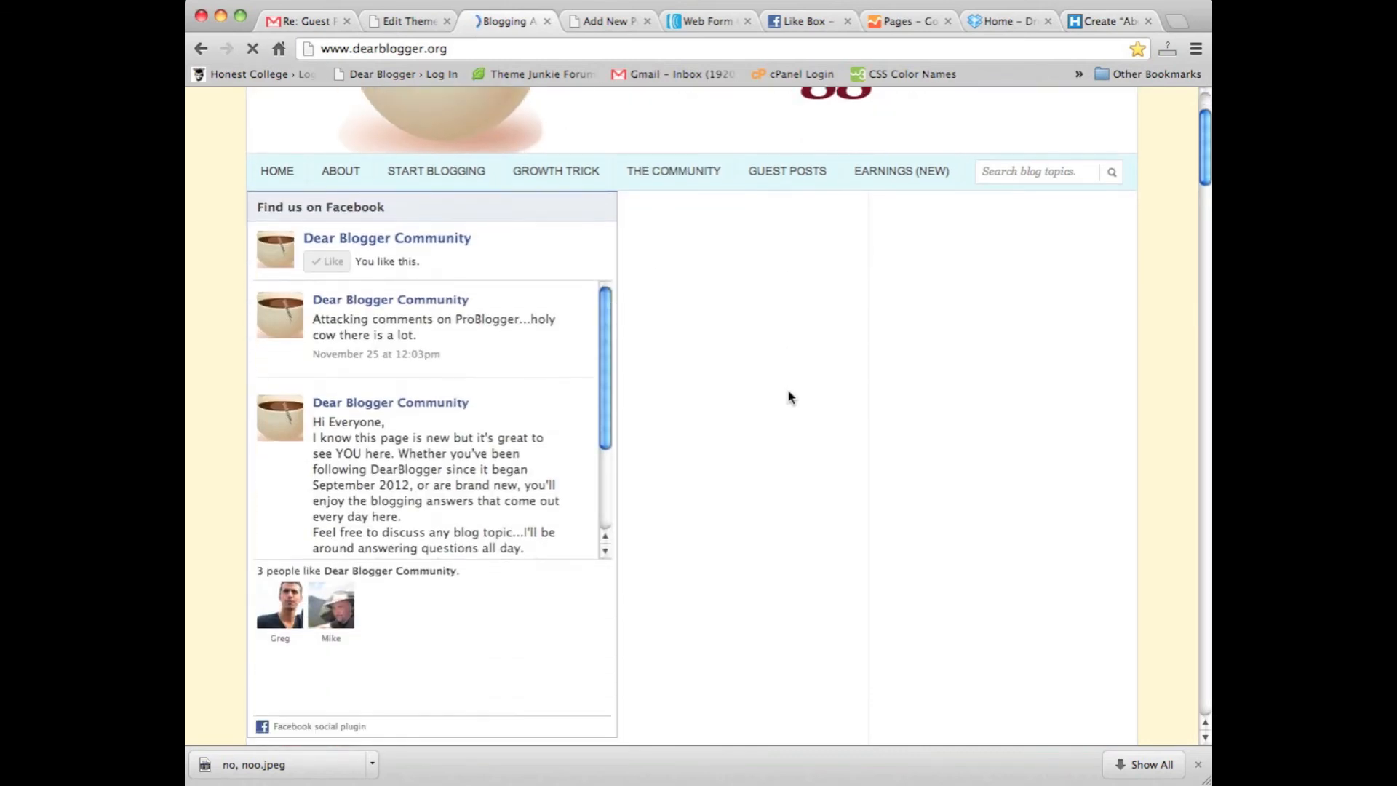
{"action": "scroll", "scroll_direction": "down", "scroll_amount": 3}
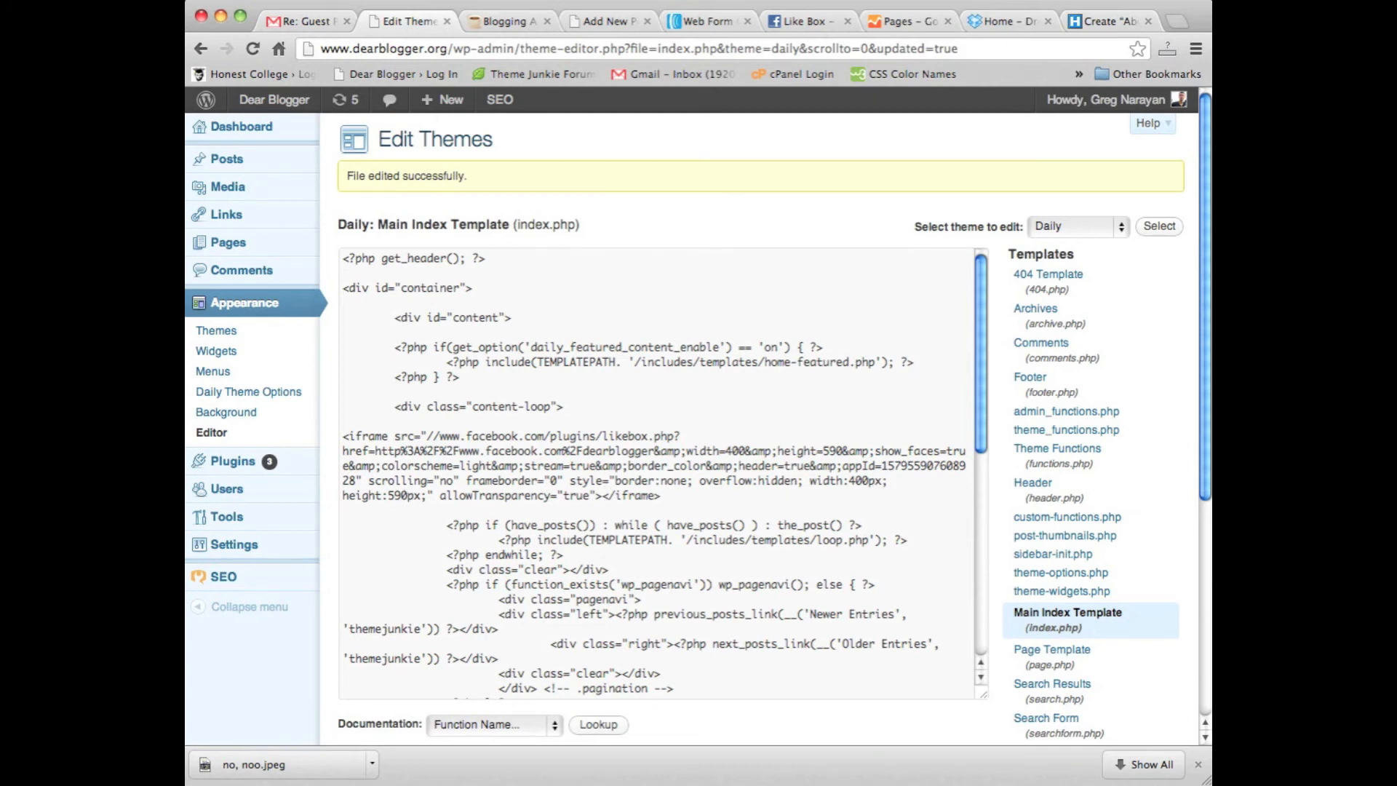
After viewing the Like Box on the site, delete the Facebook iframe from index.php.
{"action": "left_click", "coordinate": [509, 22]}
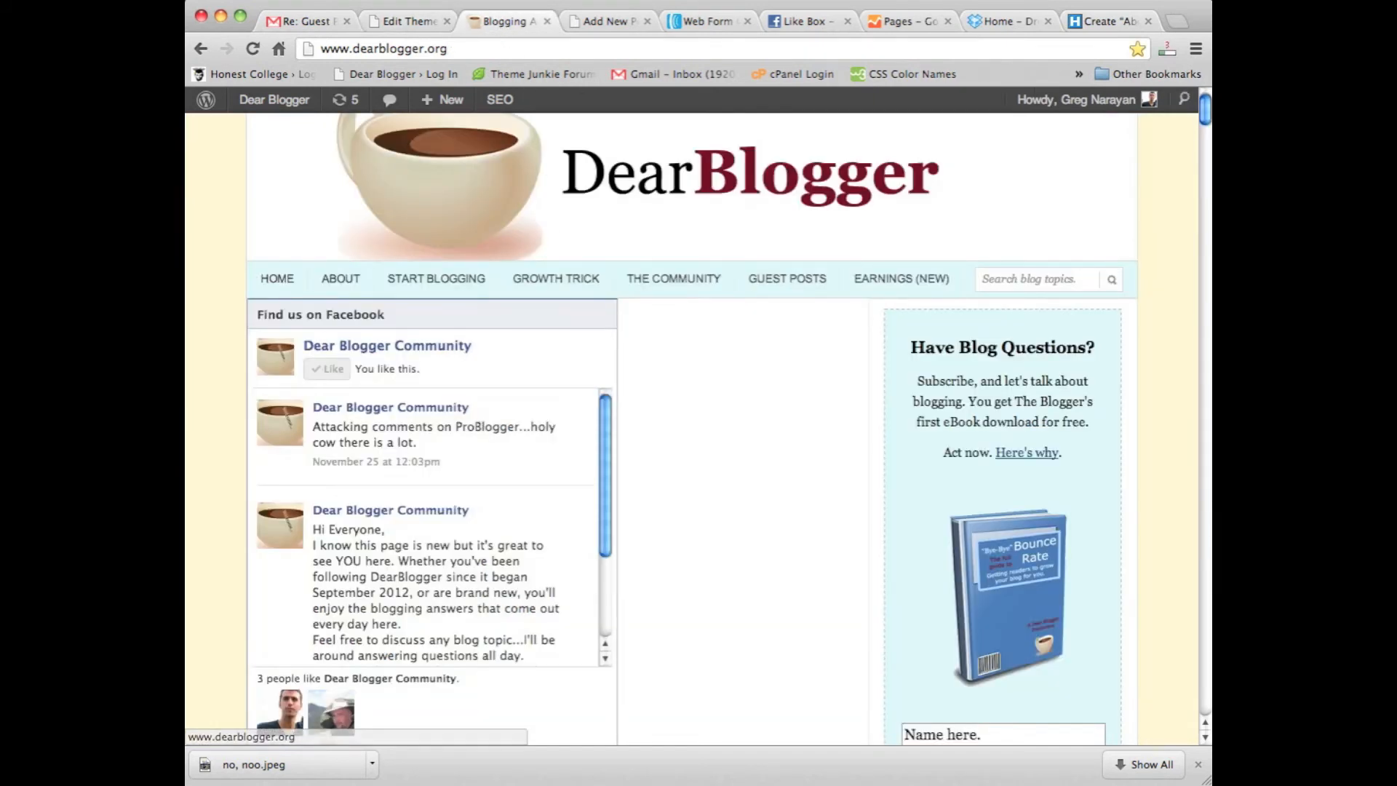
{"action": "left_click", "coordinate": [409, 20]}
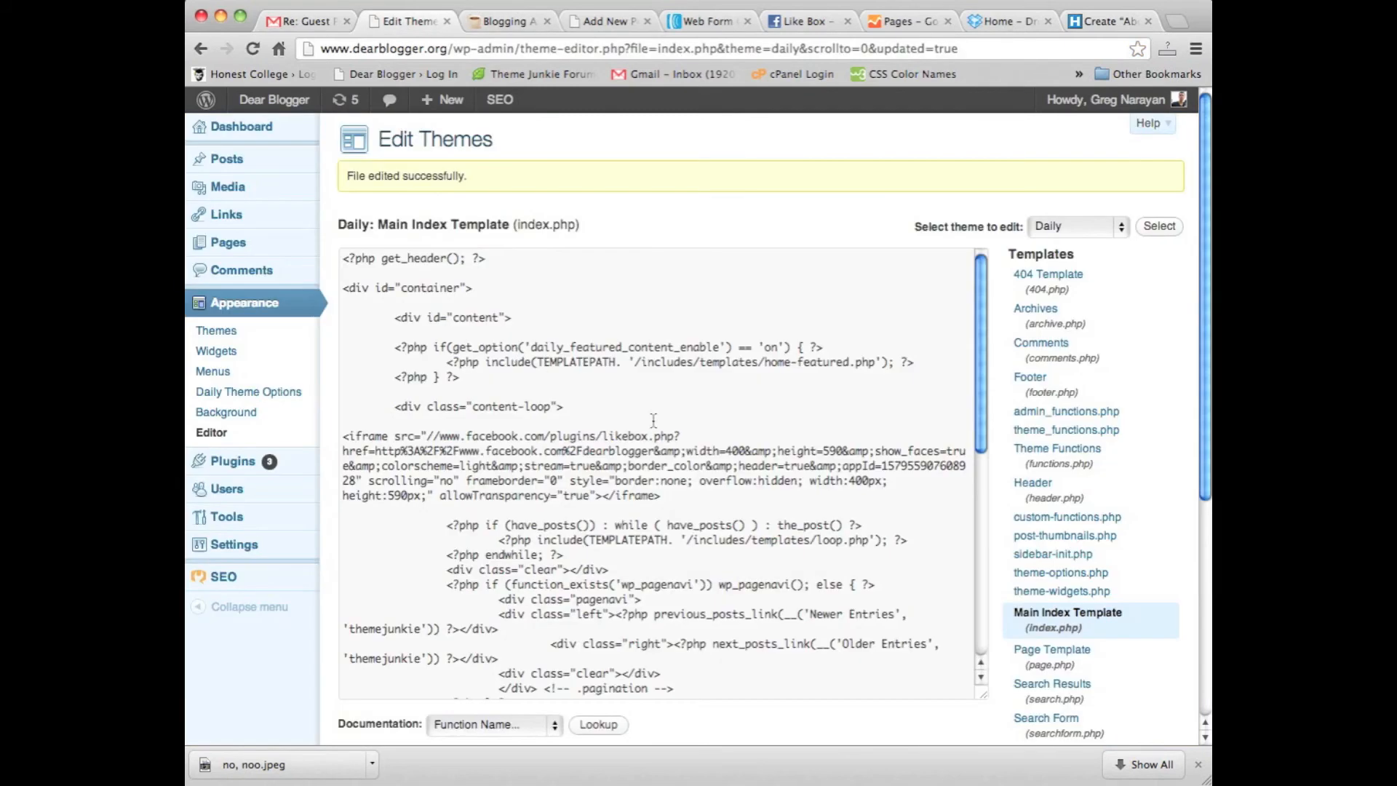
{"action": "left_click_drag", "start_coordinate": [342, 436], "coordinate": [659, 496]}
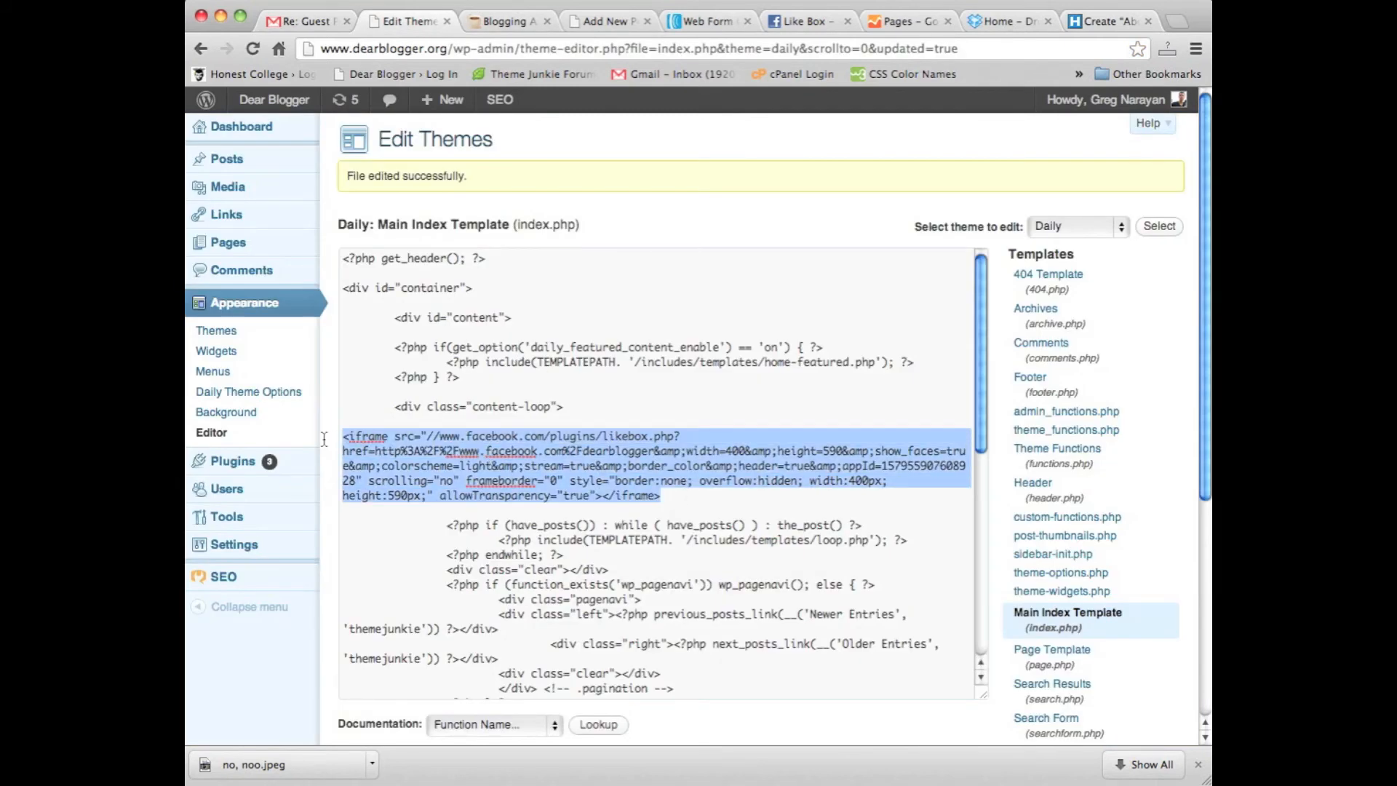
{"action": "key", "text": "Delete"}
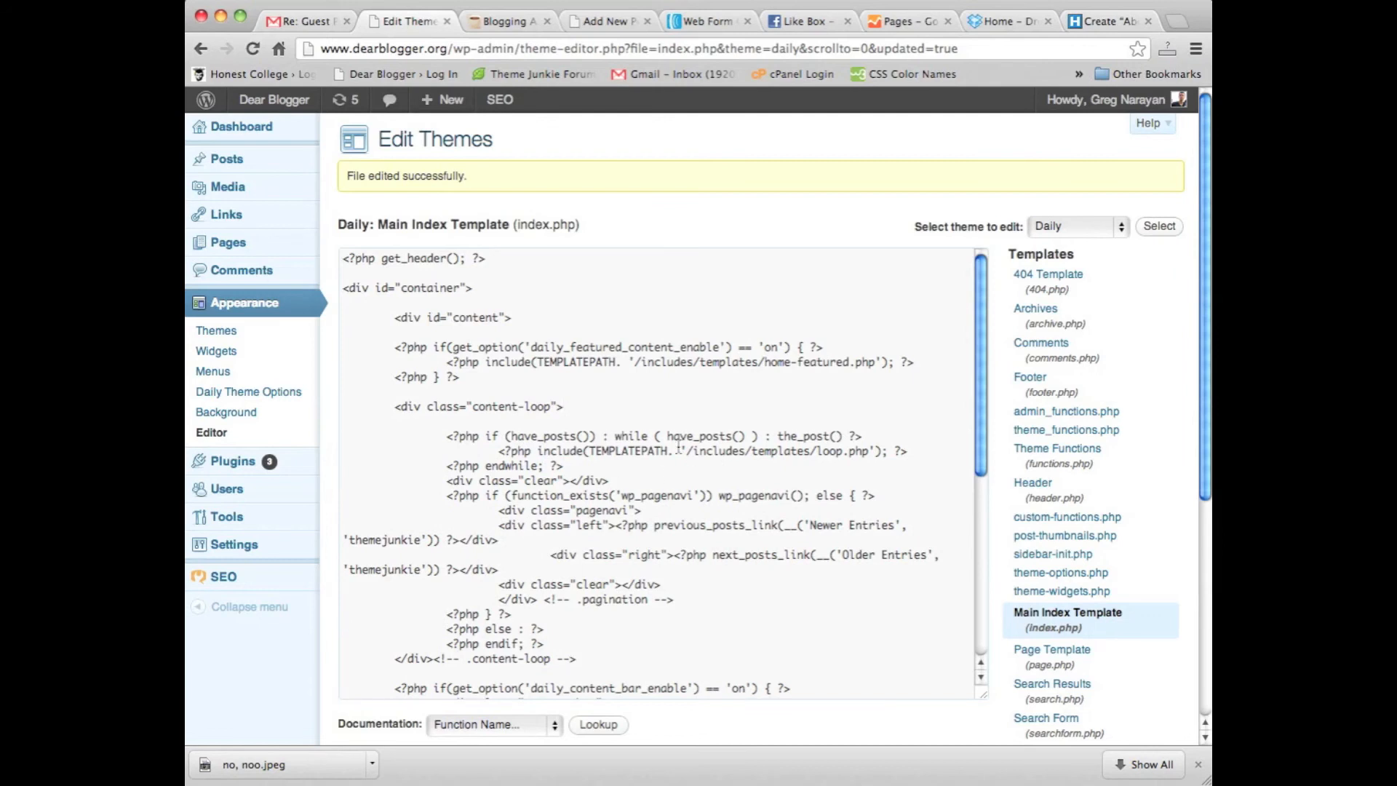
Update index.php and check the home page now loads without the Facebook box.
{"action": "scroll", "scroll_direction": "down", "scroll_amount": 3}
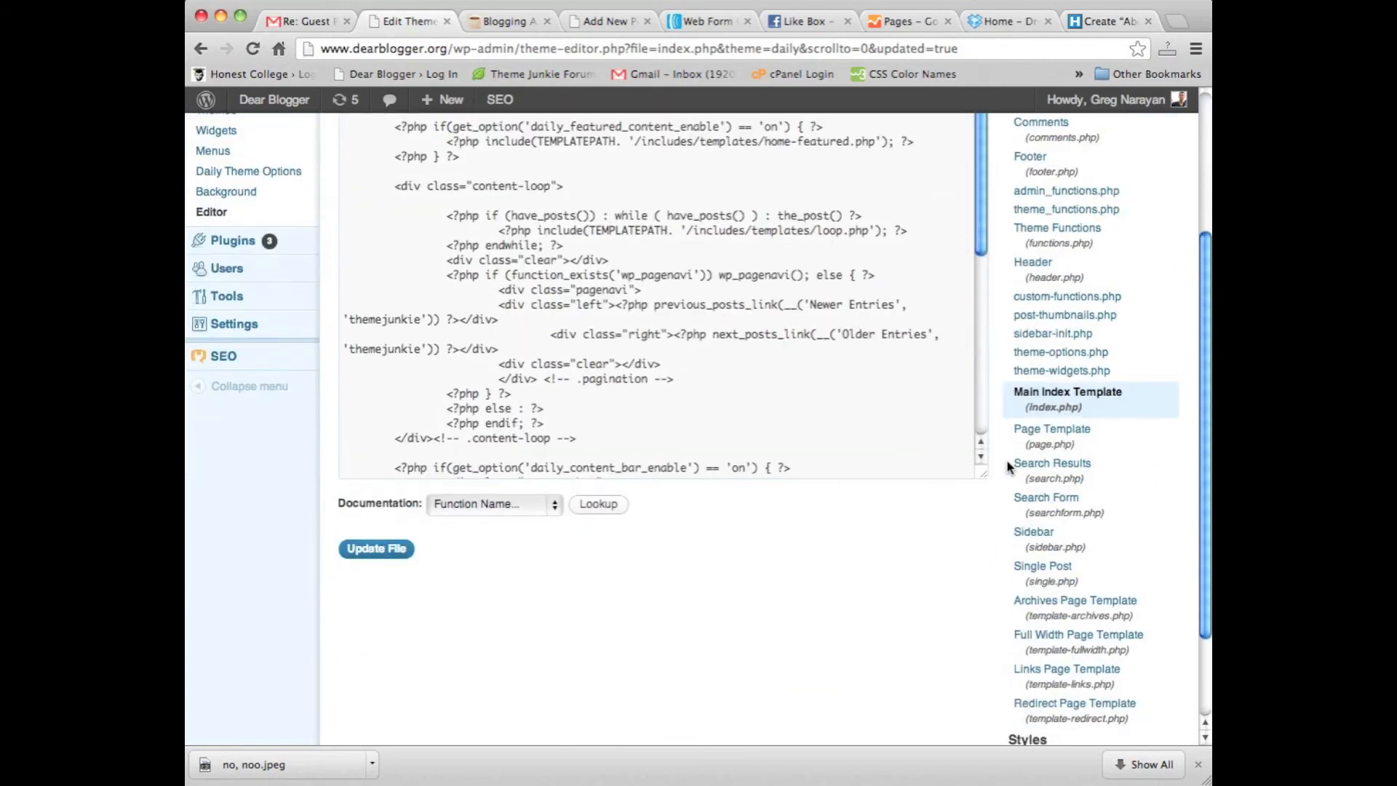
{"action": "left_click", "coordinate": [375, 548]}
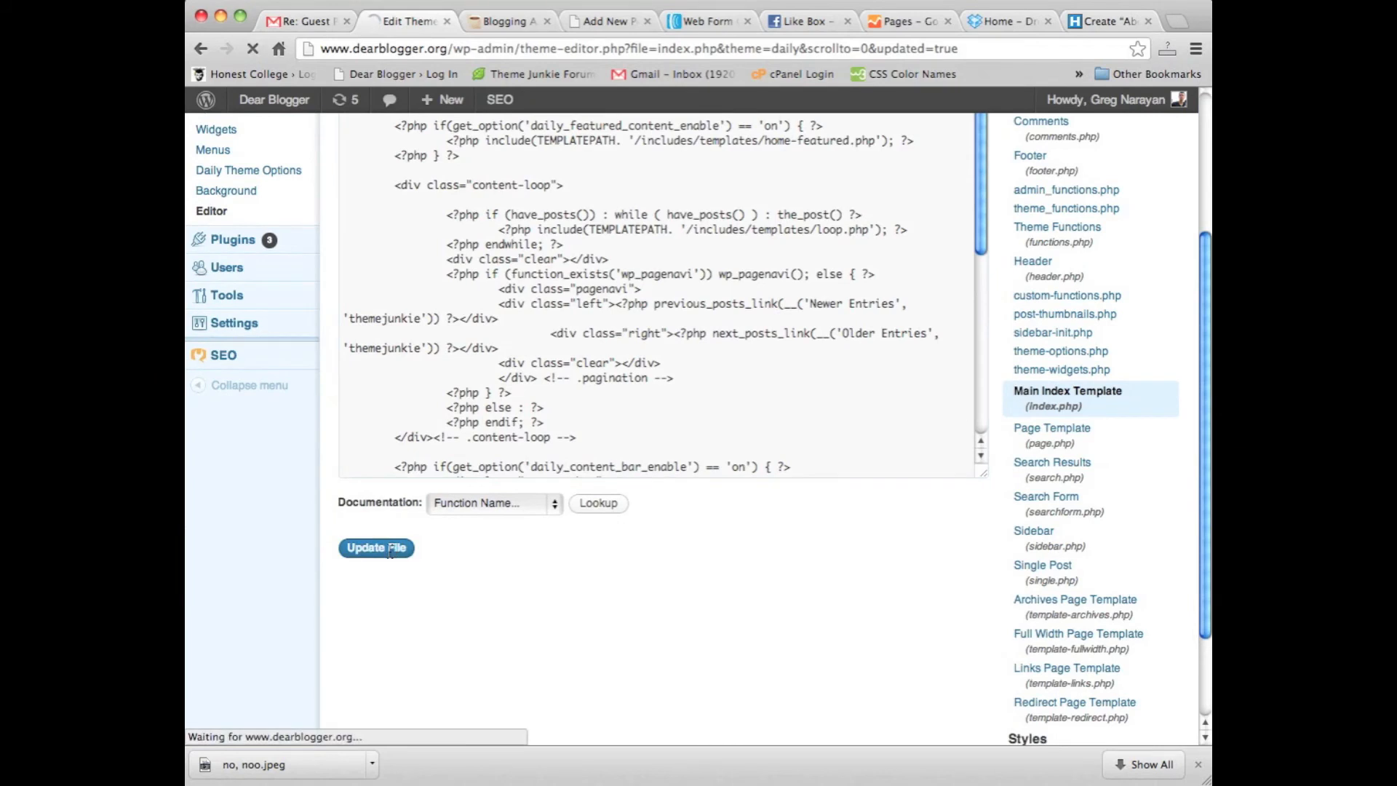
{"action": "left_click", "coordinate": [503, 21]}
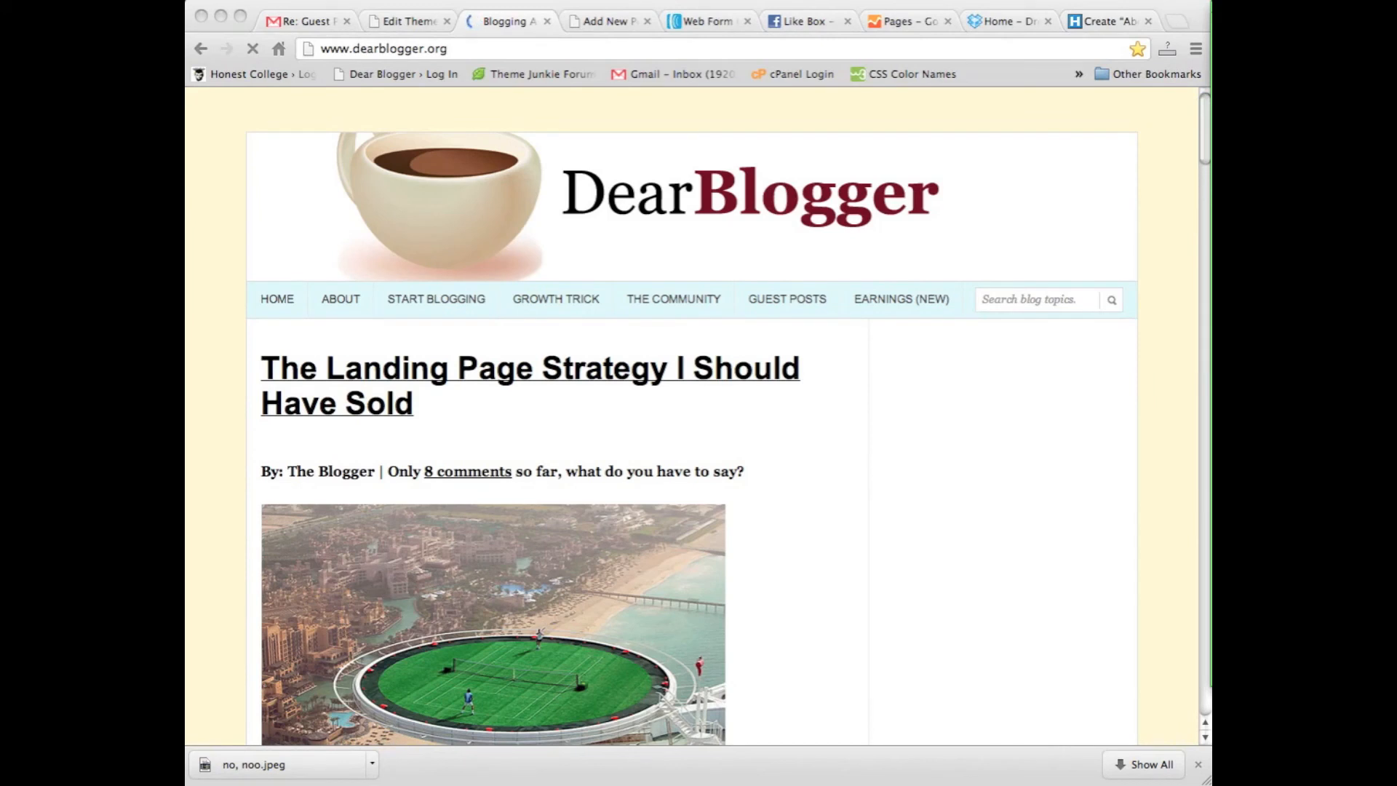
{"action": "mouse_move", "coordinate": [642, 382]}
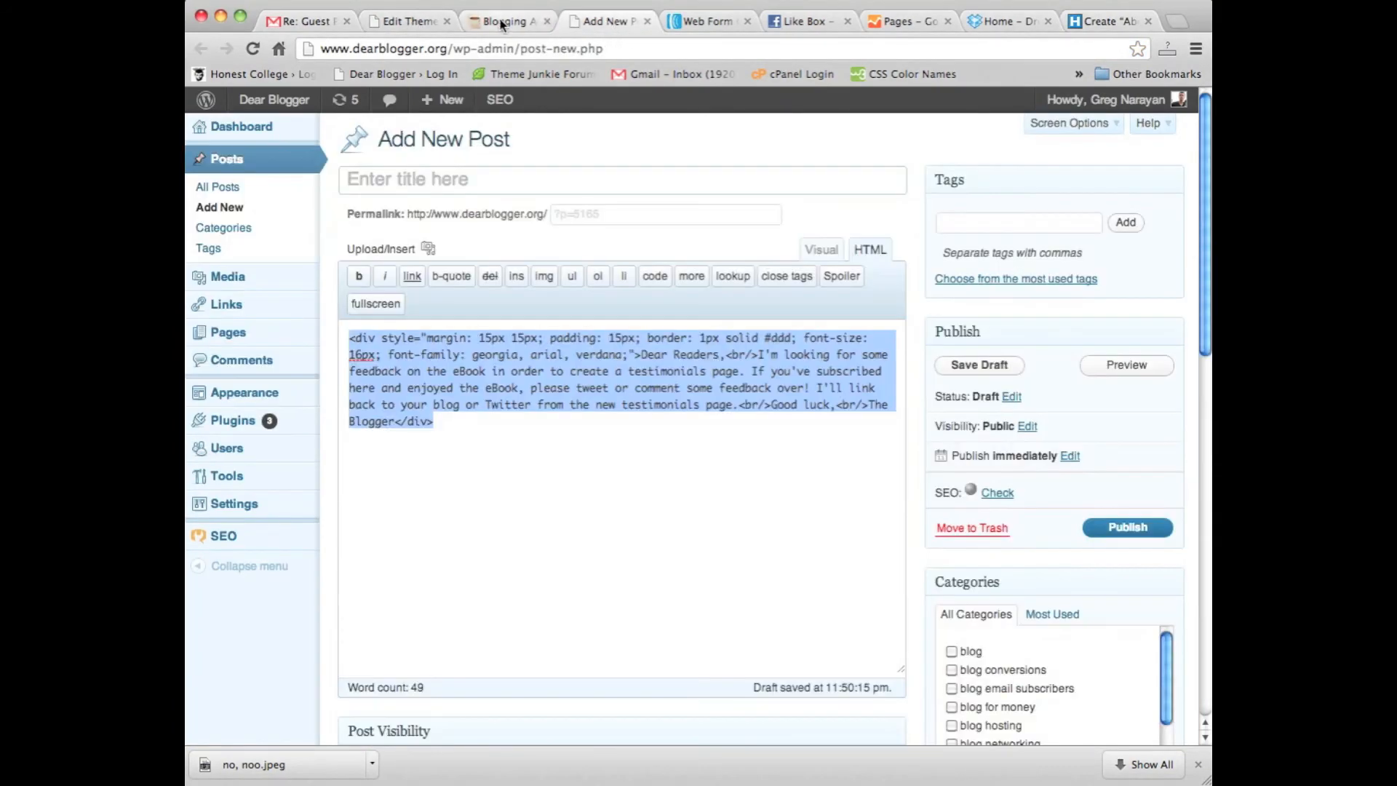
Grab the Dear Readers div HTML from the draft post and return to the index.php editor.
{"action": "left_click", "coordinate": [505, 21]}
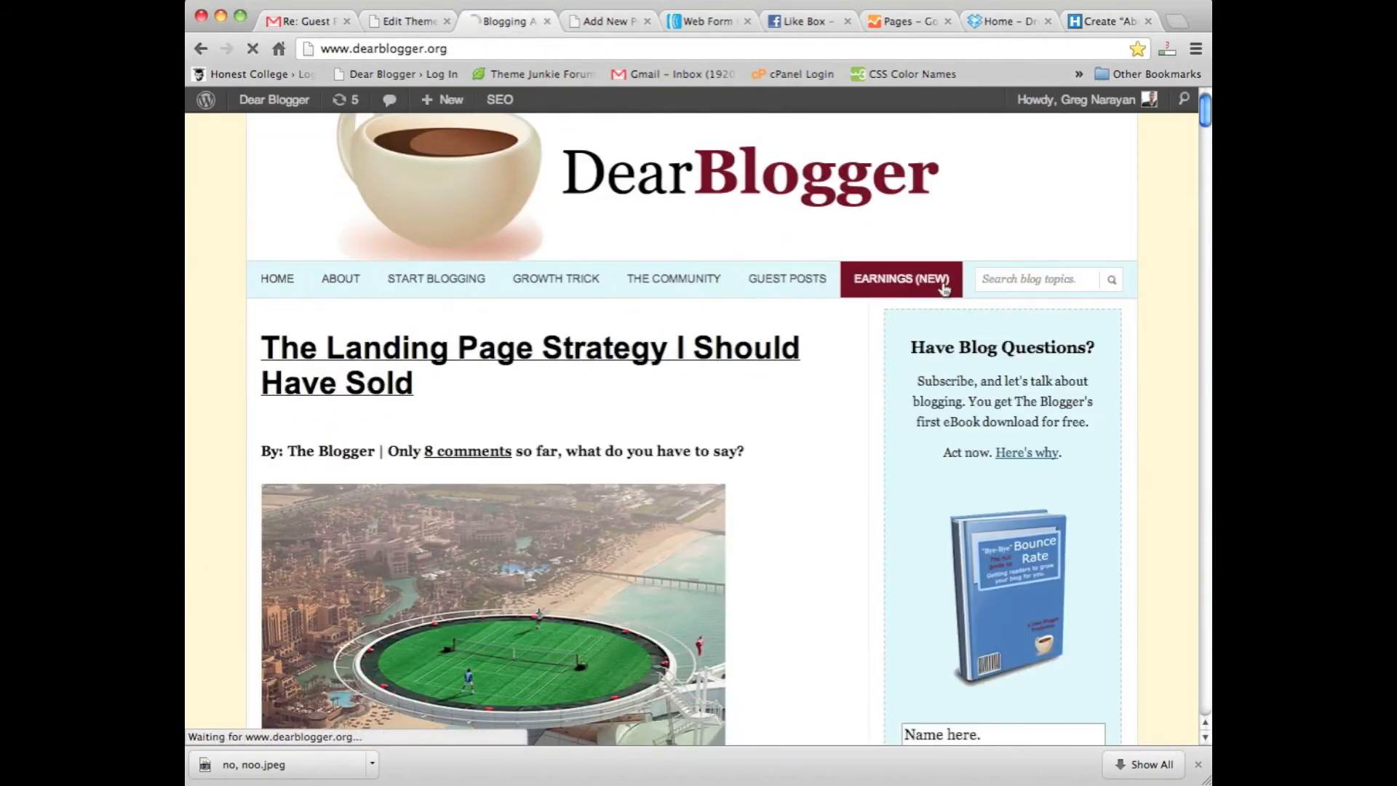
{"action": "left_click", "coordinate": [341, 278]}
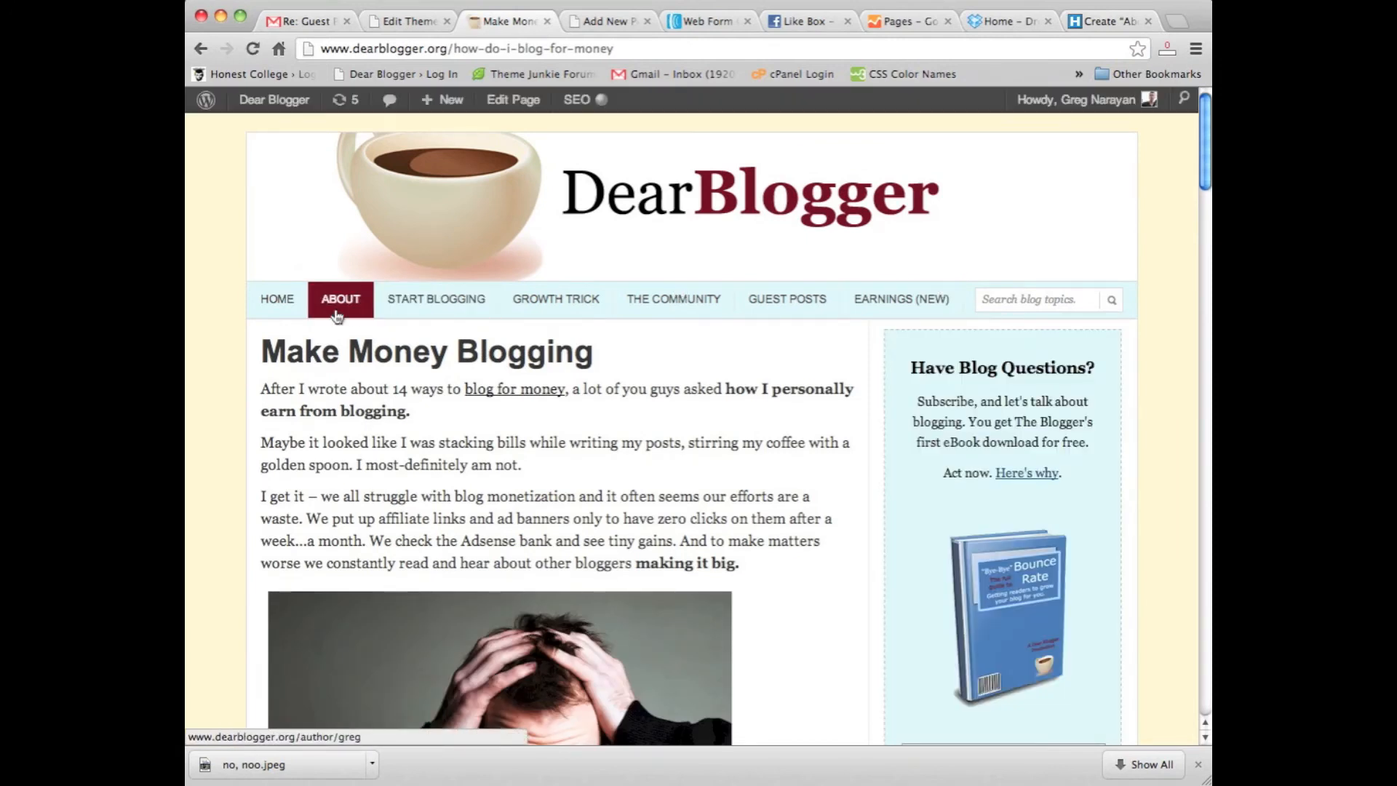
{"action": "left_click", "coordinate": [408, 20]}
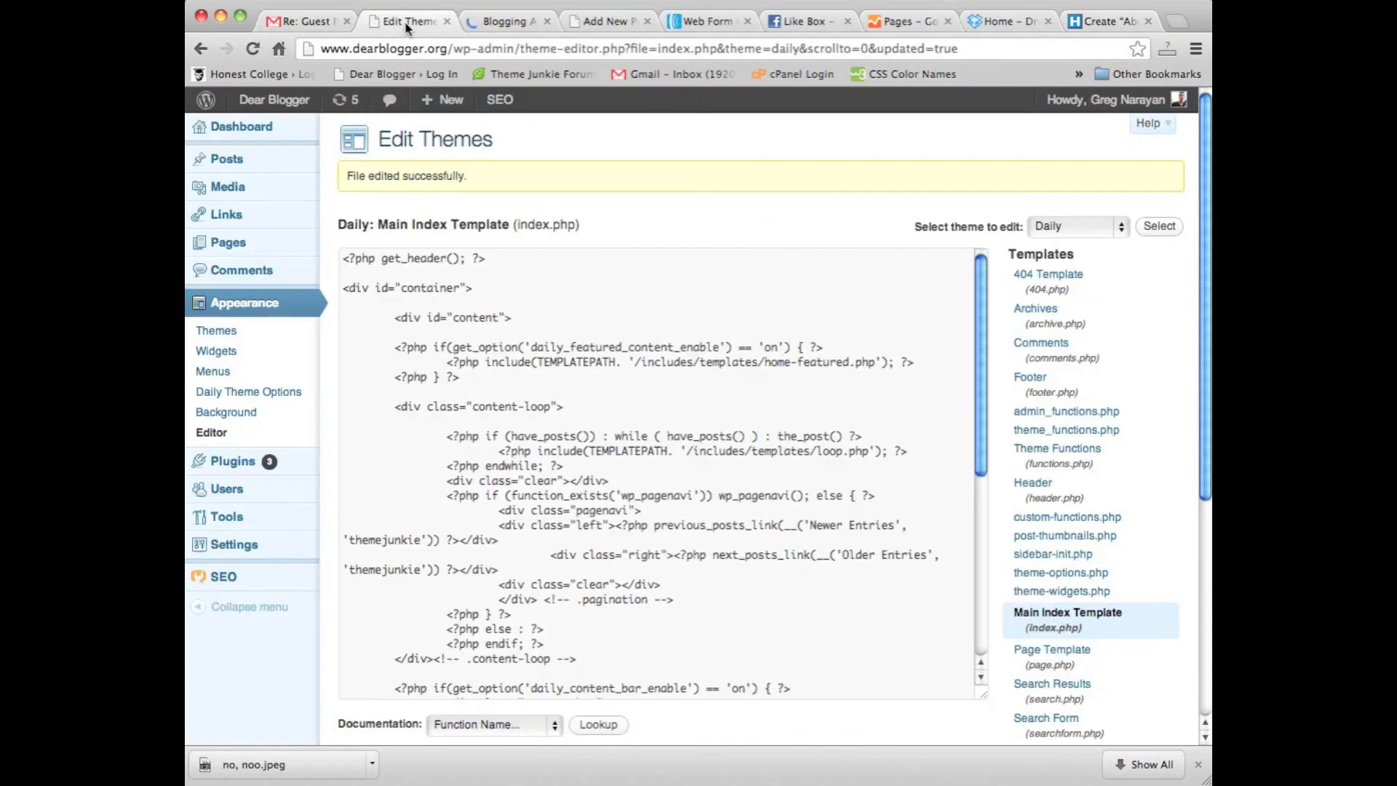
{"action": "left_click", "coordinate": [606, 21]}
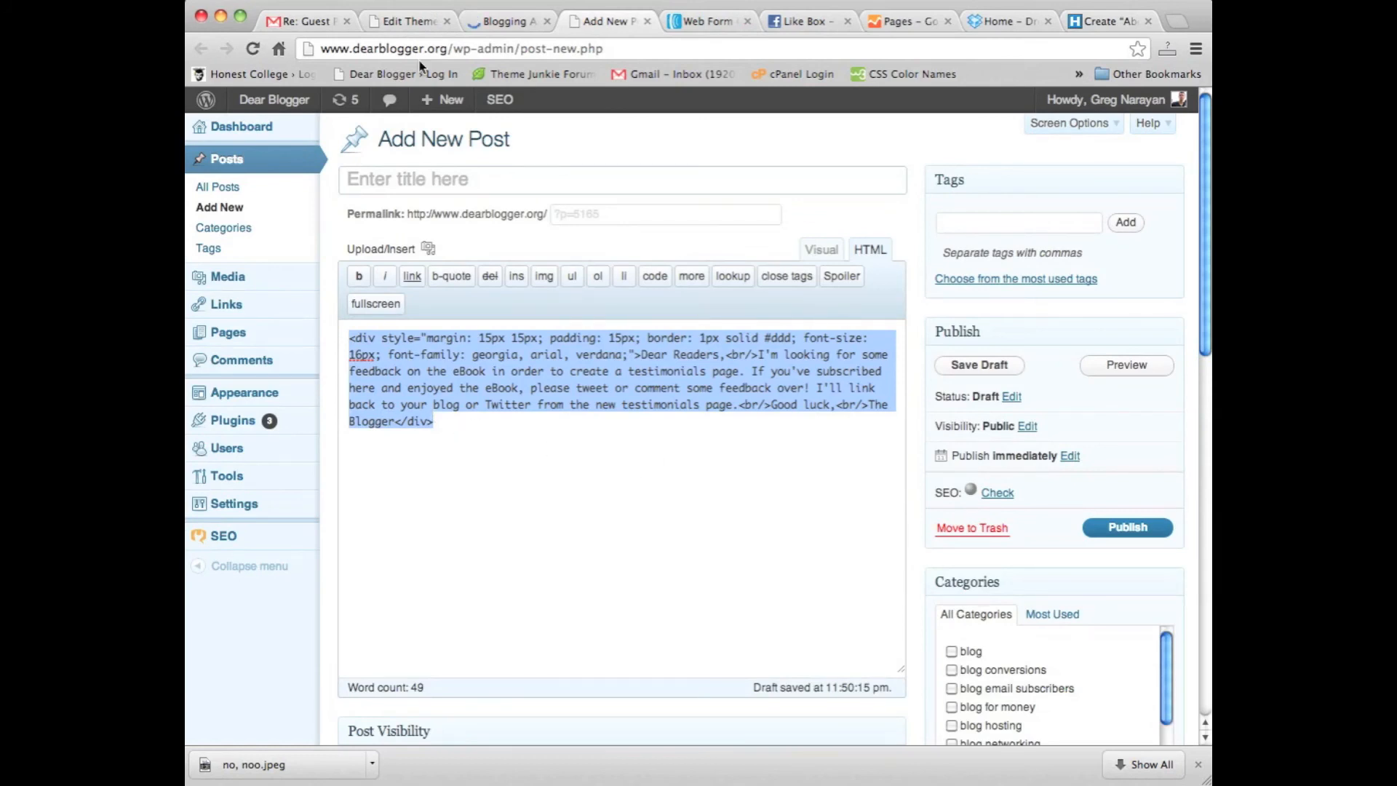
{"action": "left_click", "coordinate": [410, 20]}
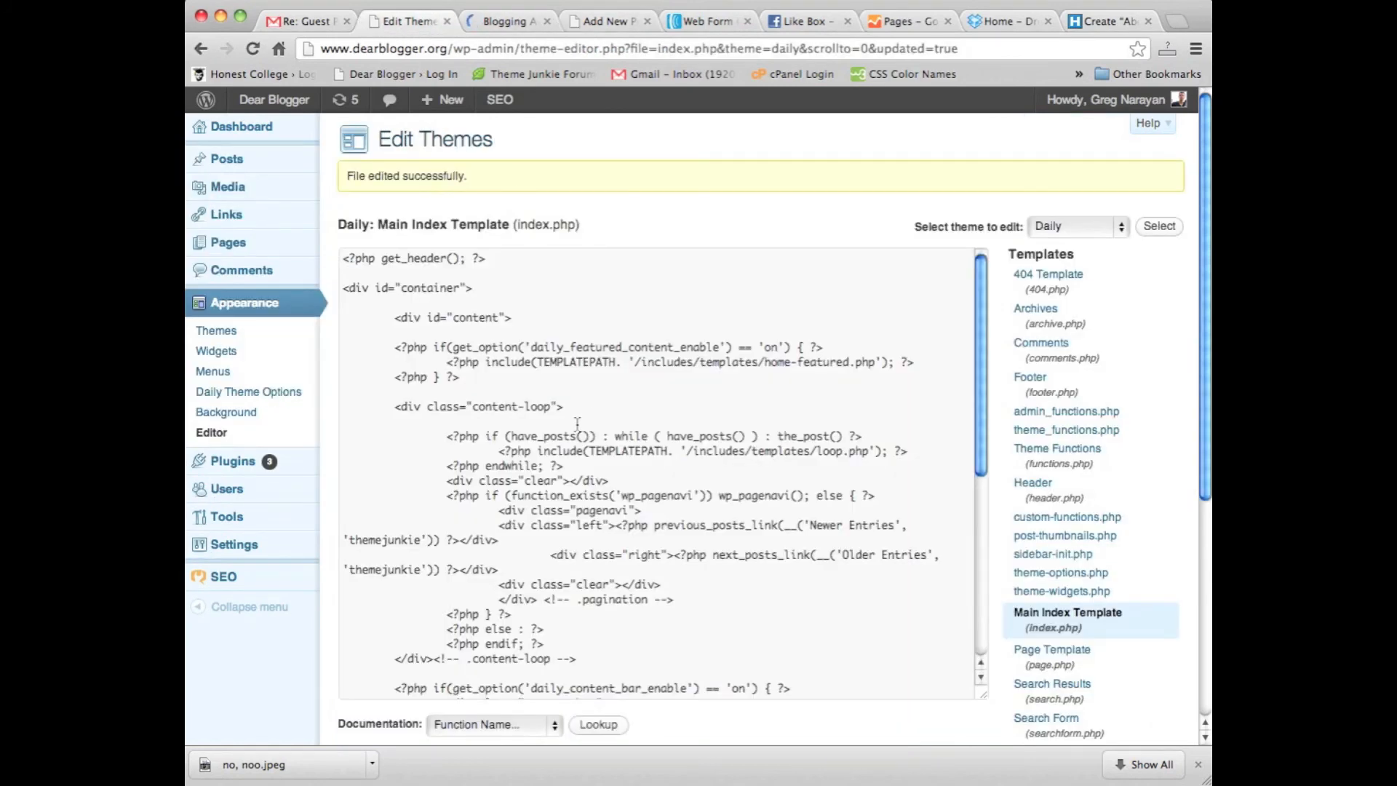
Paste the bordered div (15px margin/padding, 1px solid #ddd, 16px font) under content-loop and update the file.
{"action": "type", "text": "<div style=\"margin: 15px 15px; padding: 15px; border: 1px solid #ddd; font-size: 16px; font-family: georgia, arial, verdana;\">Dear Readers,<br/>I'm looking for some feedback on the eBook in order to create a testimonials page. If you've subscribed here and en"}
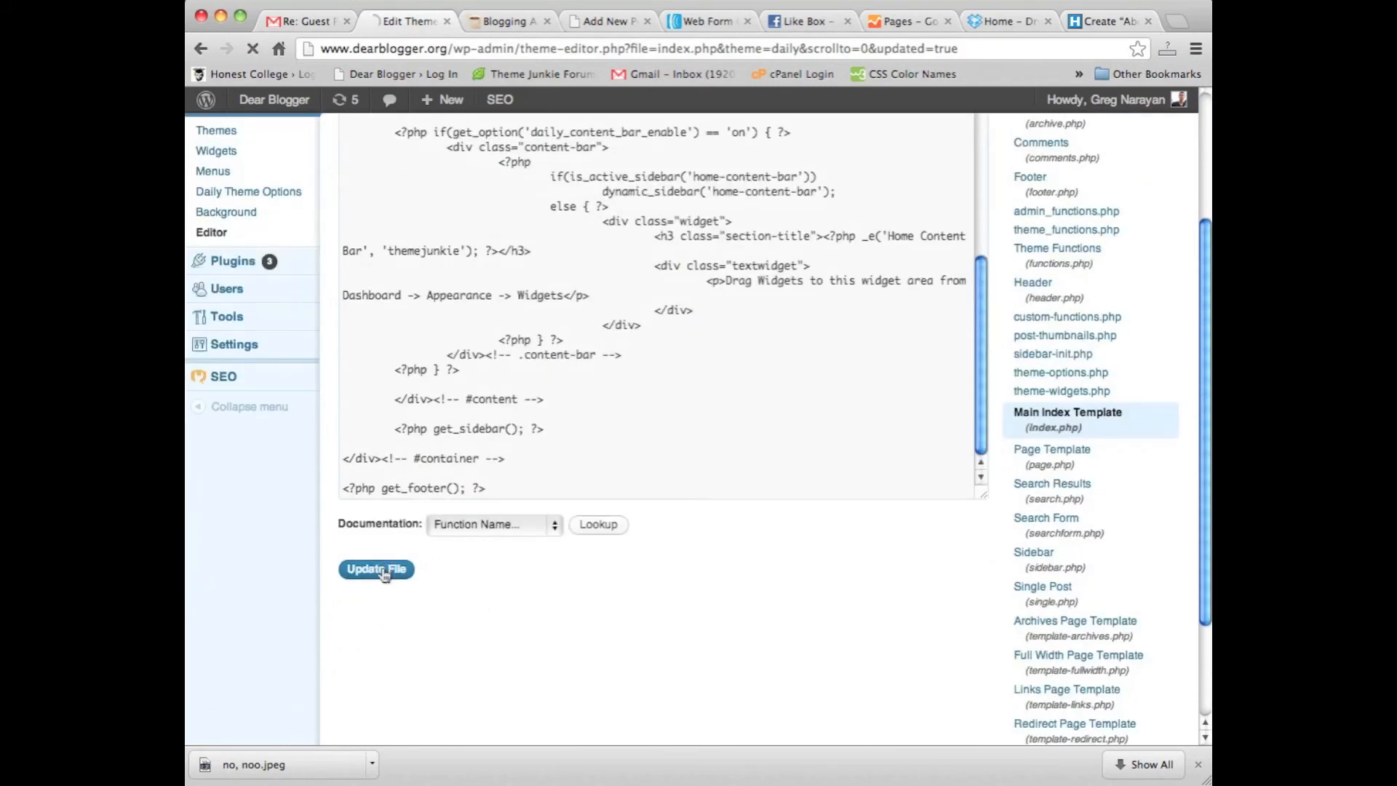
{"action": "left_click", "coordinate": [507, 20]}
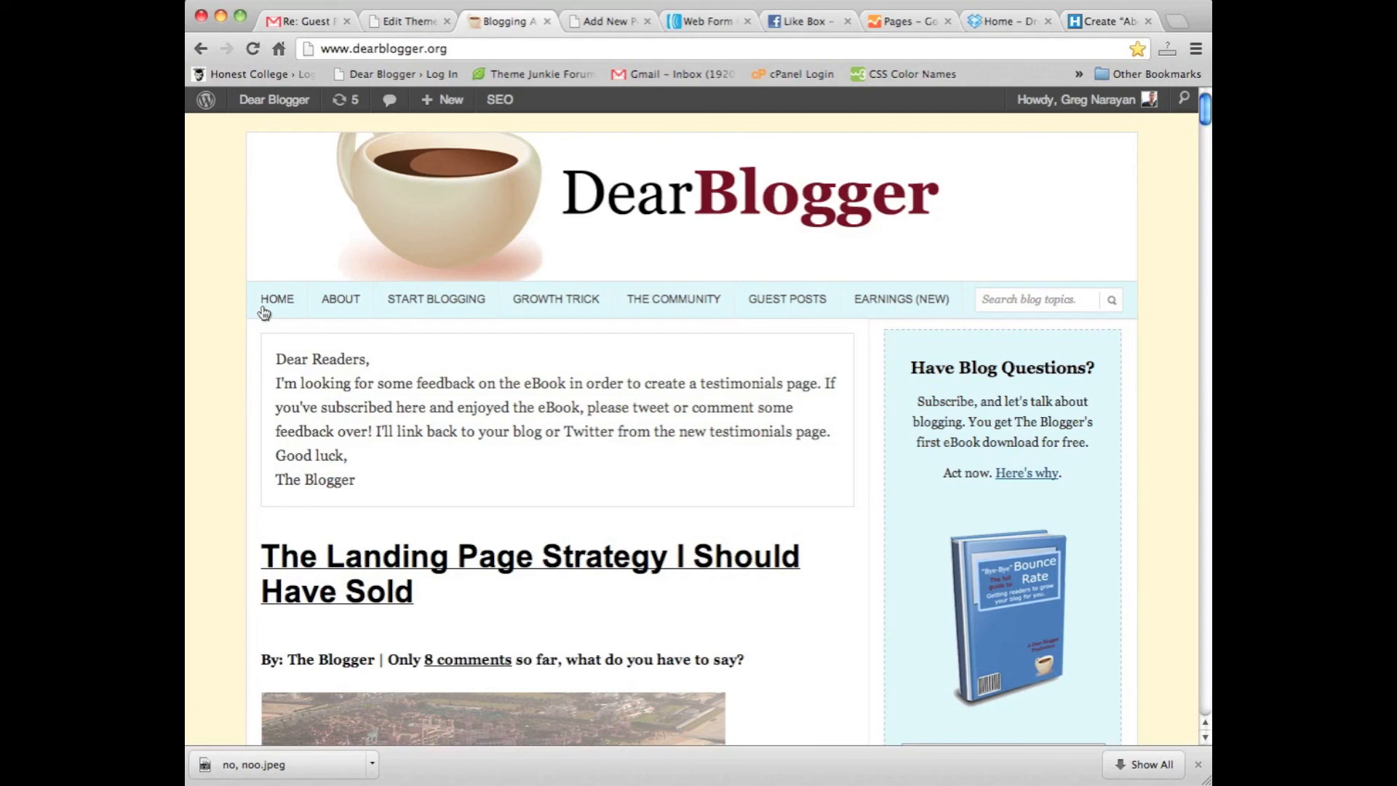
{"action": "mouse_move", "coordinate": [382, 431]}
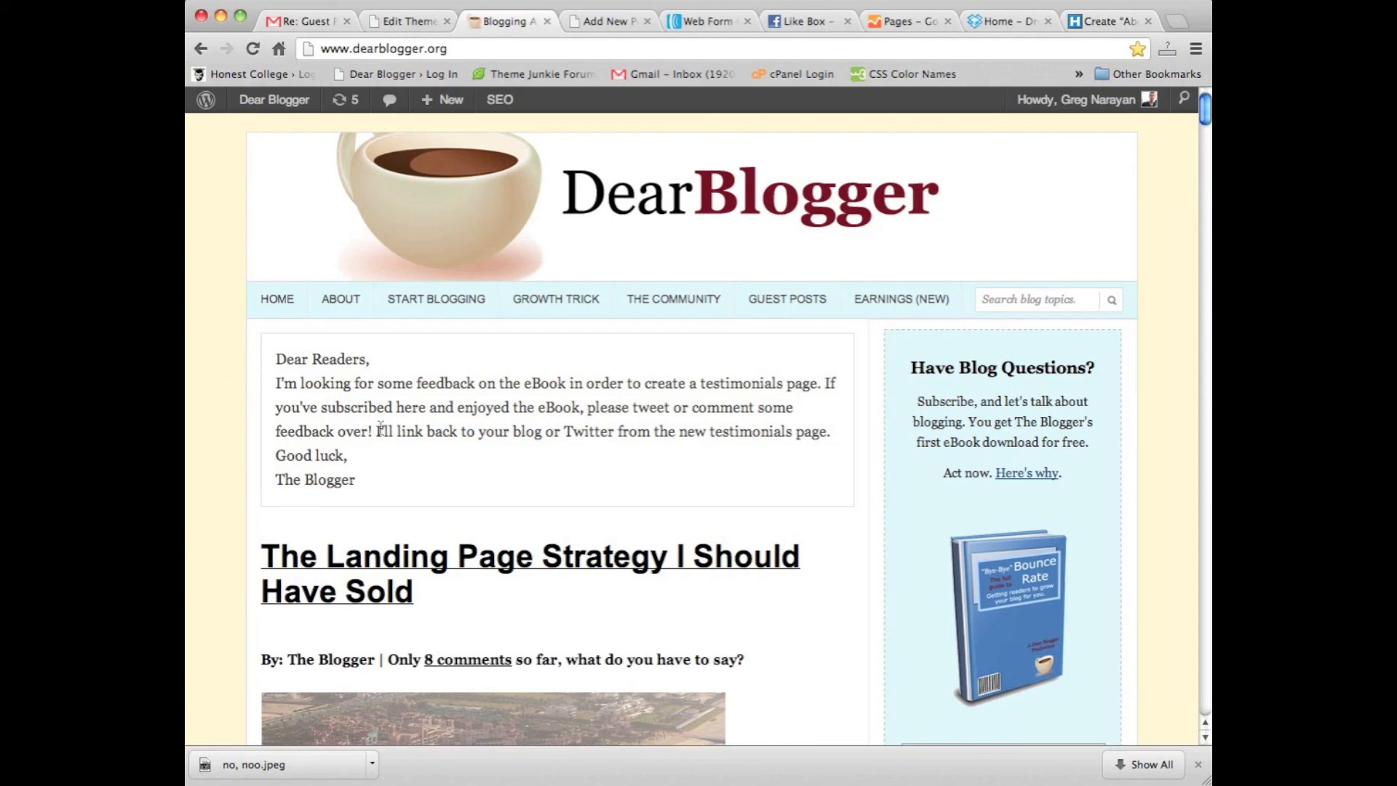
Review the new announcement box on the reloaded home page, then return to the Edit Themes tab.
{"action": "left_click_drag", "start_coordinate": [380, 430], "coordinate": [830, 431]}
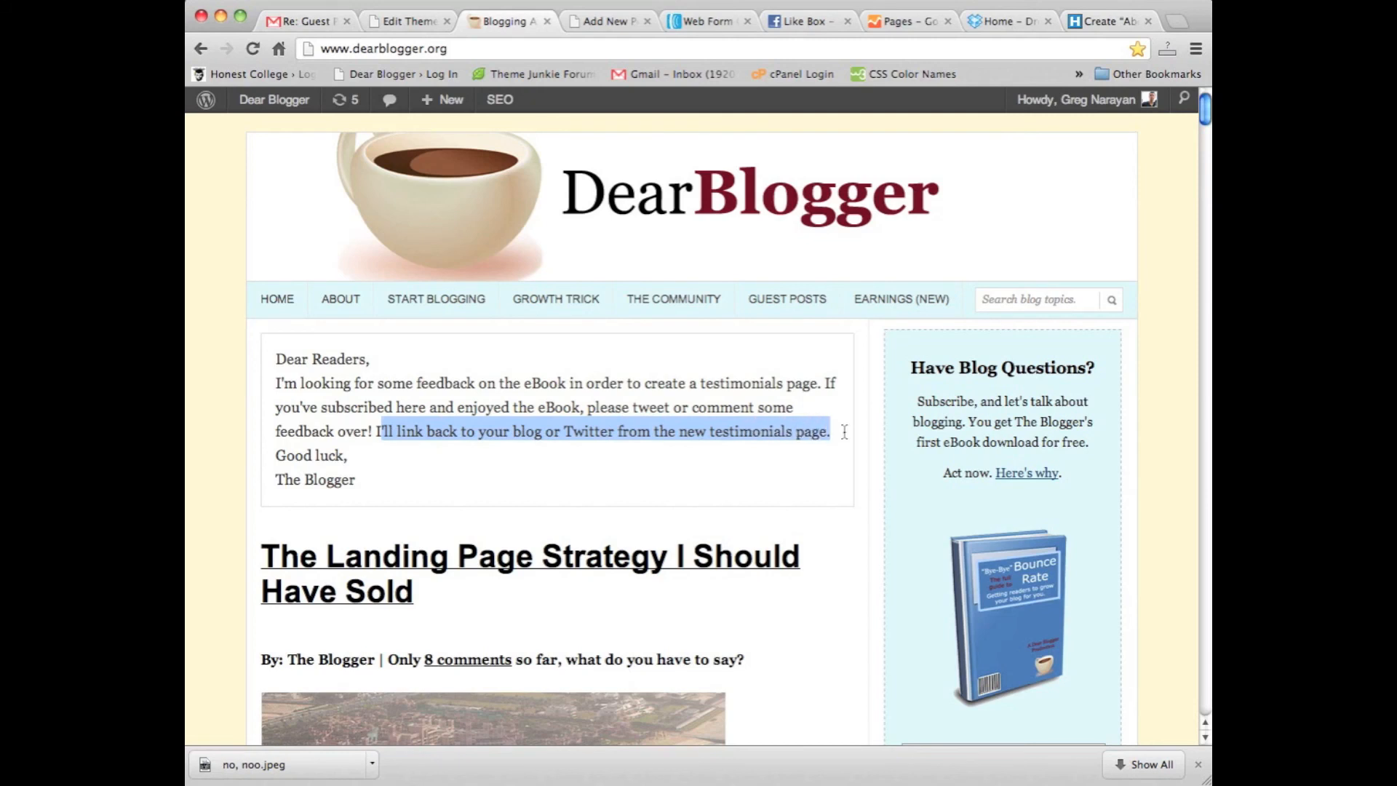
{"action": "left_click", "coordinate": [837, 431]}
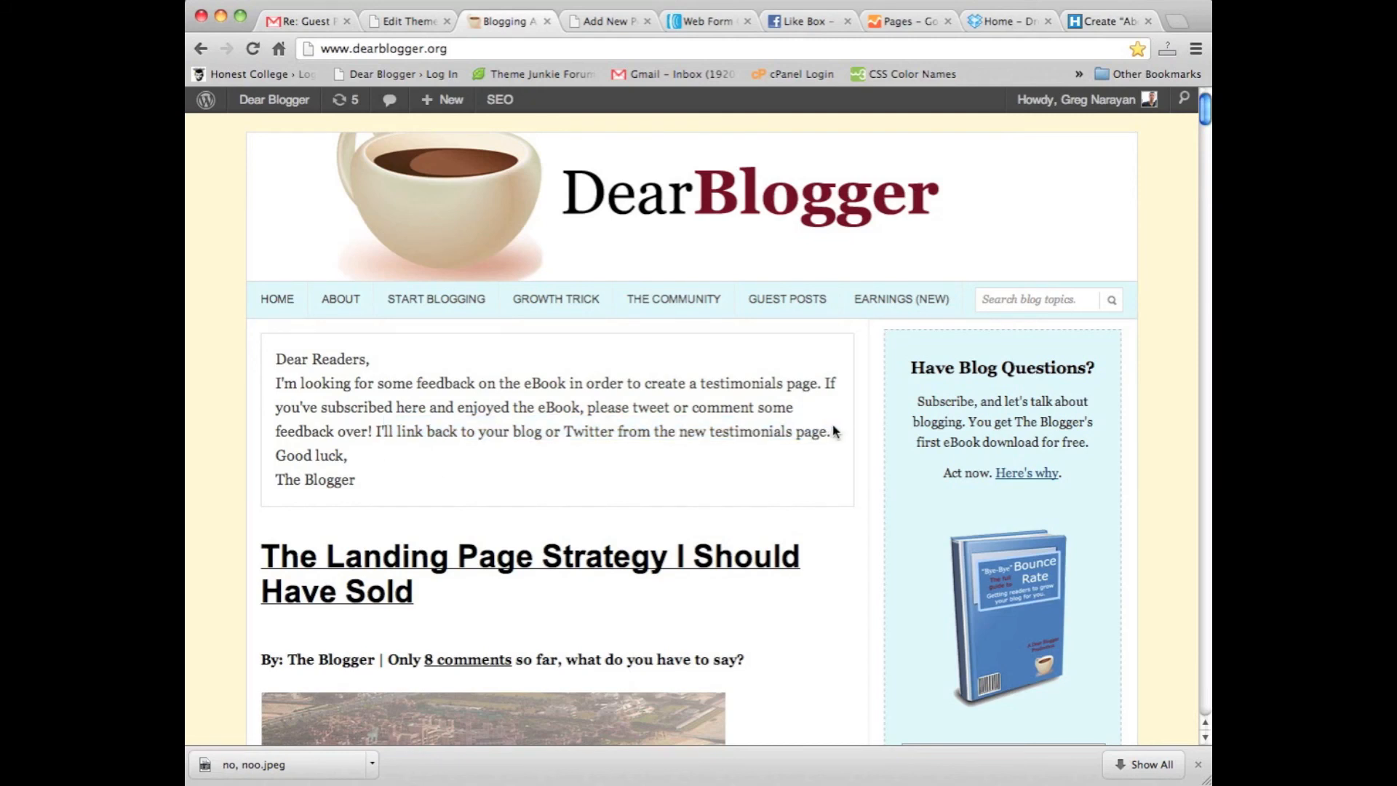
{"action": "mouse_move", "coordinate": [498, 476]}
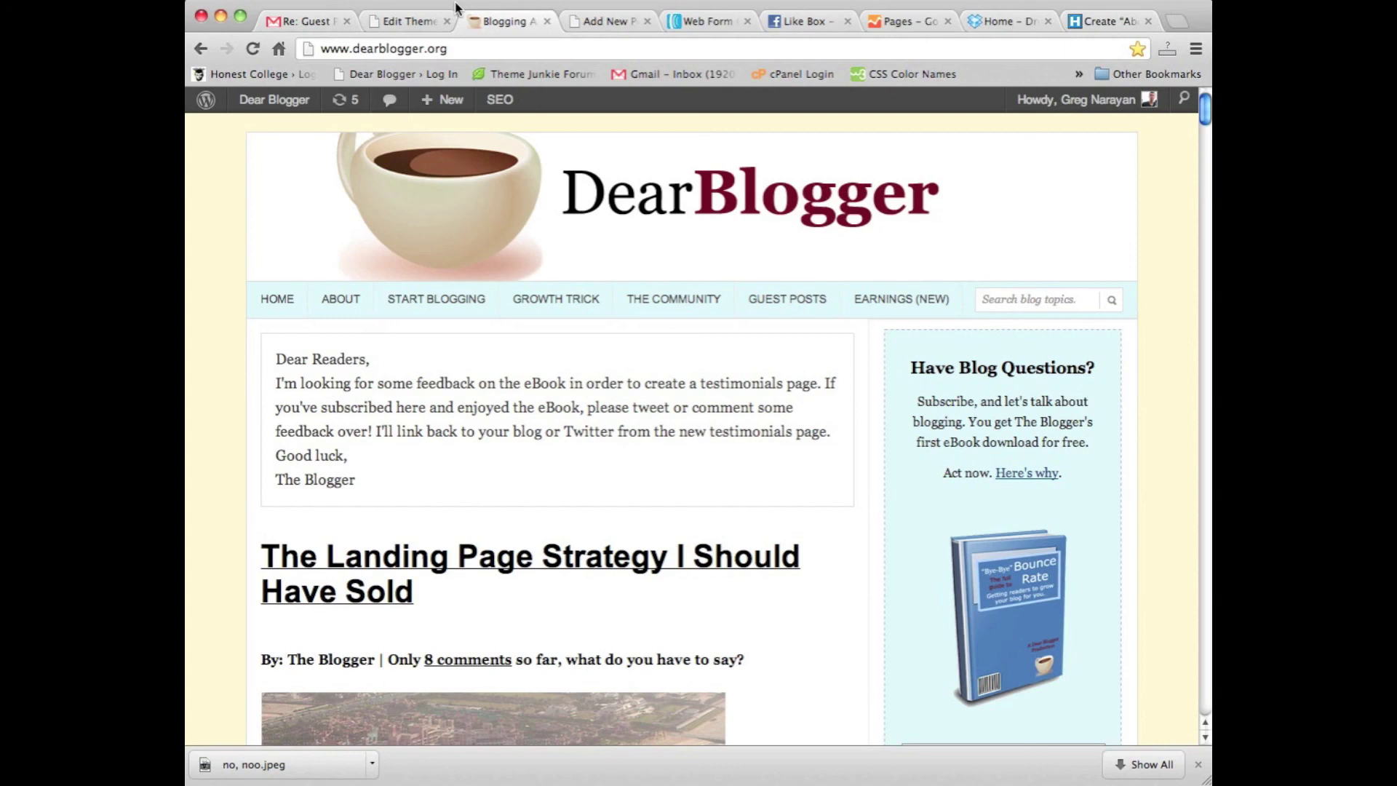
{"action": "mouse_move", "coordinate": [972, 666]}
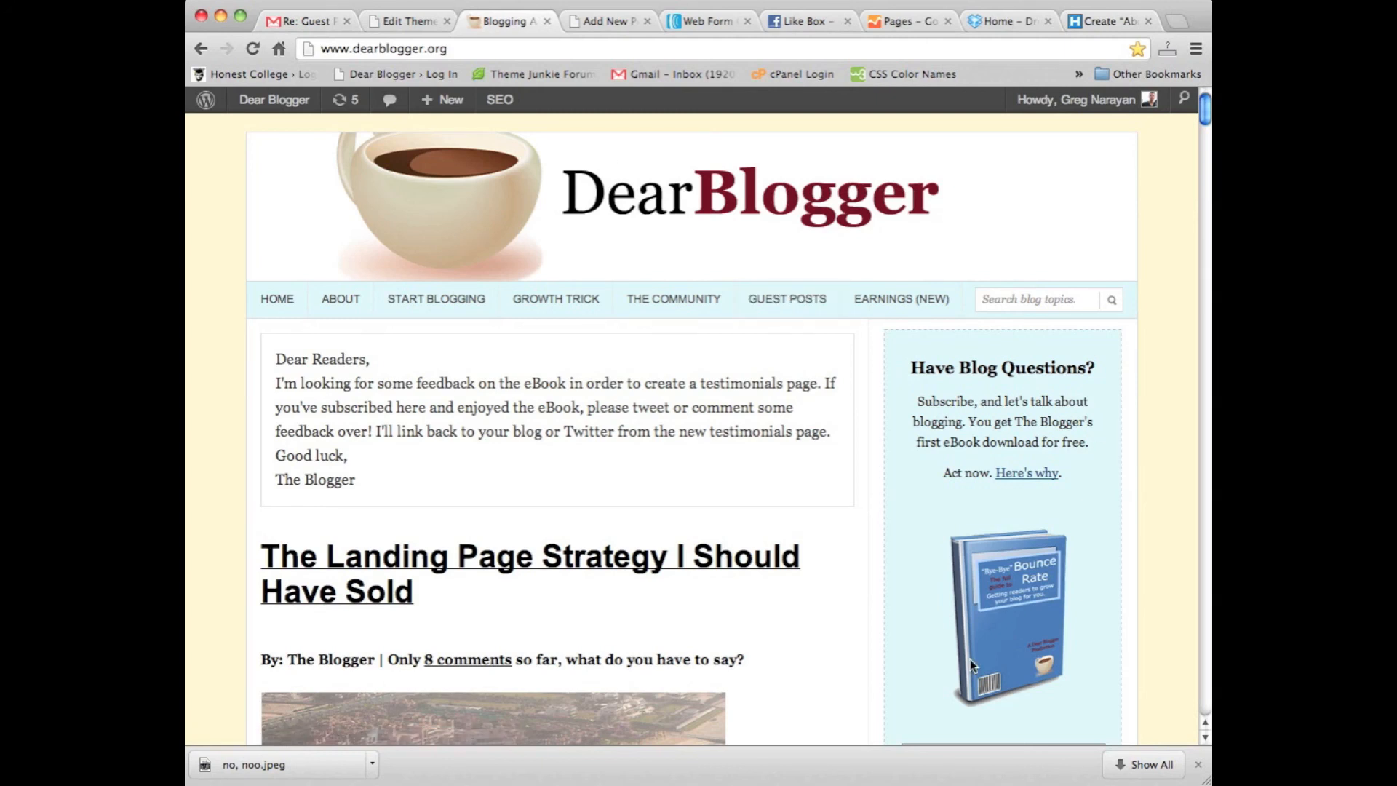
{"action": "scroll", "scroll_direction": "down", "scroll_amount": 3}
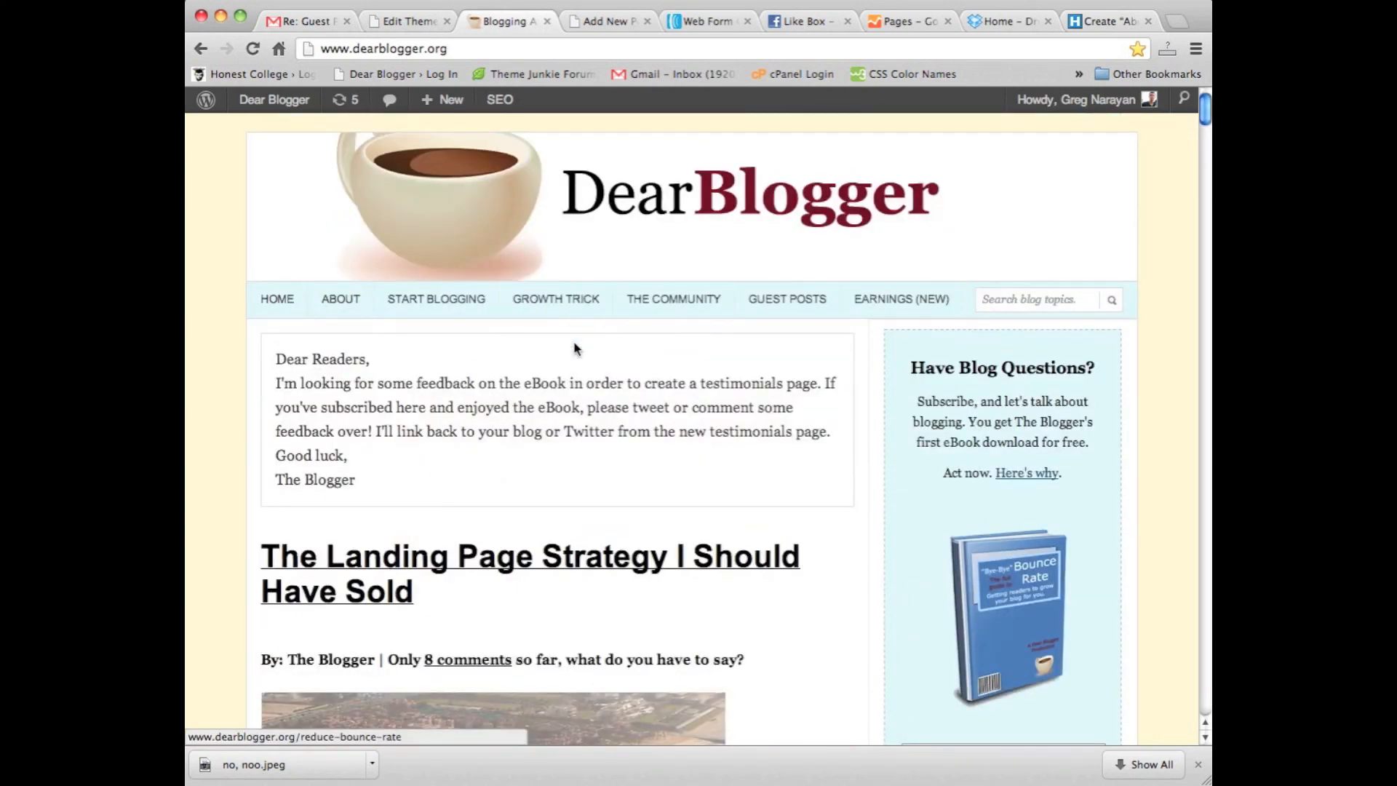
{"action": "left_click", "coordinate": [411, 20]}
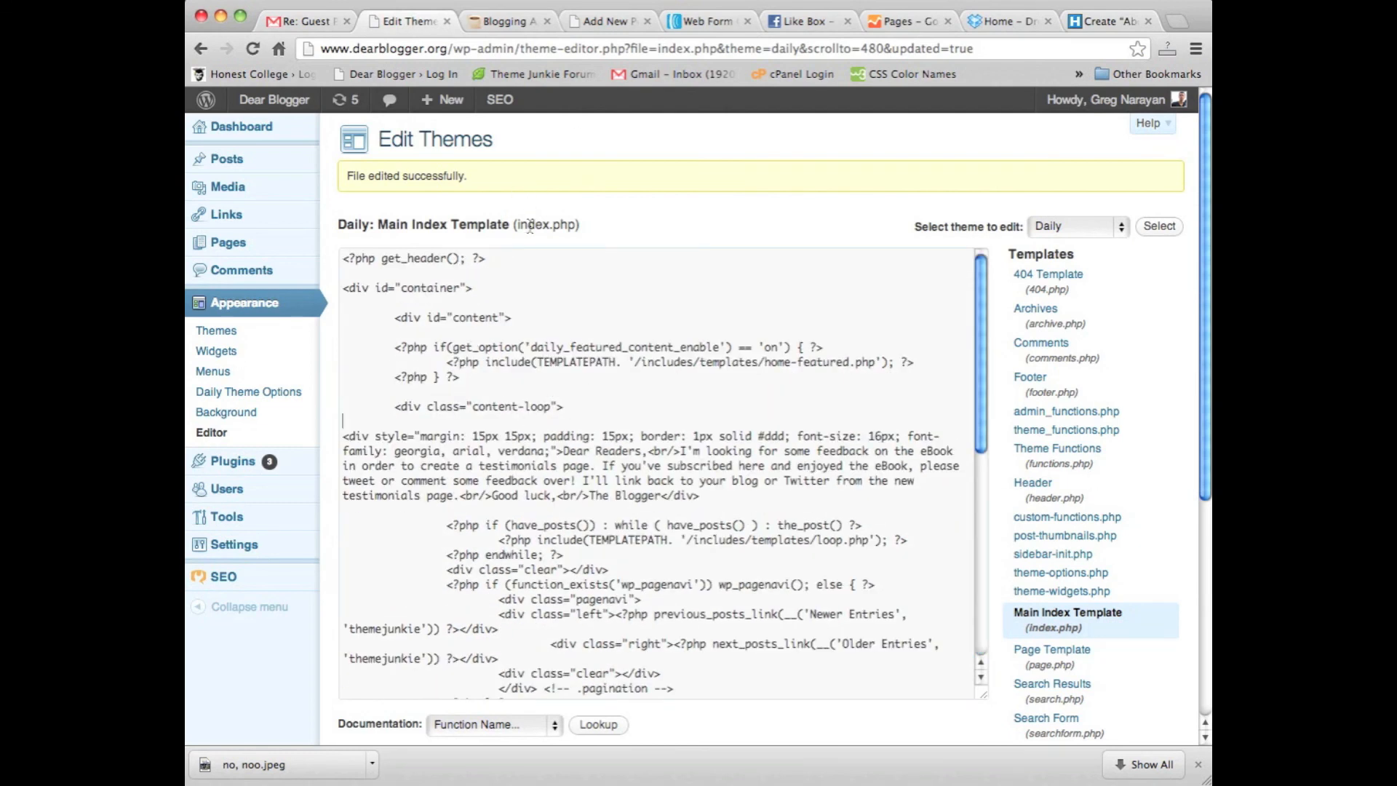
Delete the Dear Readers div from index.php and update the file.
{"action": "double_click", "coordinate": [538, 224]}
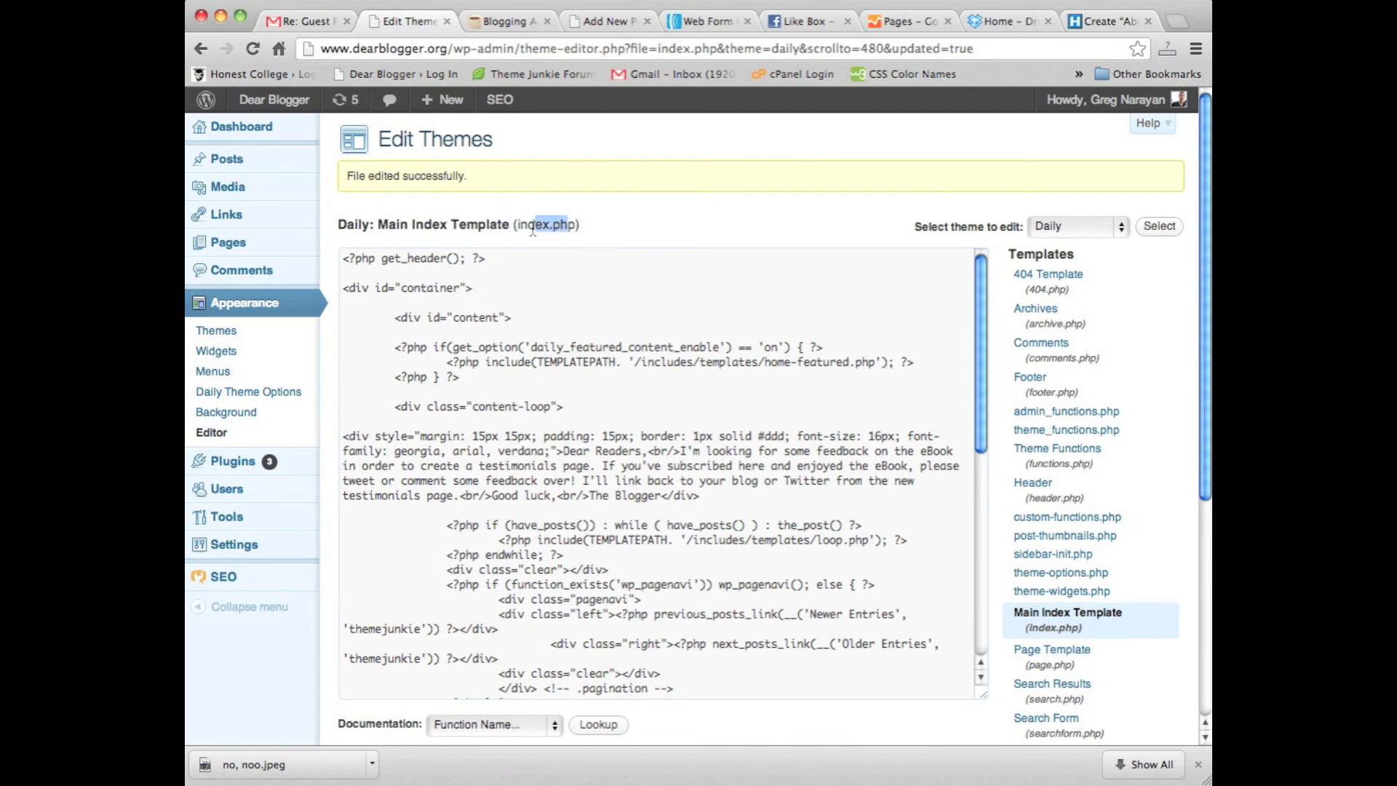
{"action": "left_click_drag", "start_coordinate": [342, 435], "coordinate": [702, 496]}
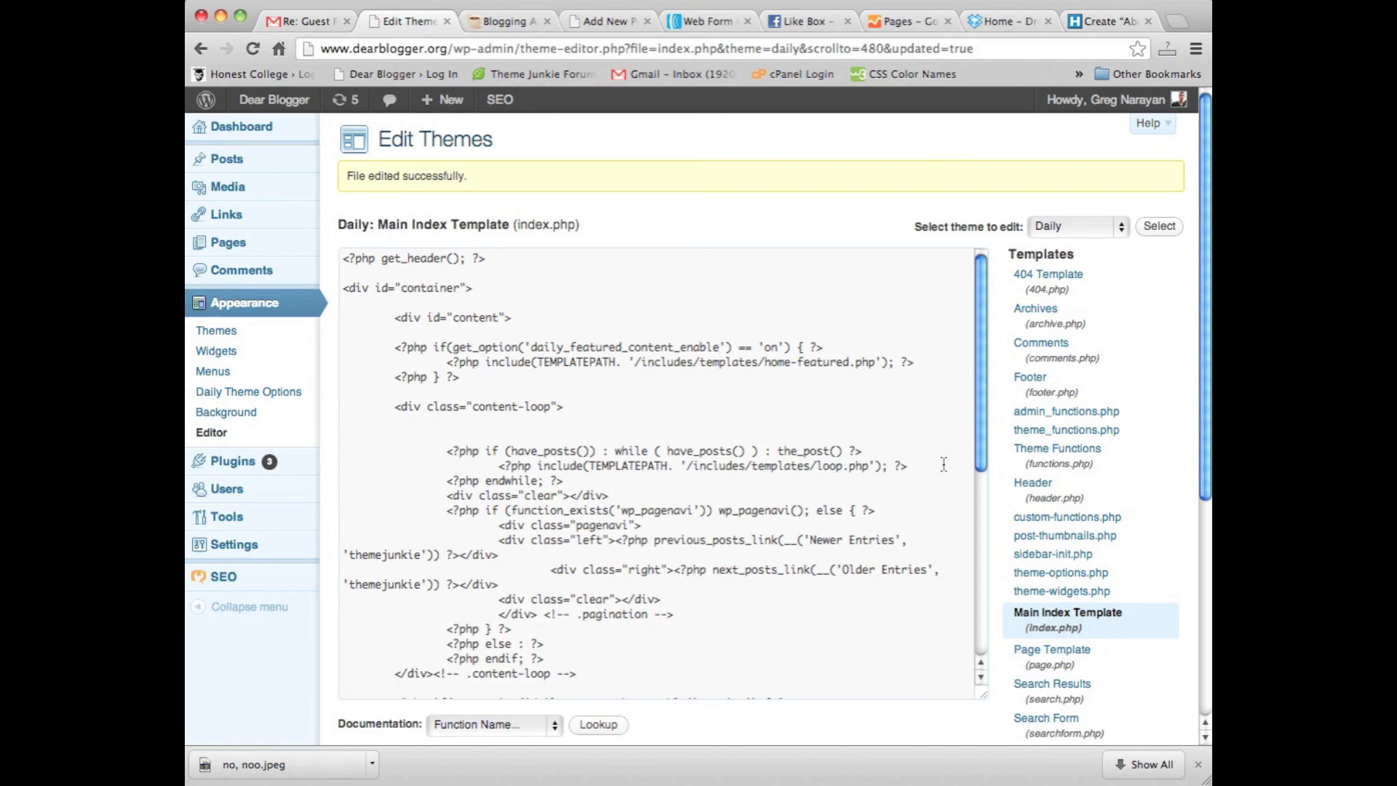
{"action": "scroll", "scroll_direction": "down", "scroll_amount": 3}
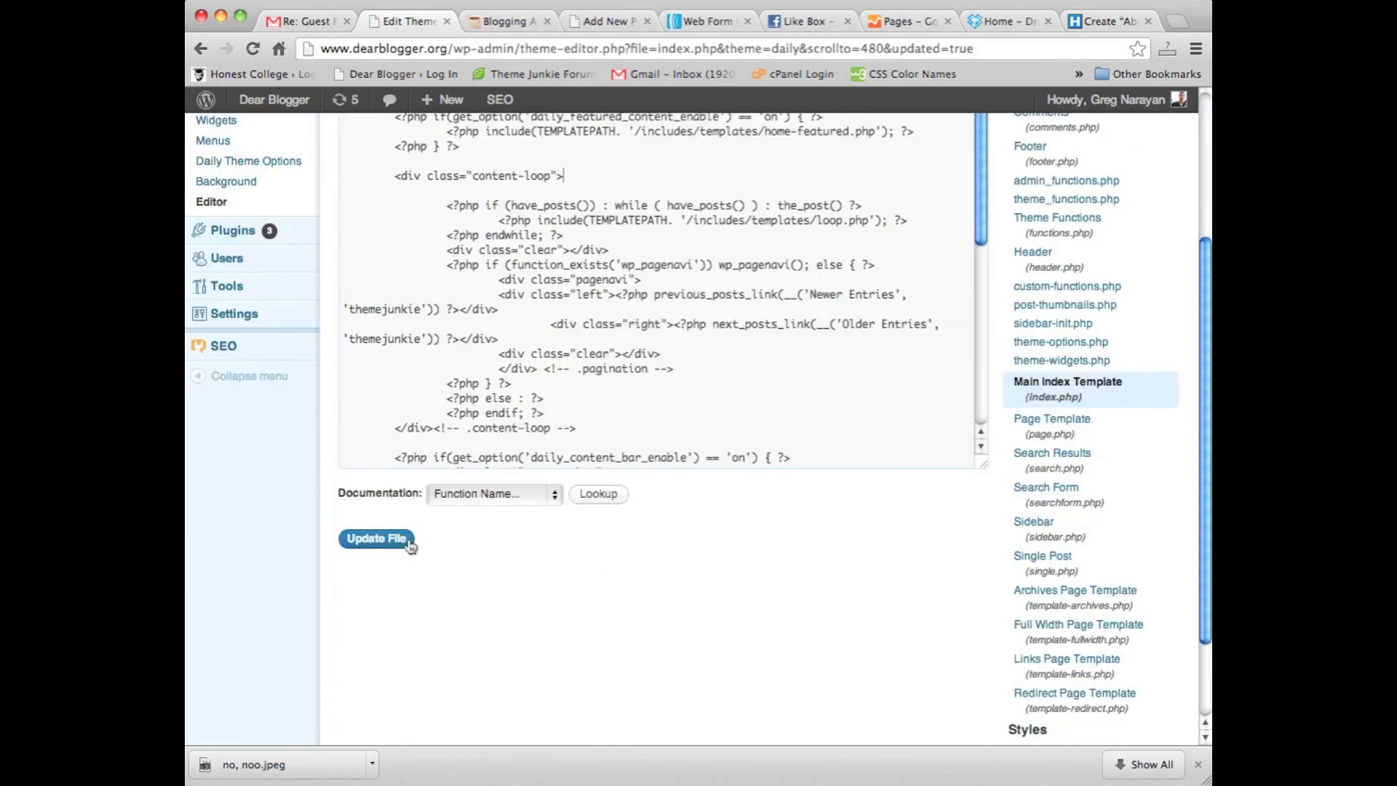
{"action": "left_click", "coordinate": [374, 538]}
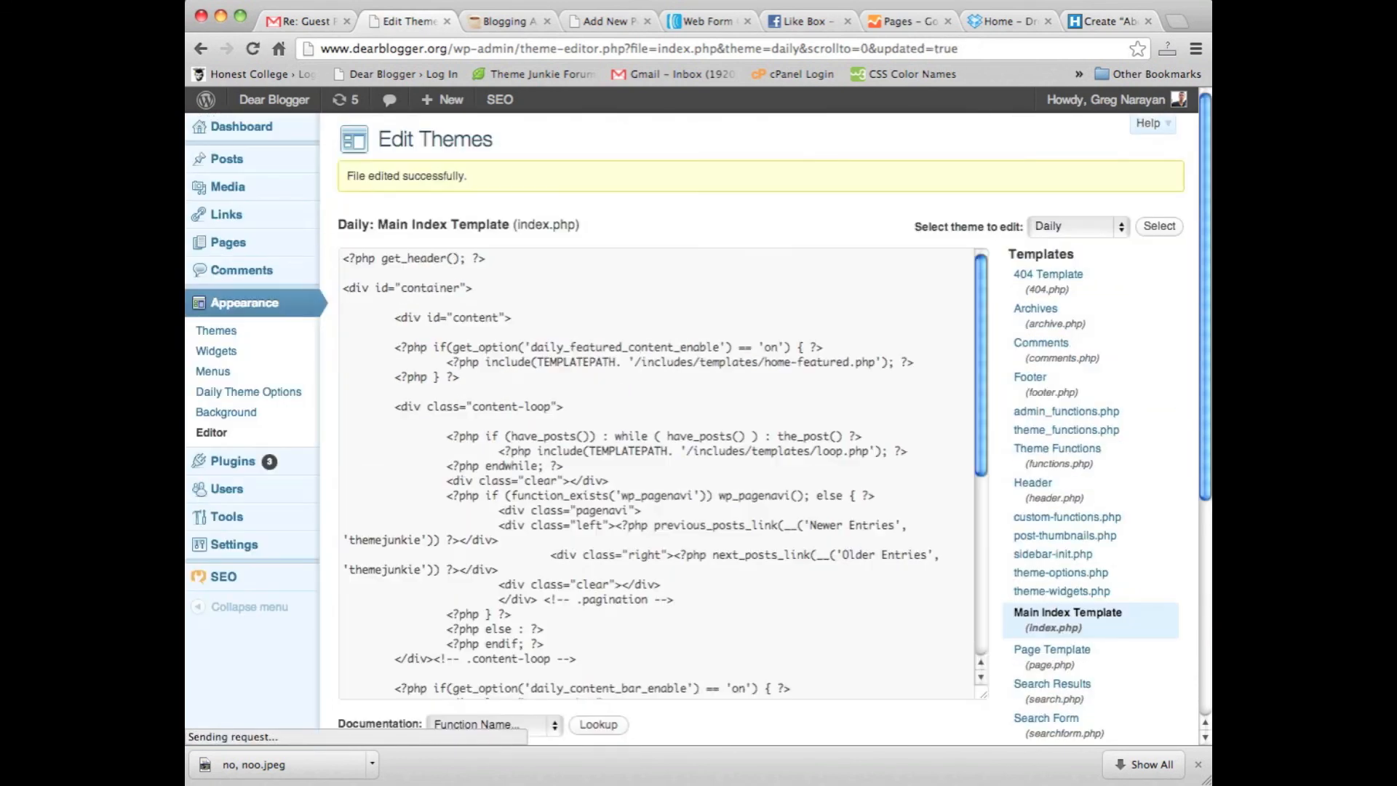